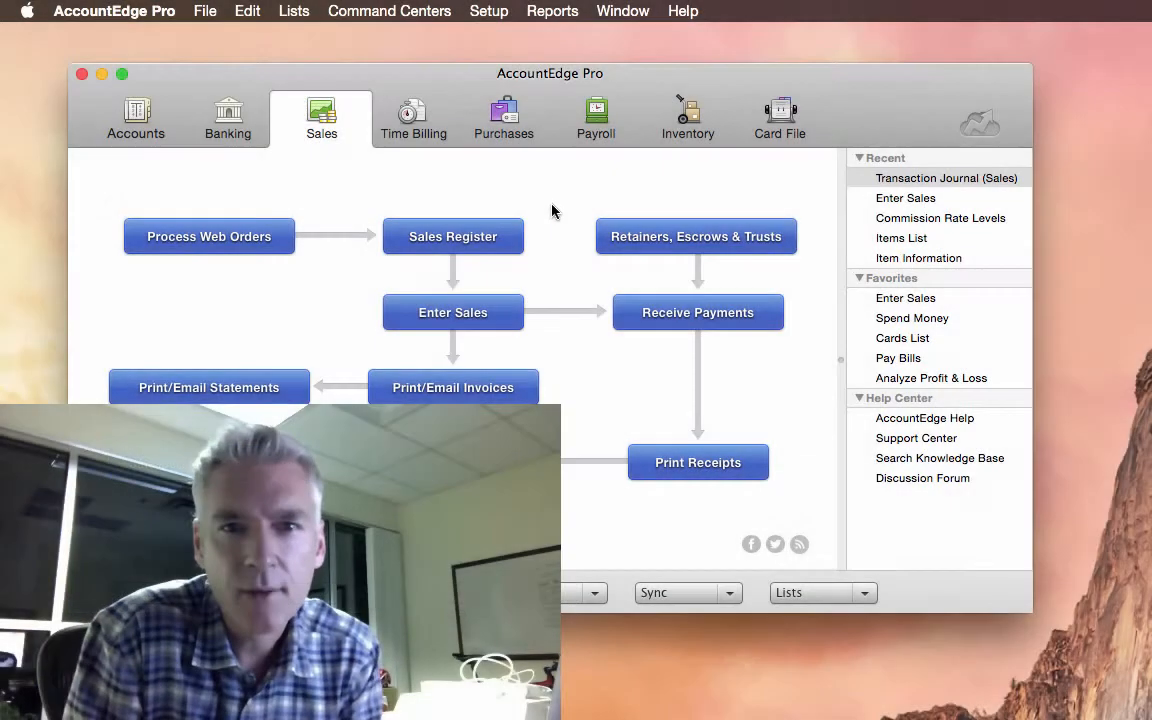
{"action": "mouse_move", "coordinate": [568, 262]}
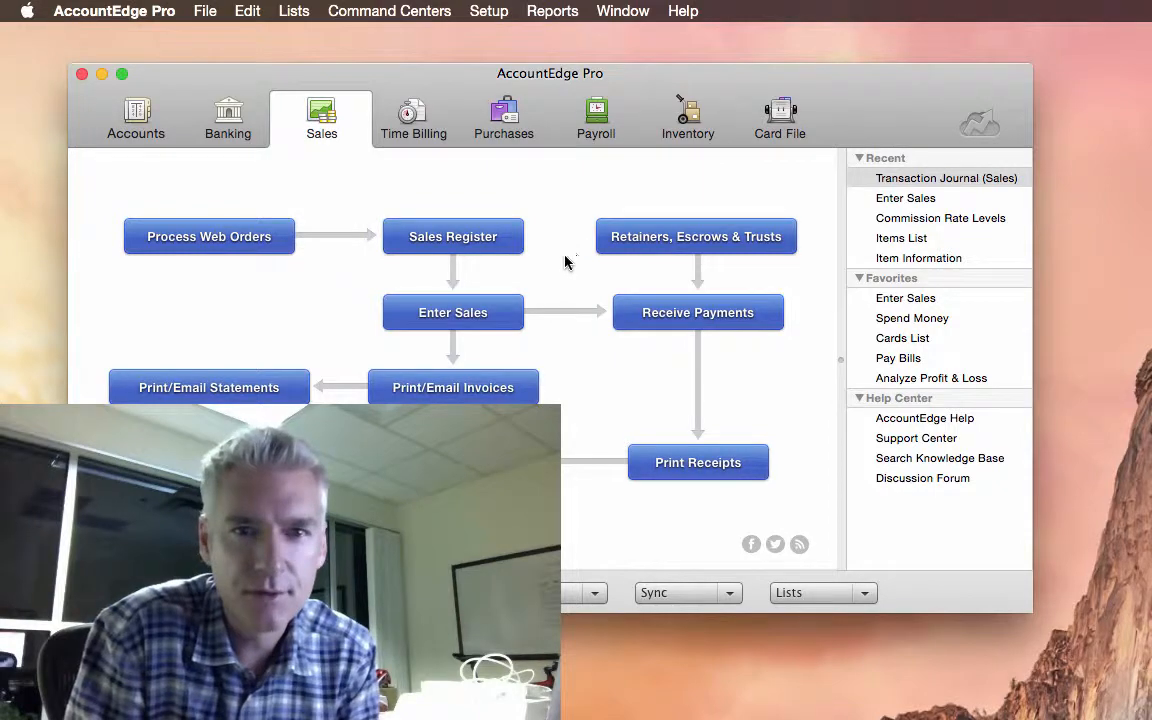
{"action": "mouse_move", "coordinate": [564, 216]}
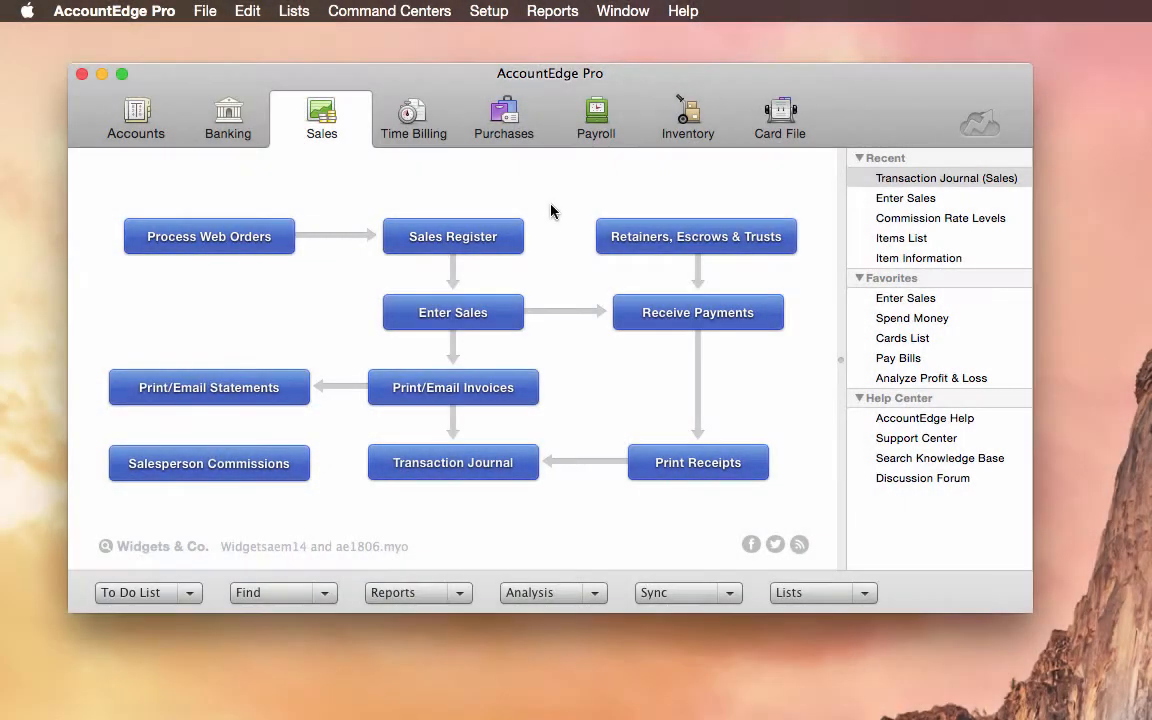
{"action": "mouse_move", "coordinate": [544, 284]}
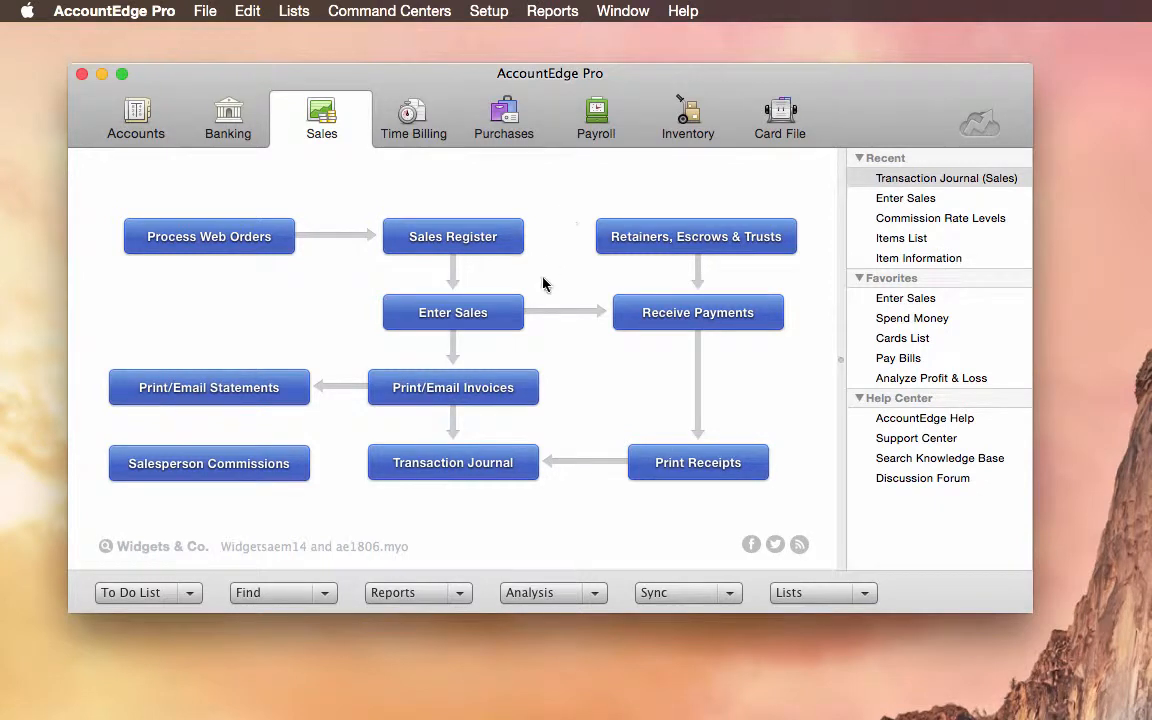
{"action": "mouse_move", "coordinate": [536, 290]}
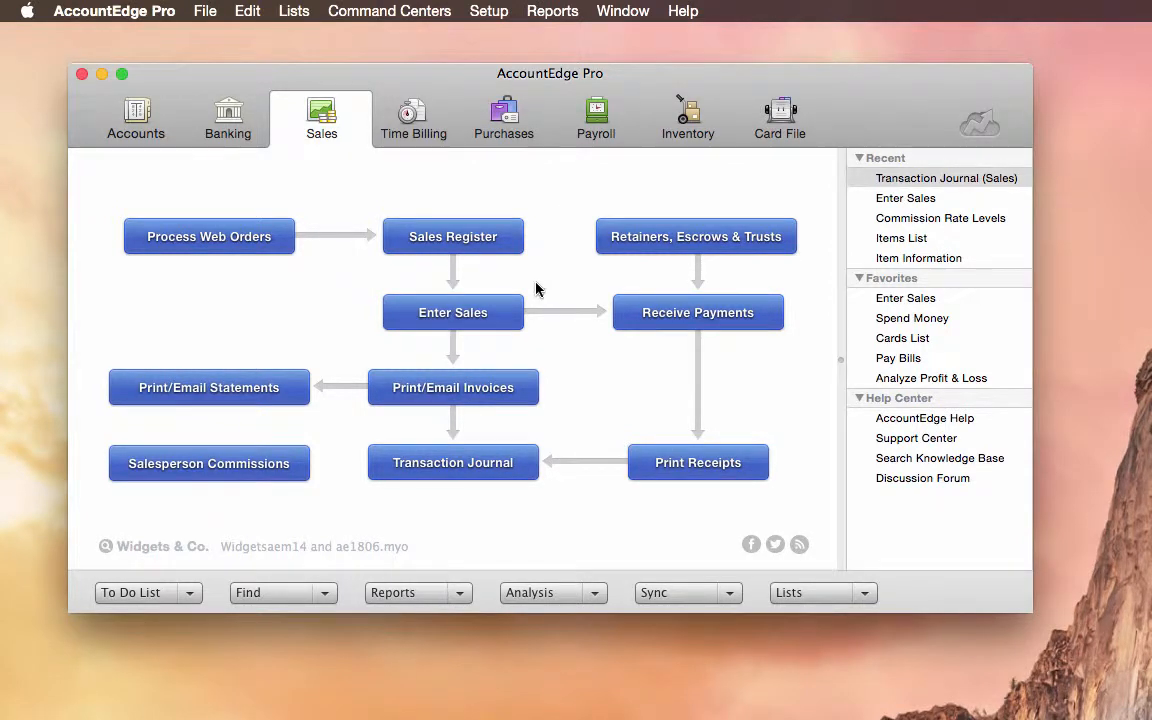
Create a sales invoice with Blade Grinder and Burr Grinder lines from location MainSt.
{"action": "left_click", "coordinate": [452, 312]}
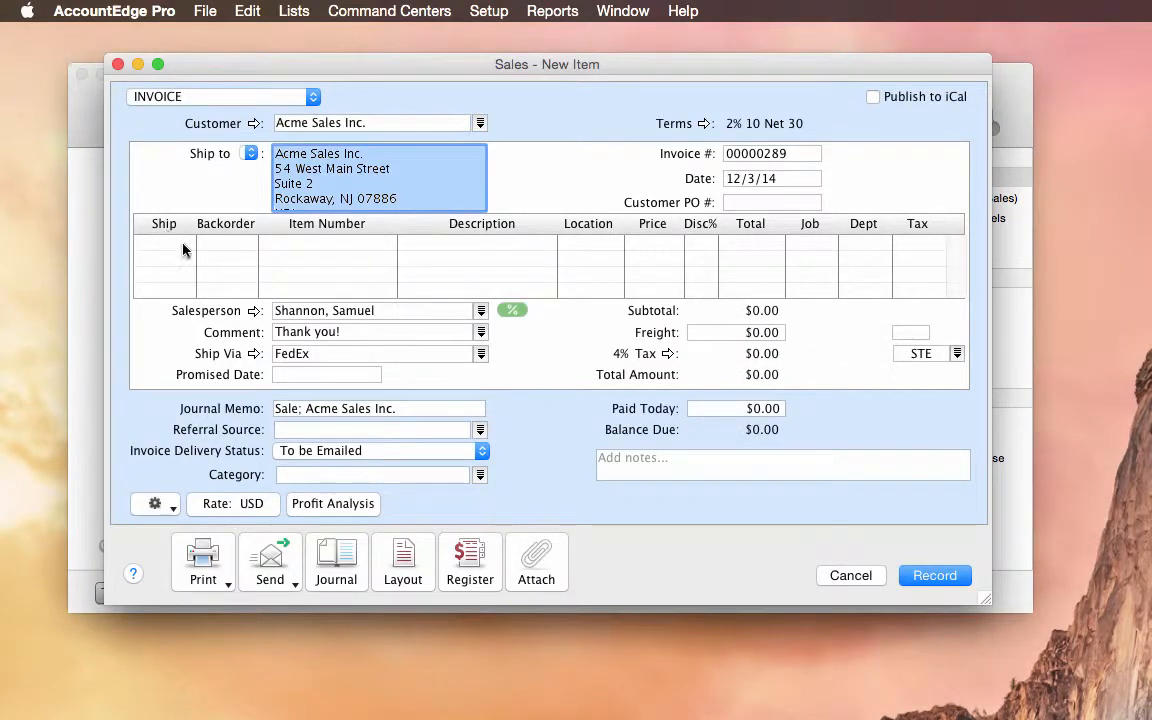
{"action": "left_click", "coordinate": [328, 244]}
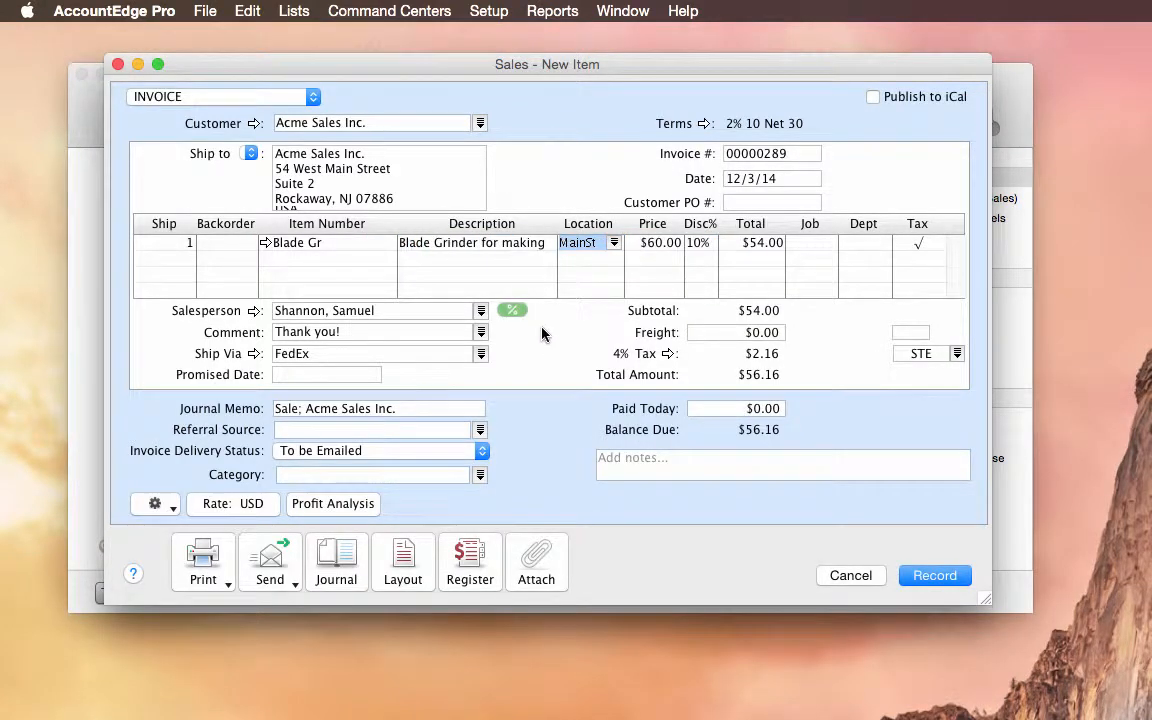
{"action": "left_click", "coordinate": [328, 258]}
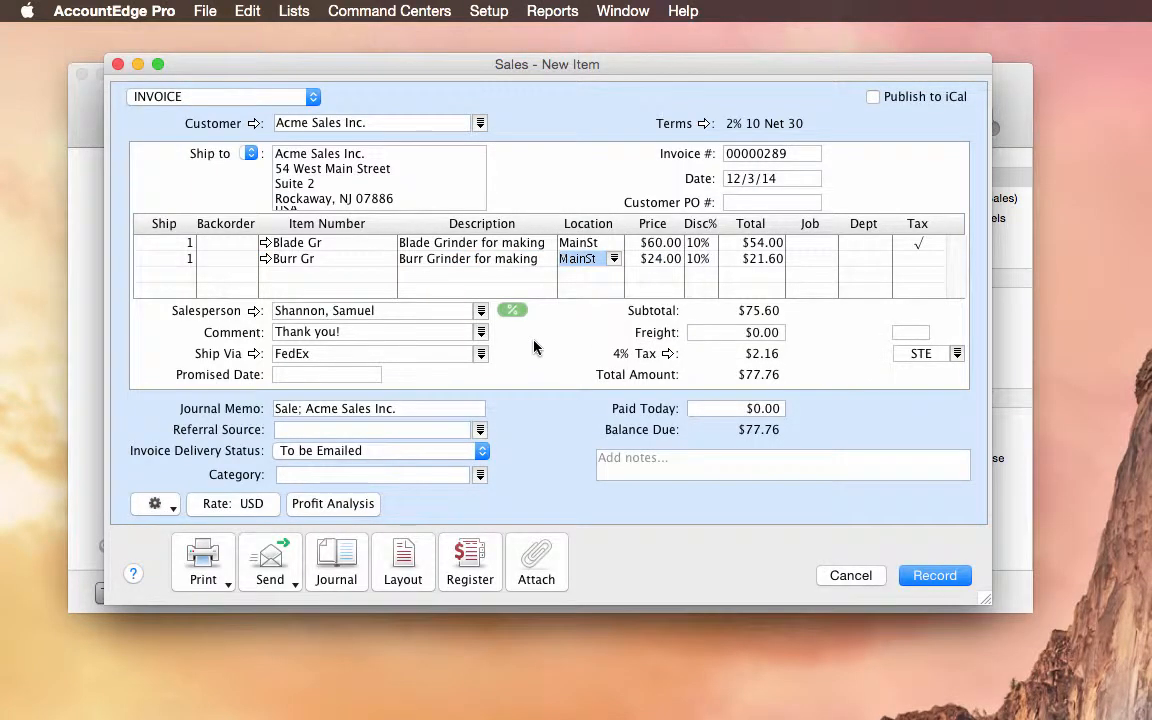
{"action": "mouse_move", "coordinate": [520, 318]}
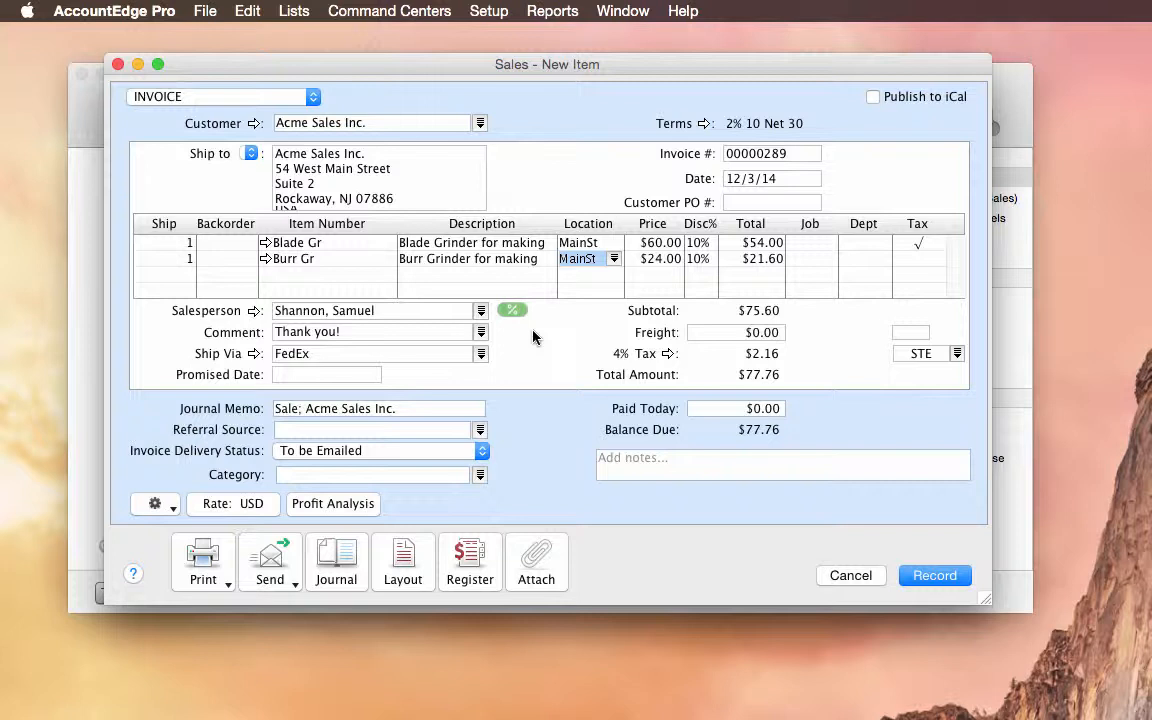
{"action": "mouse_move", "coordinate": [544, 326]}
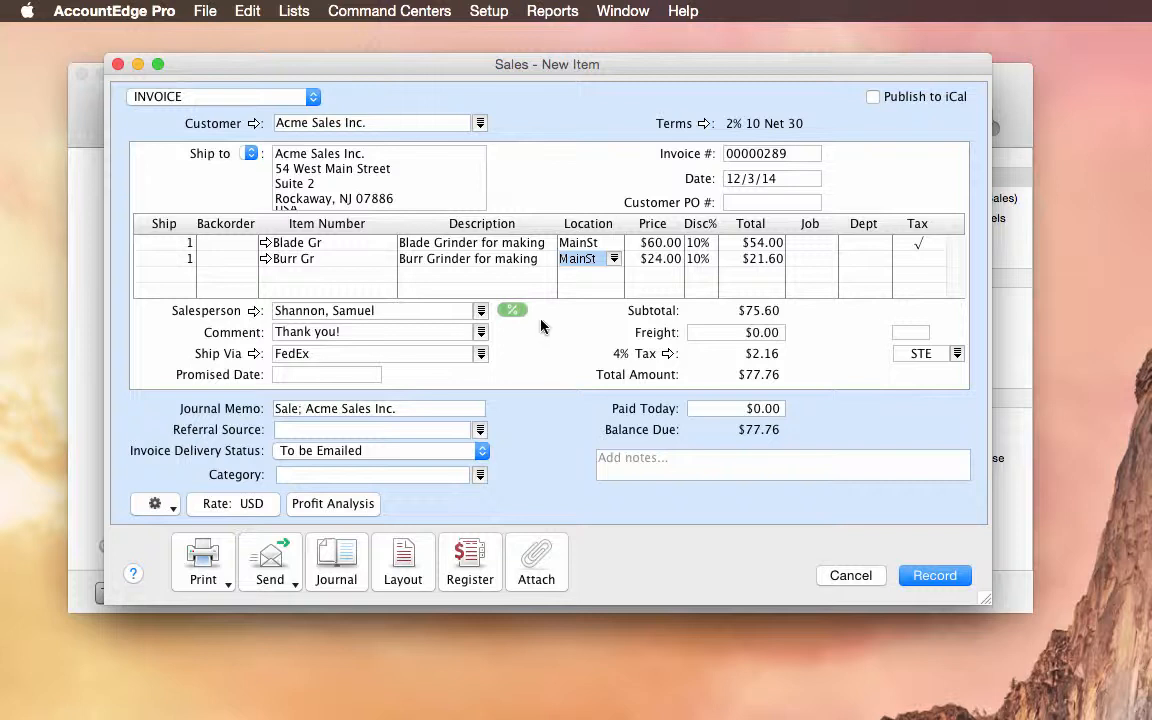
{"action": "mouse_move", "coordinate": [560, 332]}
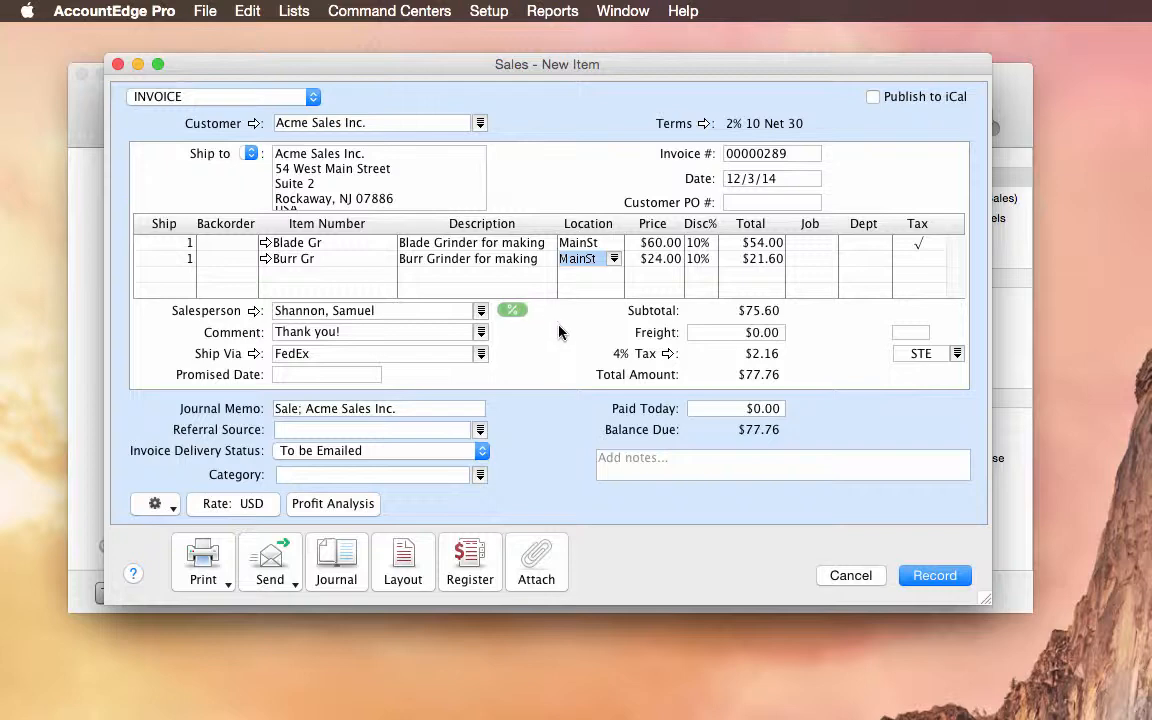
Bring up the custom per-item level, Tom's Commission, from the Commission Rate Levels list.
{"action": "left_click", "coordinate": [294, 12]}
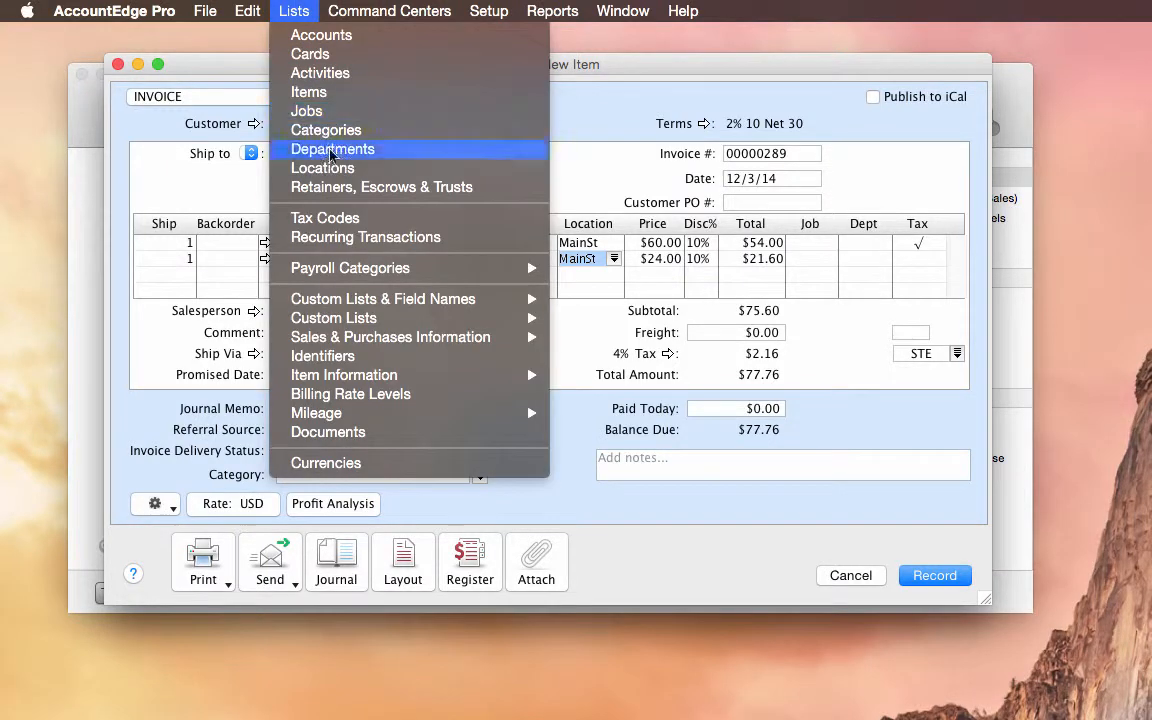
{"action": "mouse_move", "coordinate": [390, 336]}
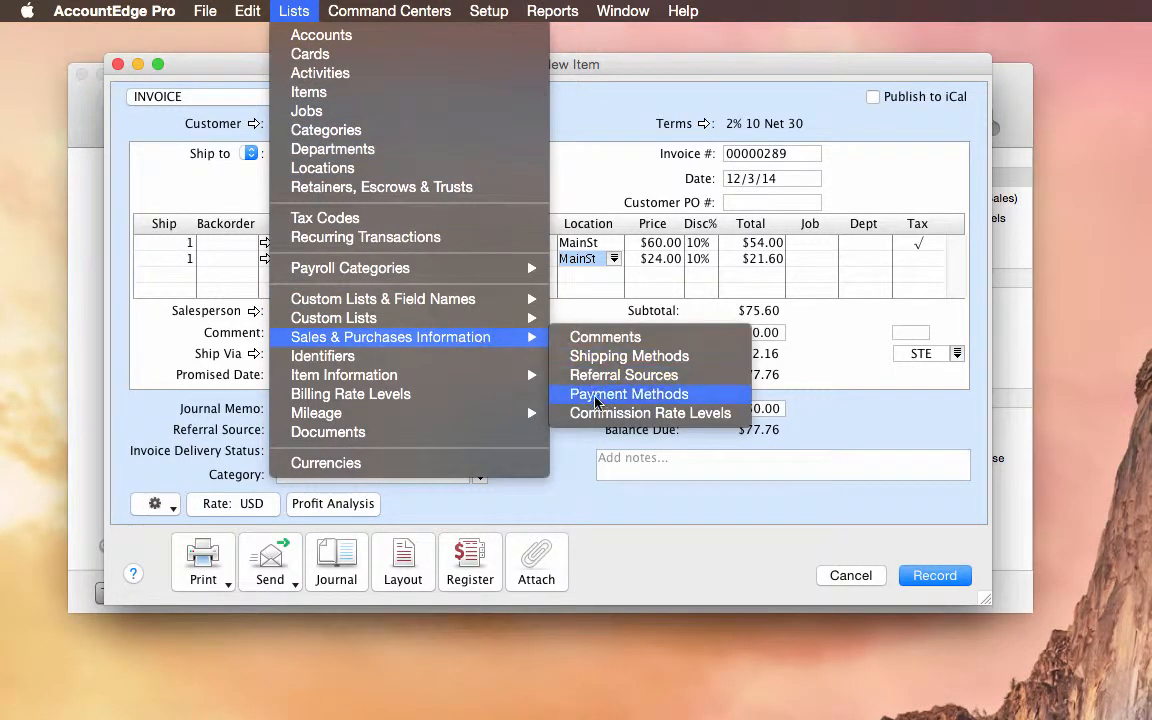
{"action": "left_click", "coordinate": [652, 412]}
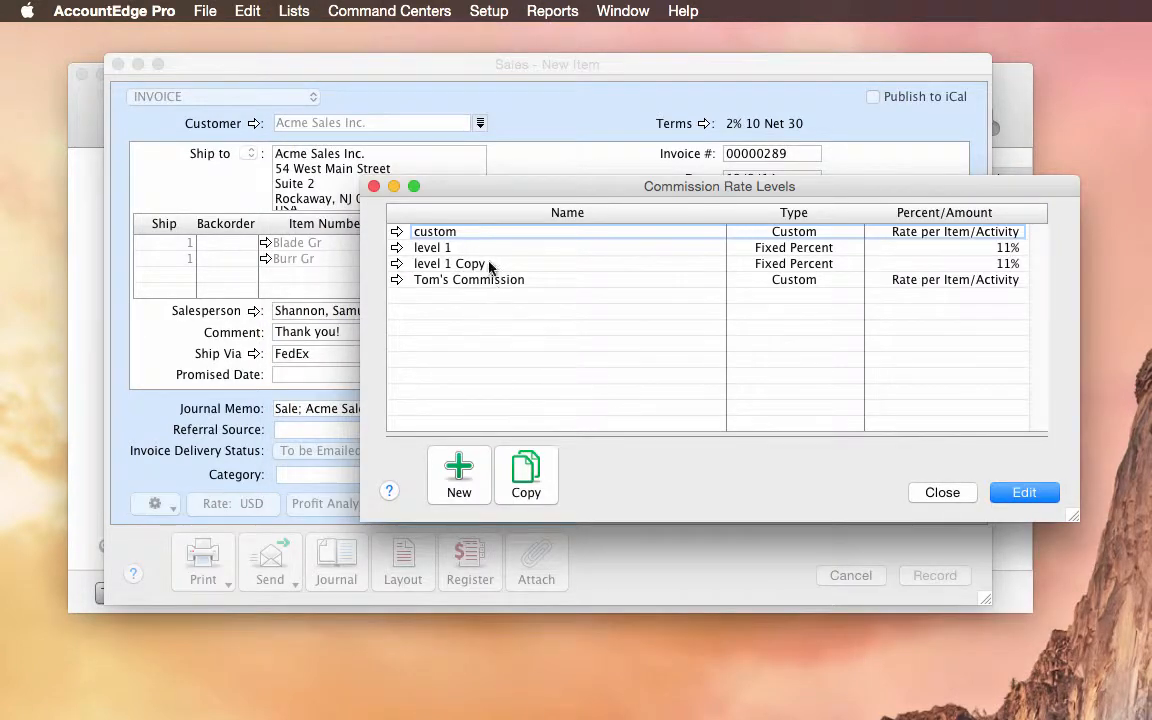
{"action": "left_click", "coordinate": [468, 280]}
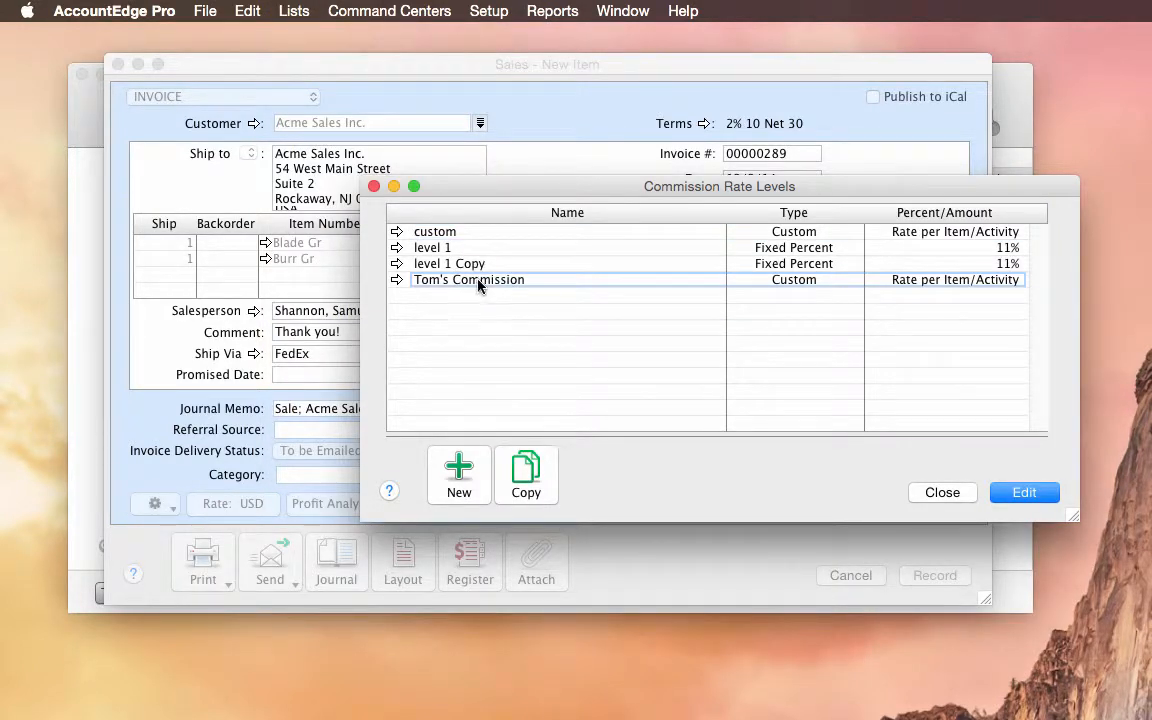
{"action": "double_click", "coordinate": [468, 280]}
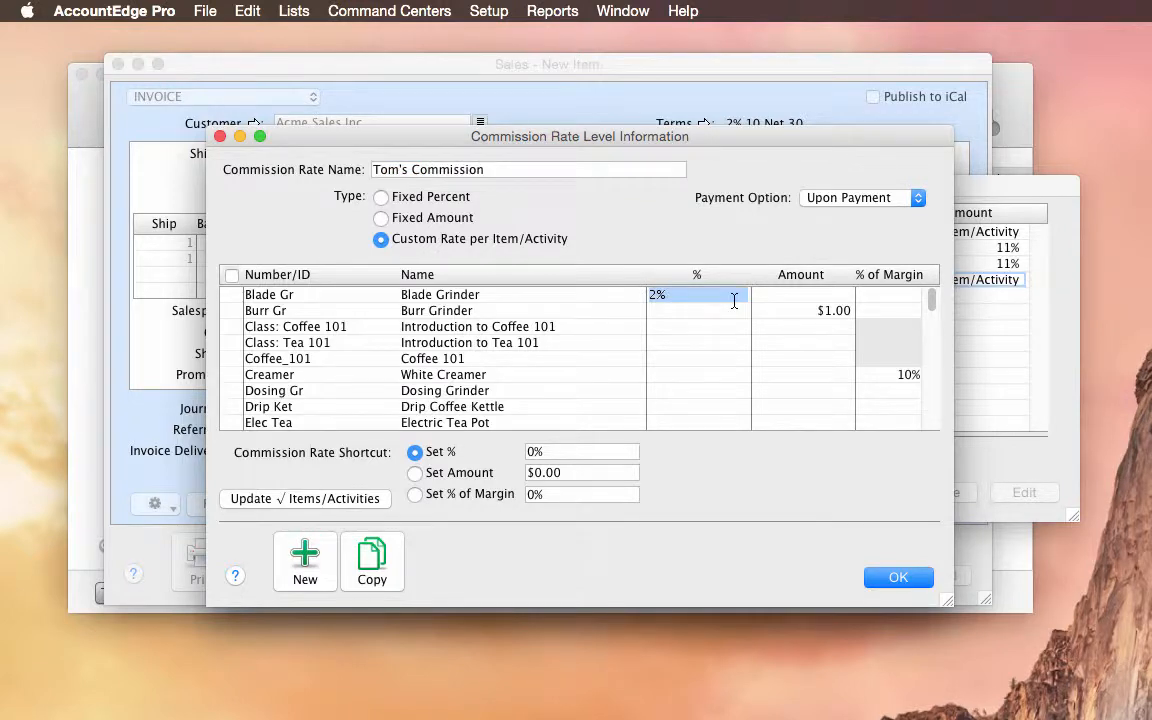
Keep the 2% Blade Grinder rate, set Payment Option to Upon Sale, and save the level.
{"action": "left_click", "coordinate": [800, 310]}
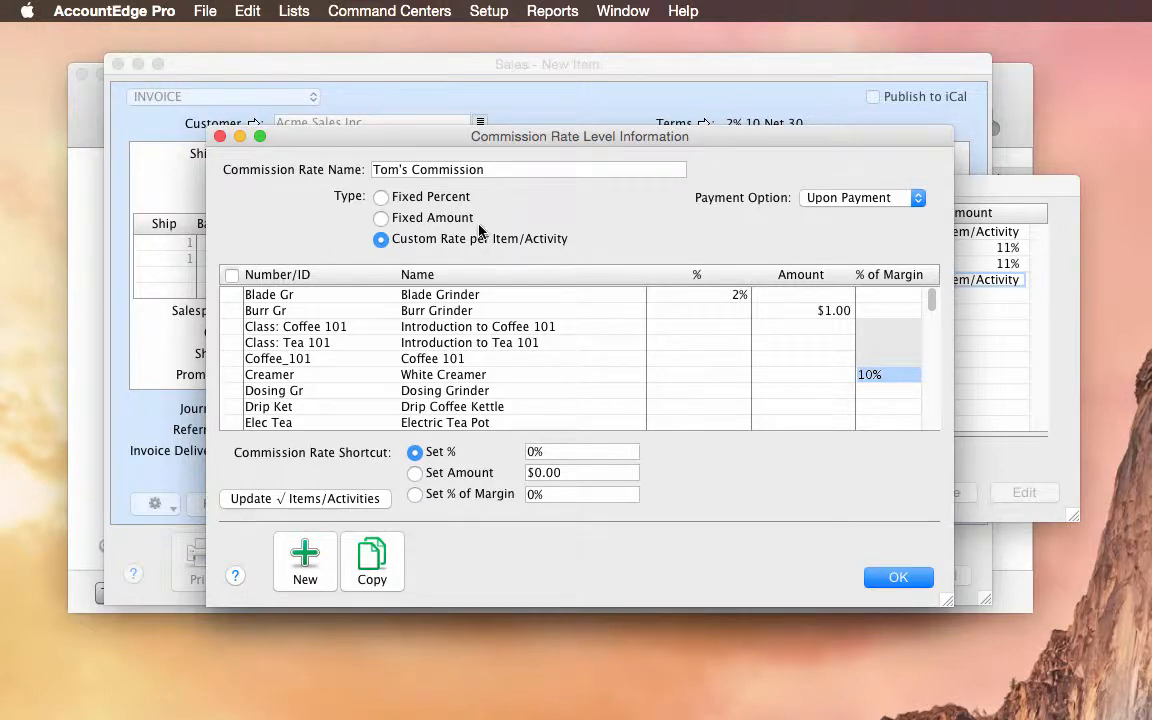
{"action": "mouse_move", "coordinate": [824, 224]}
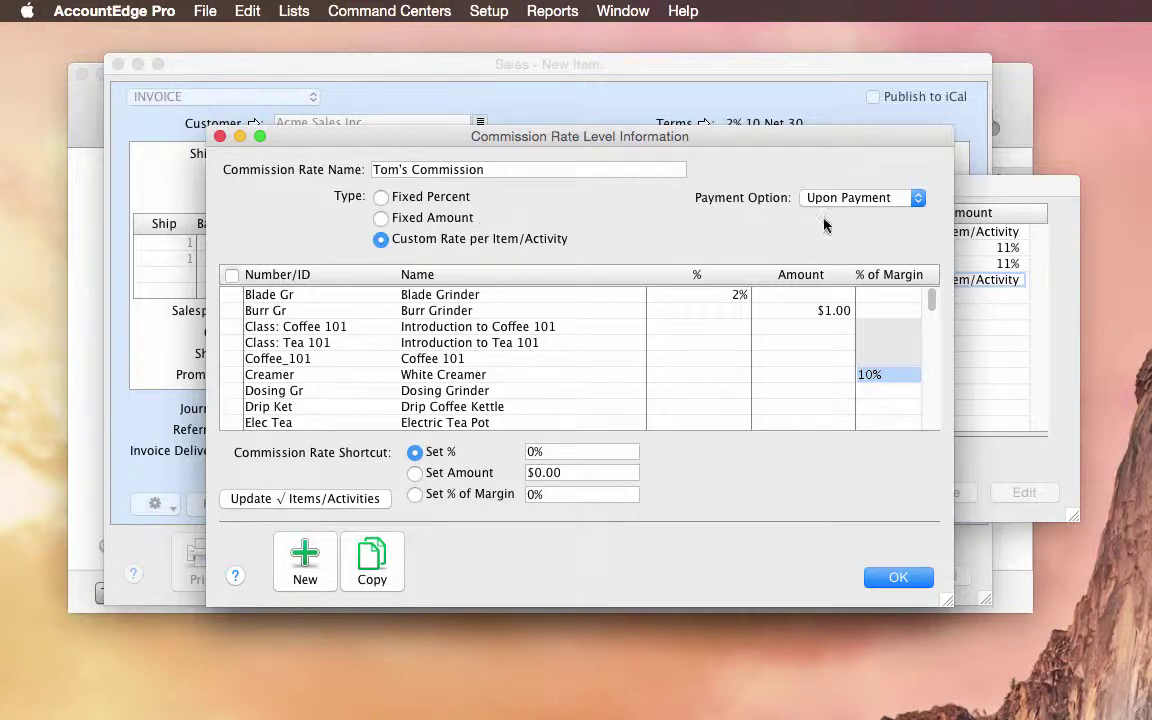
{"action": "mouse_move", "coordinate": [868, 204]}
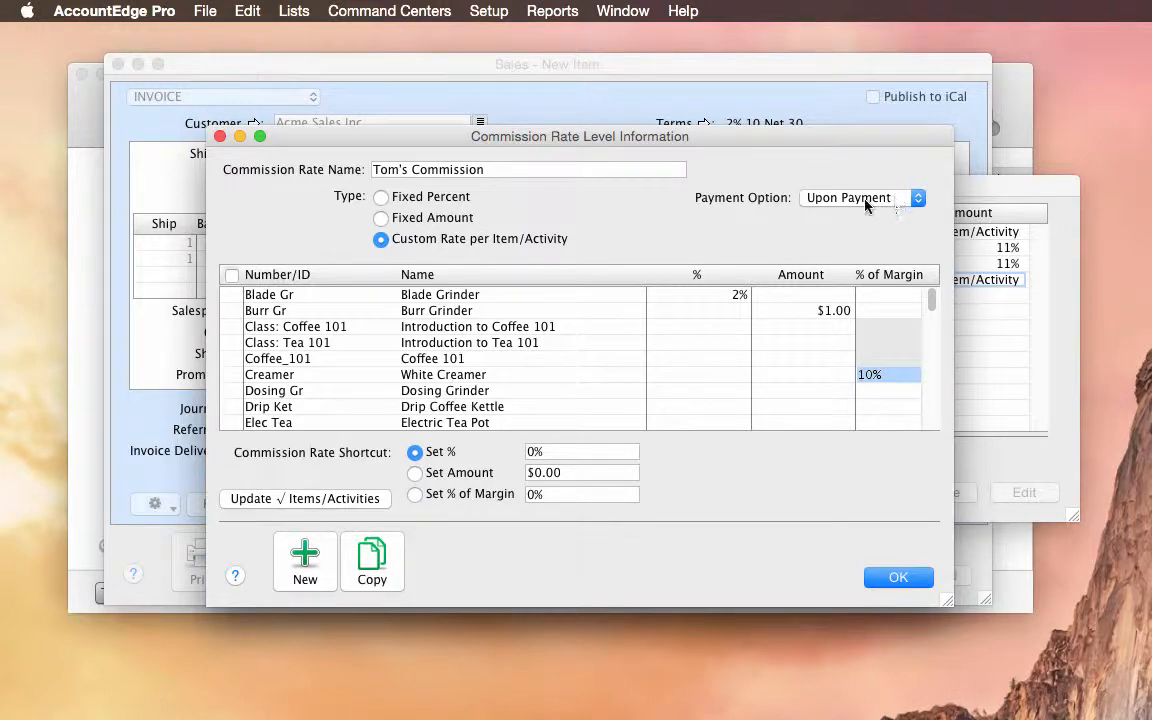
{"action": "mouse_move", "coordinate": [900, 204]}
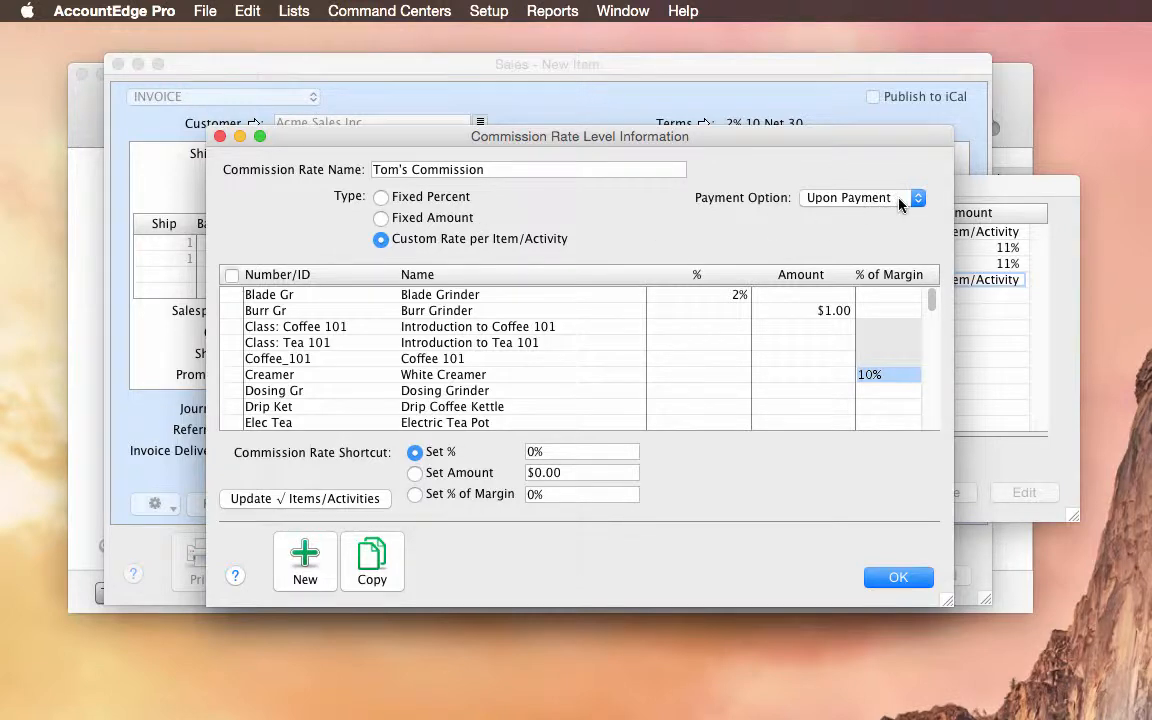
{"action": "left_click", "coordinate": [860, 198]}
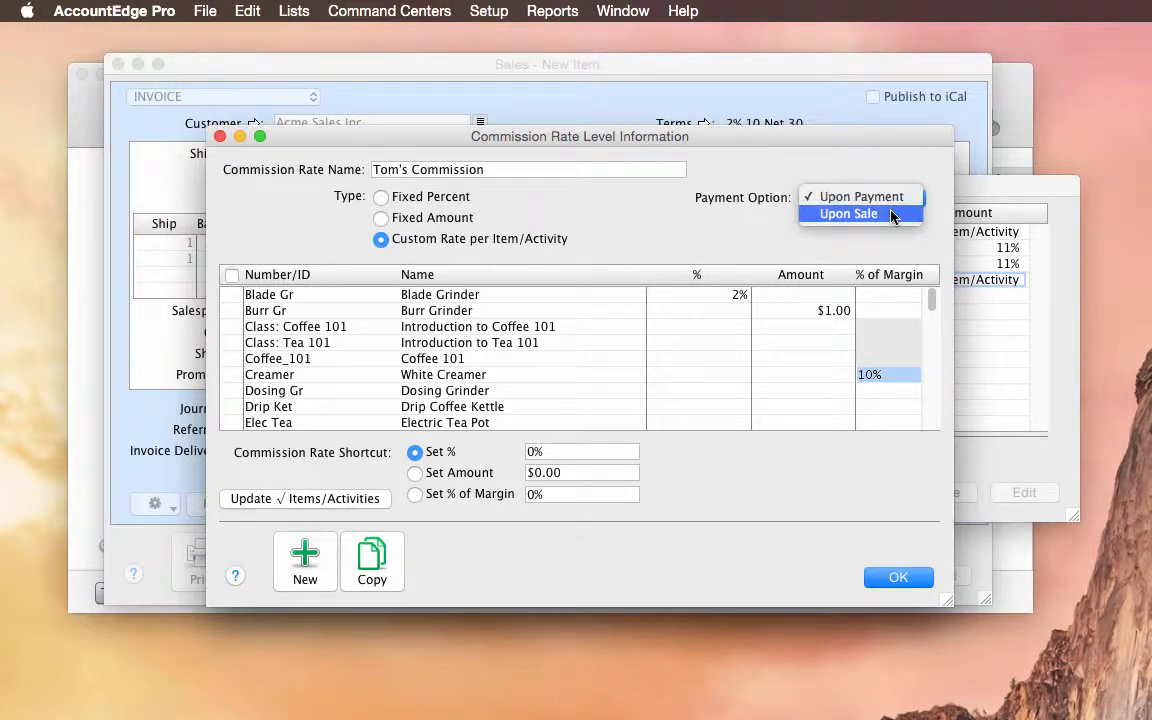
{"action": "left_click", "coordinate": [848, 212]}
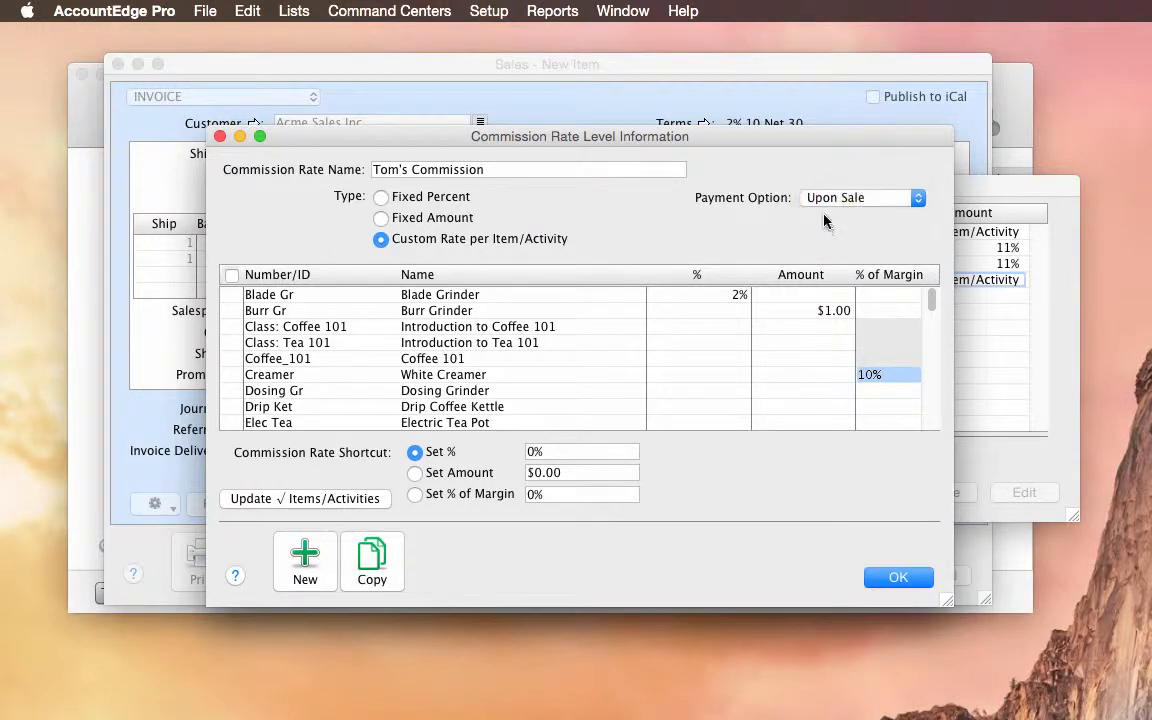
{"action": "left_click", "coordinate": [898, 576]}
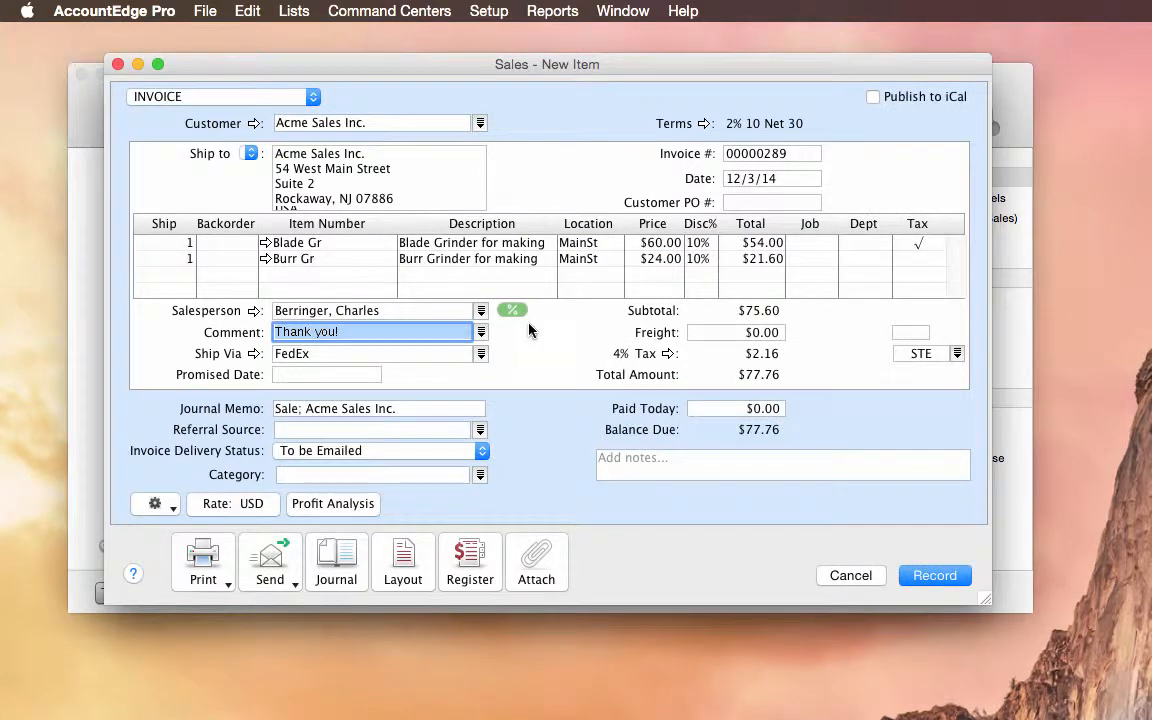
{"action": "mouse_move", "coordinate": [514, 314]}
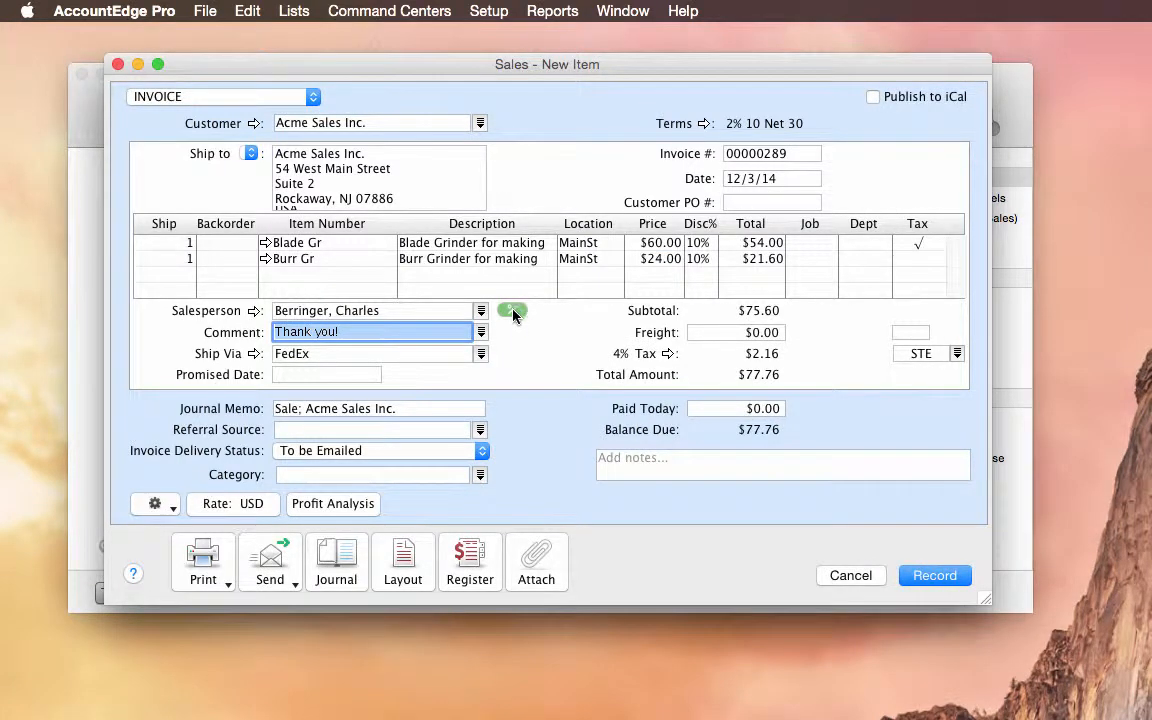
Show the invoice's commission breakdown, earned upon sale and totalling $2.08.
{"action": "left_click", "coordinate": [512, 312]}
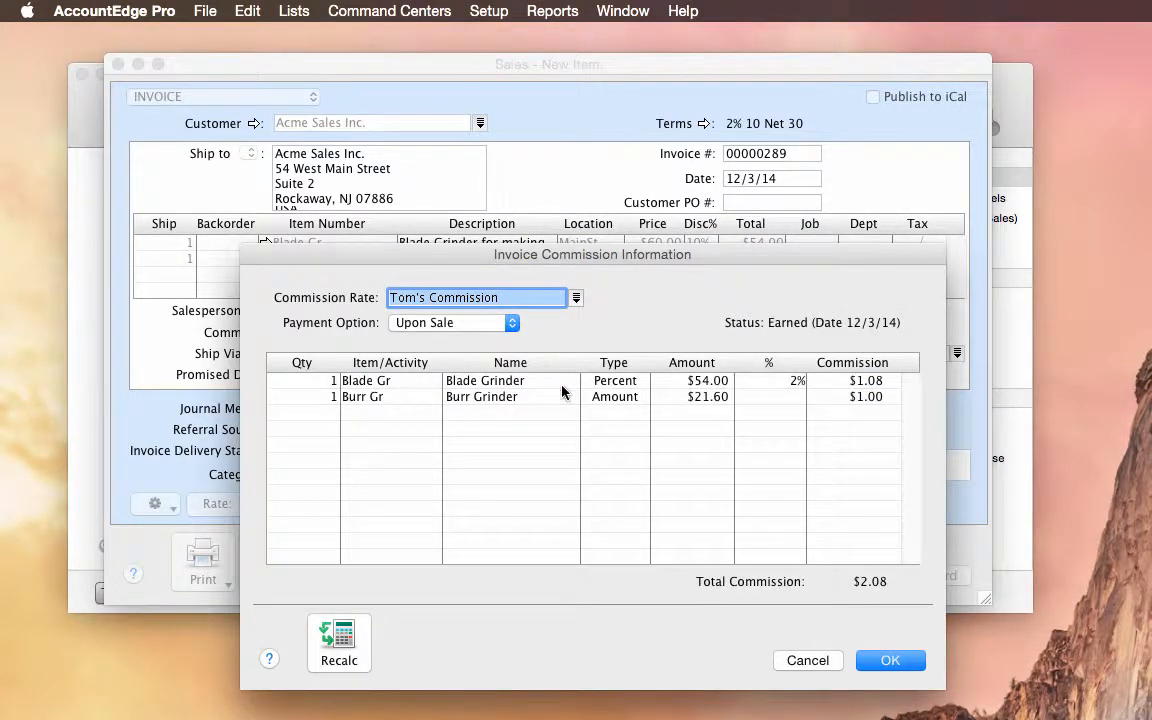
{"action": "mouse_move", "coordinate": [732, 392]}
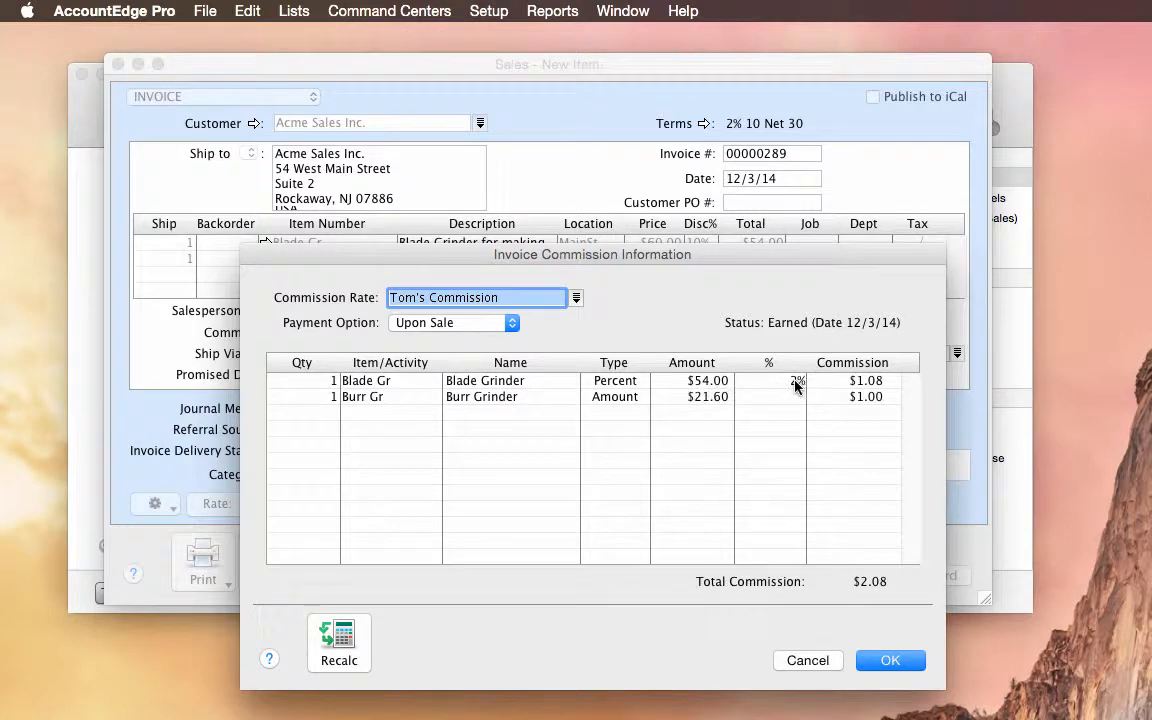
{"action": "mouse_move", "coordinate": [832, 392]}
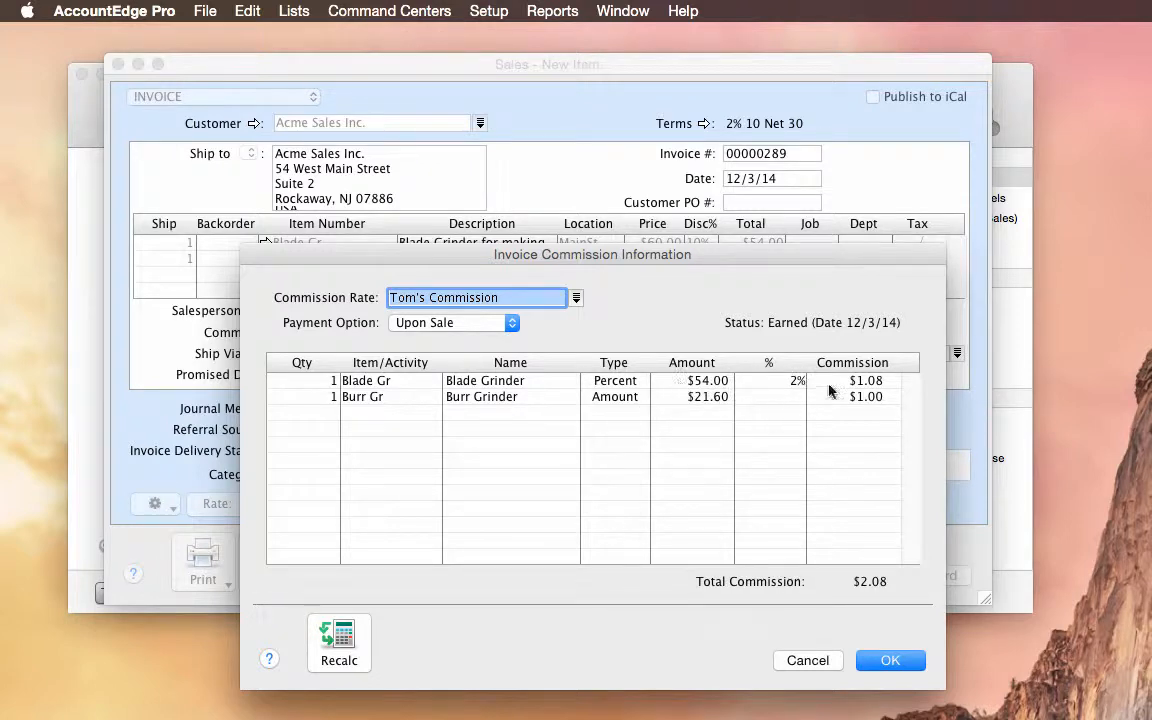
{"action": "mouse_move", "coordinate": [880, 404]}
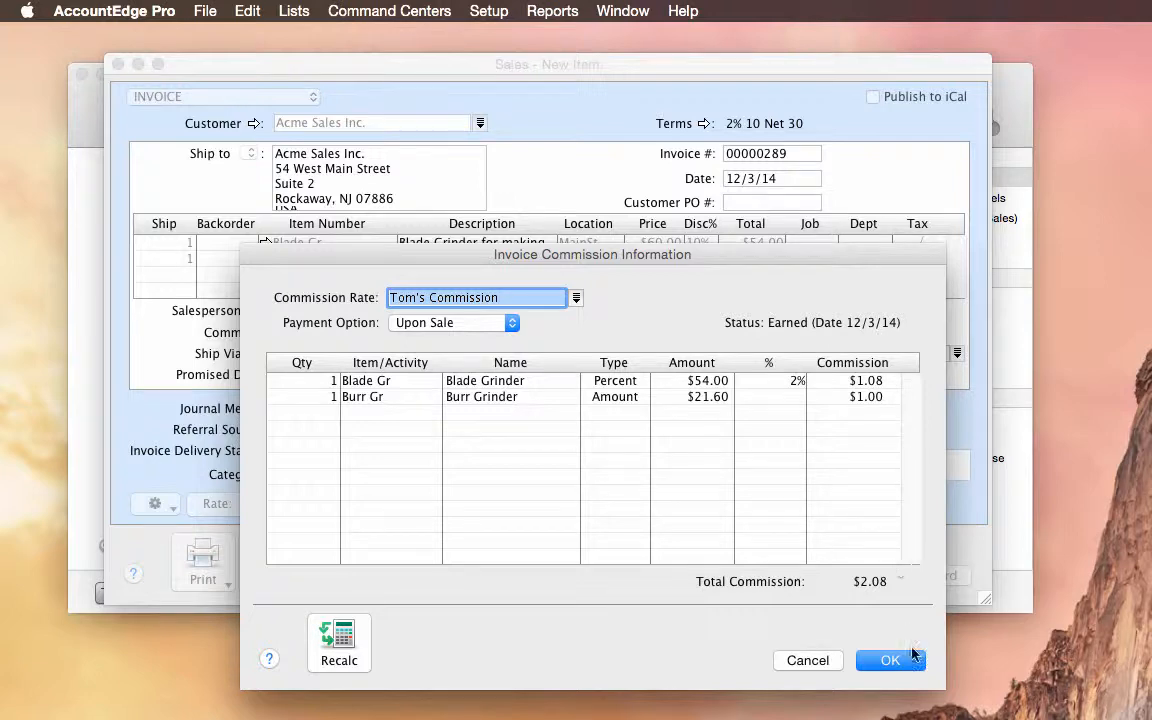
Accept the commission details and start a new sale with a Tea 101 class line.
{"action": "left_click", "coordinate": [890, 660]}
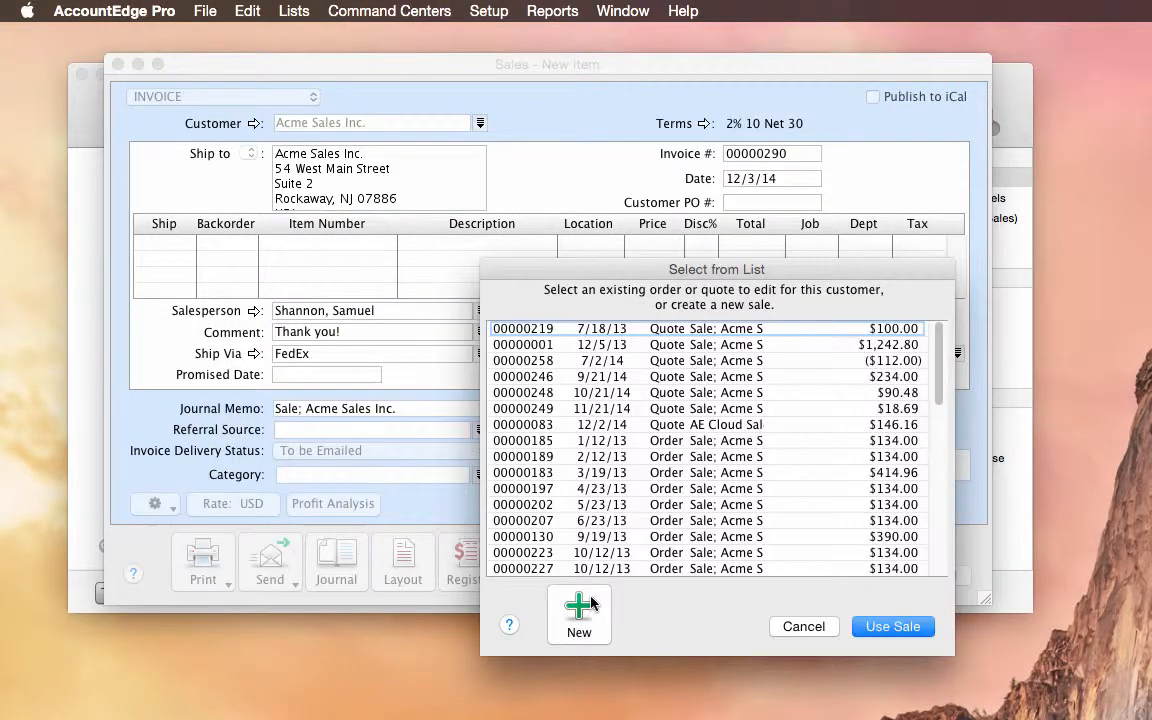
{"action": "left_click", "coordinate": [578, 612]}
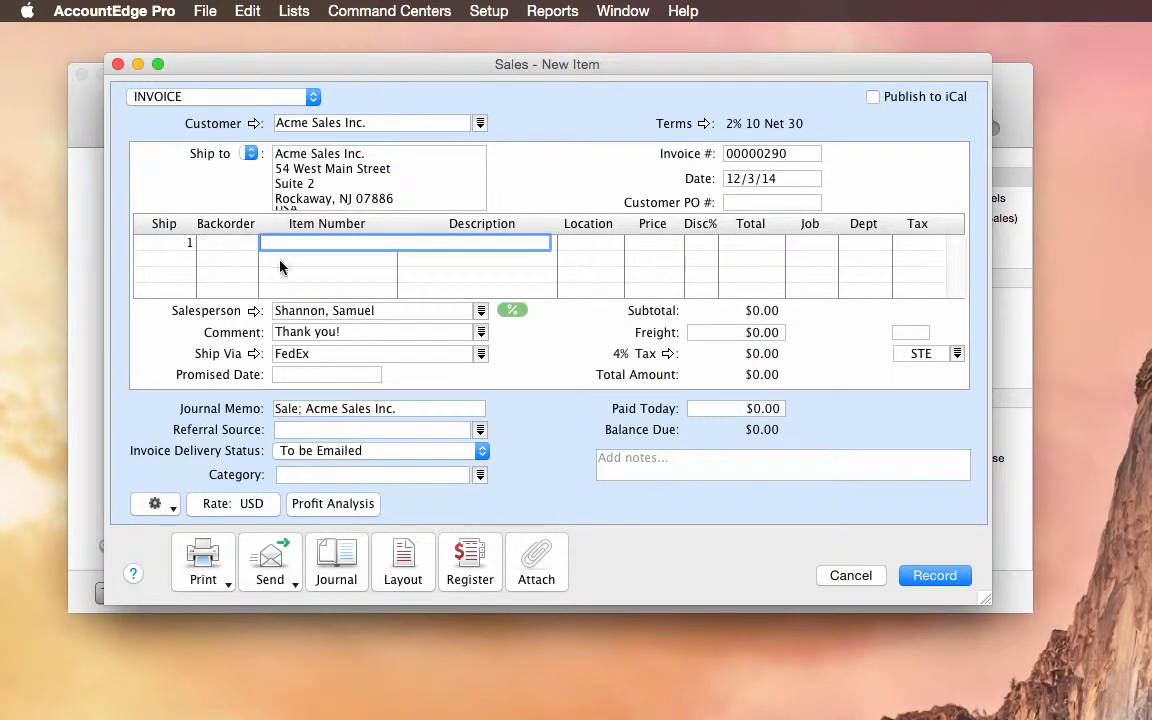
{"action": "left_click", "coordinate": [480, 310]}
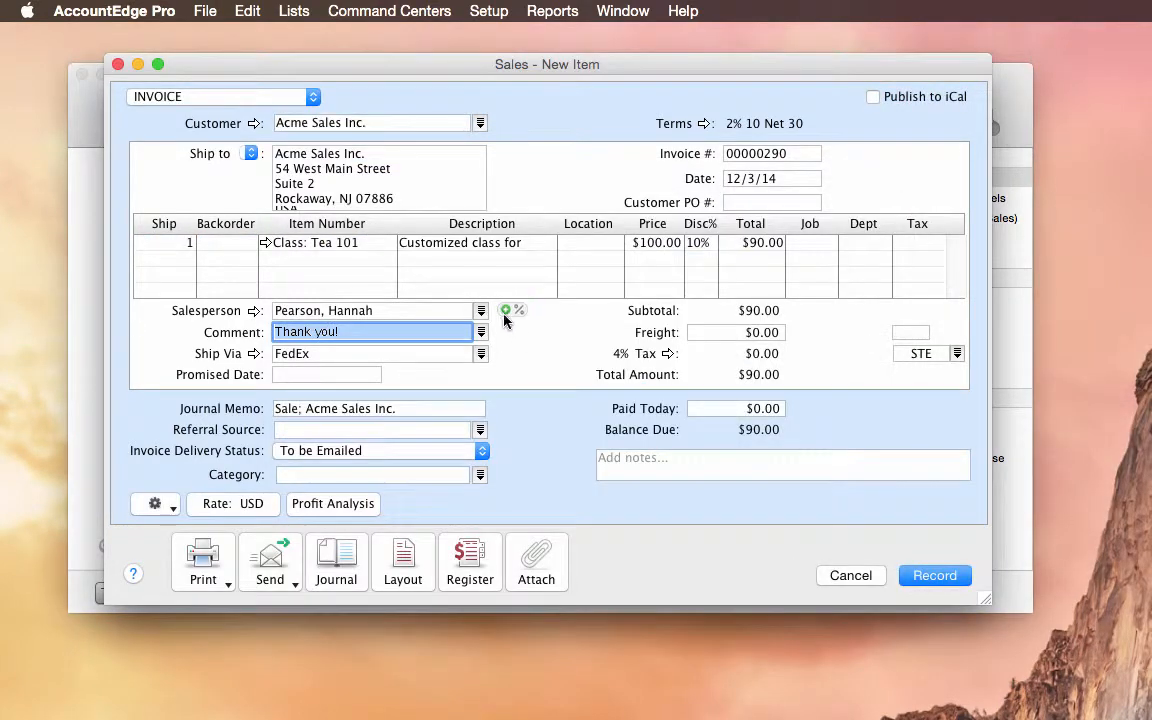
{"action": "mouse_move", "coordinate": [512, 316]}
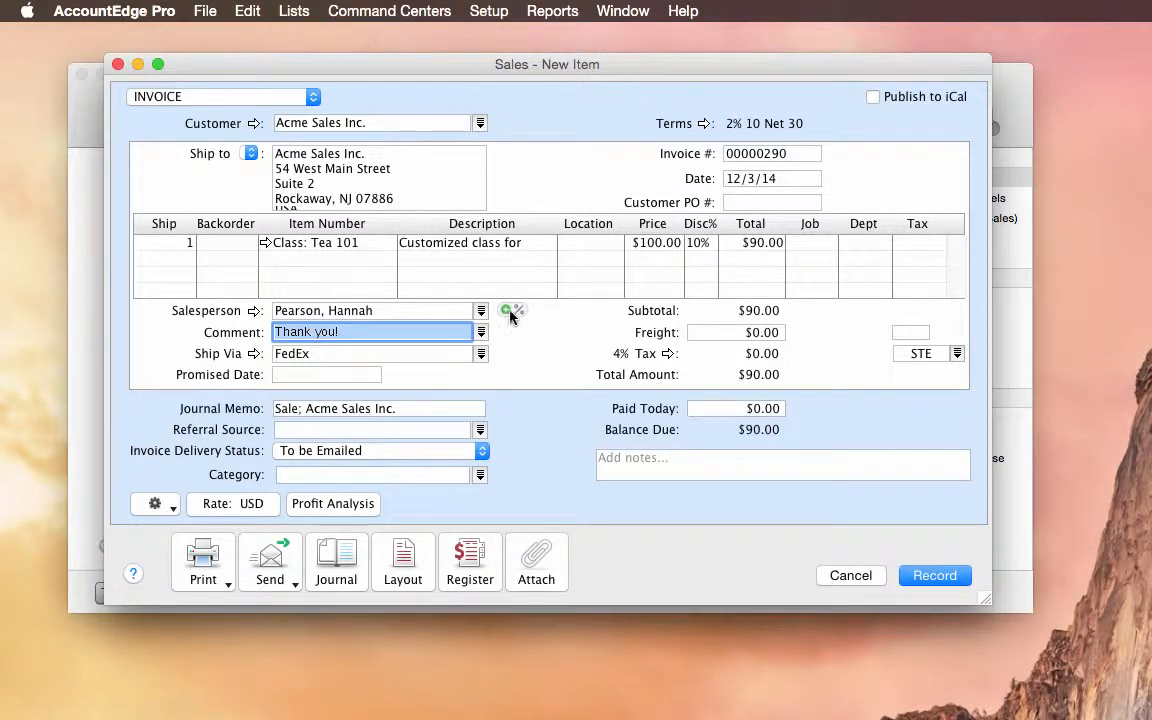
Assign Tom's Commission as the commission rate on the new invoice.
{"action": "left_click", "coordinate": [512, 312]}
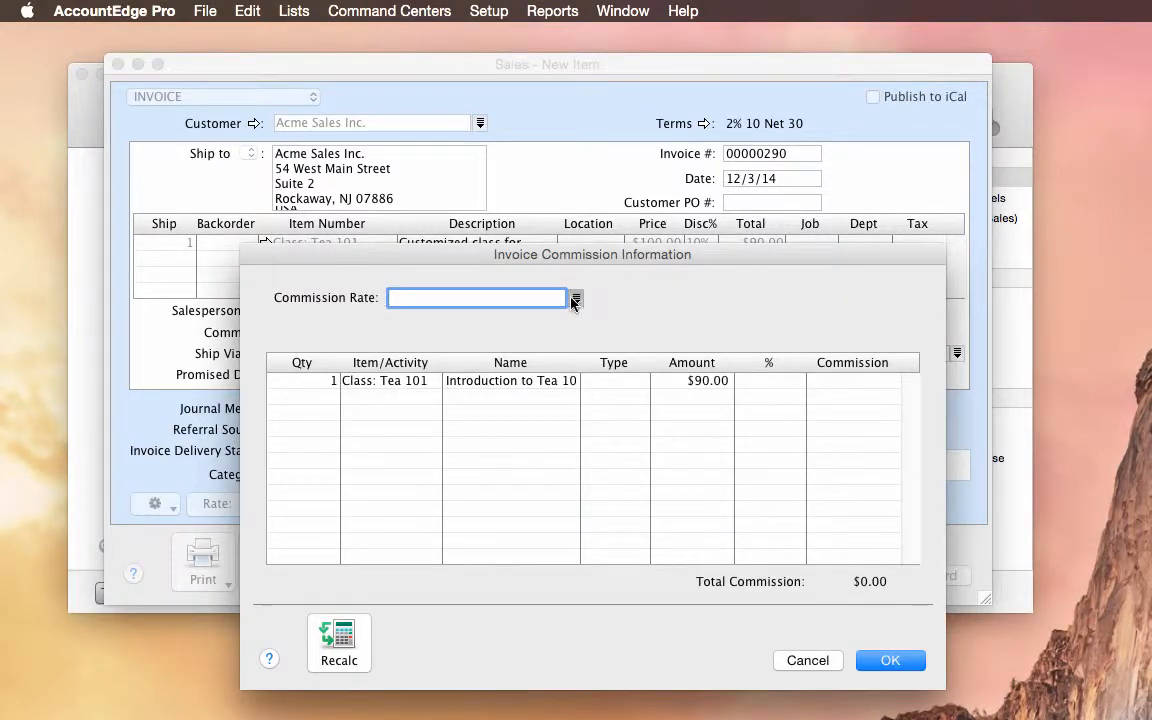
{"action": "left_click", "coordinate": [576, 298]}
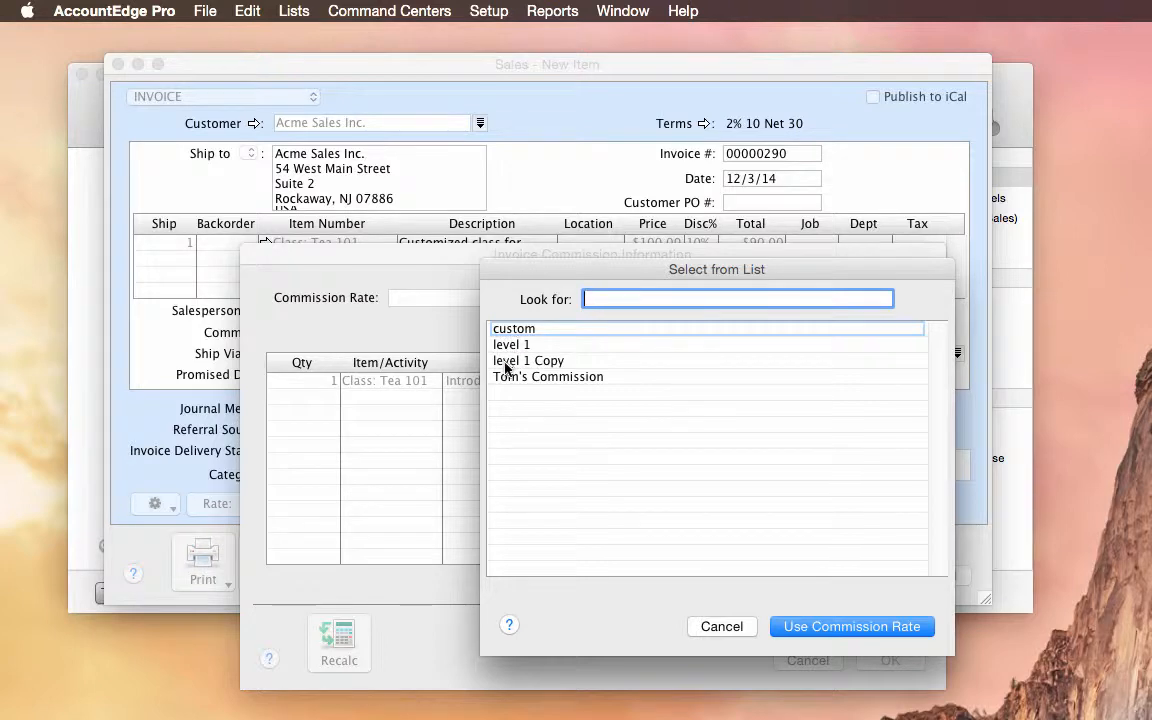
{"action": "left_click", "coordinate": [852, 626]}
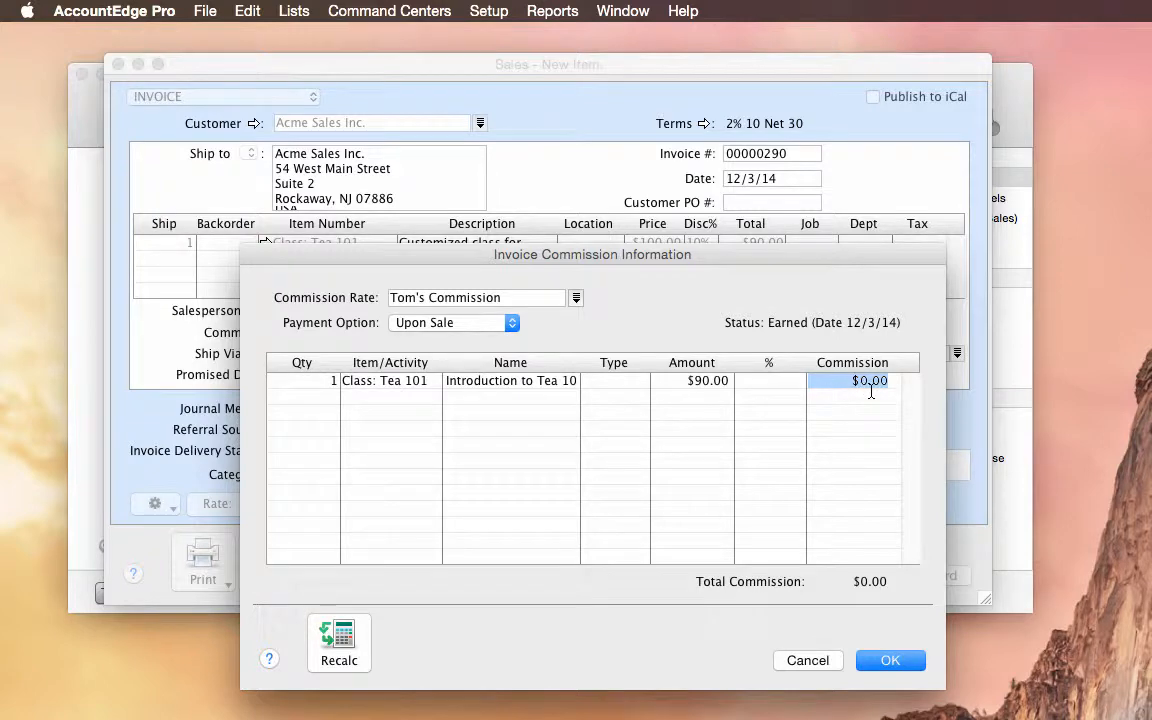
{"action": "mouse_move", "coordinate": [850, 492]}
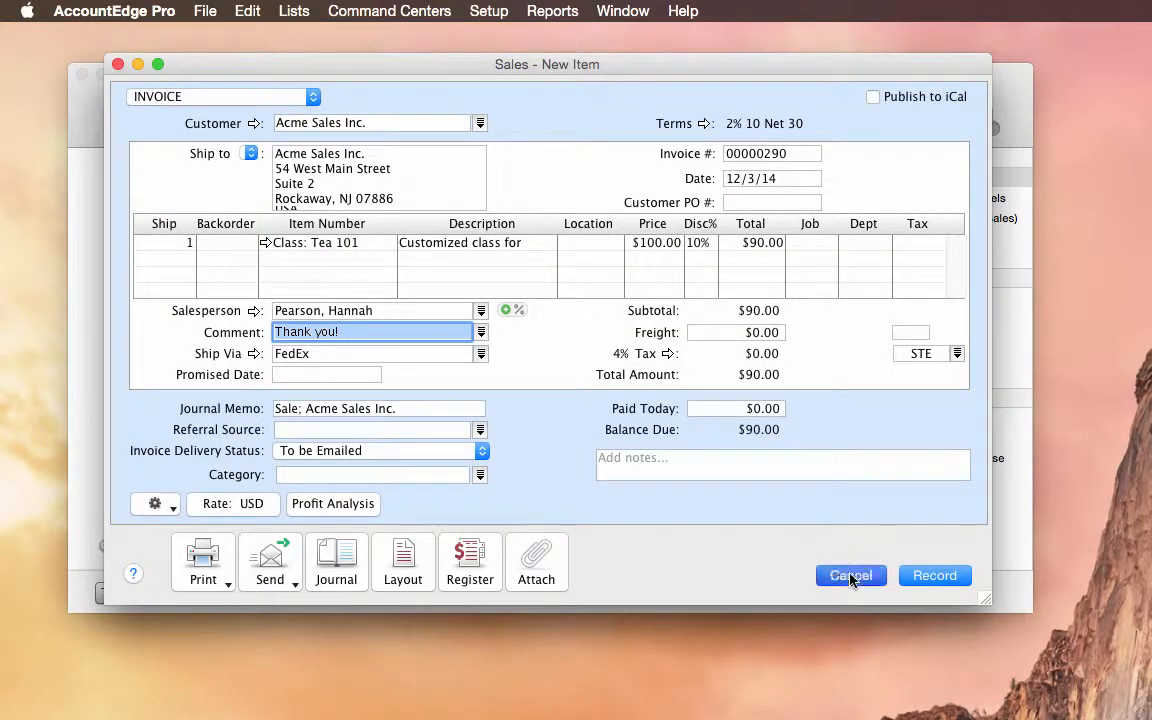
{"action": "left_click", "coordinate": [852, 576]}
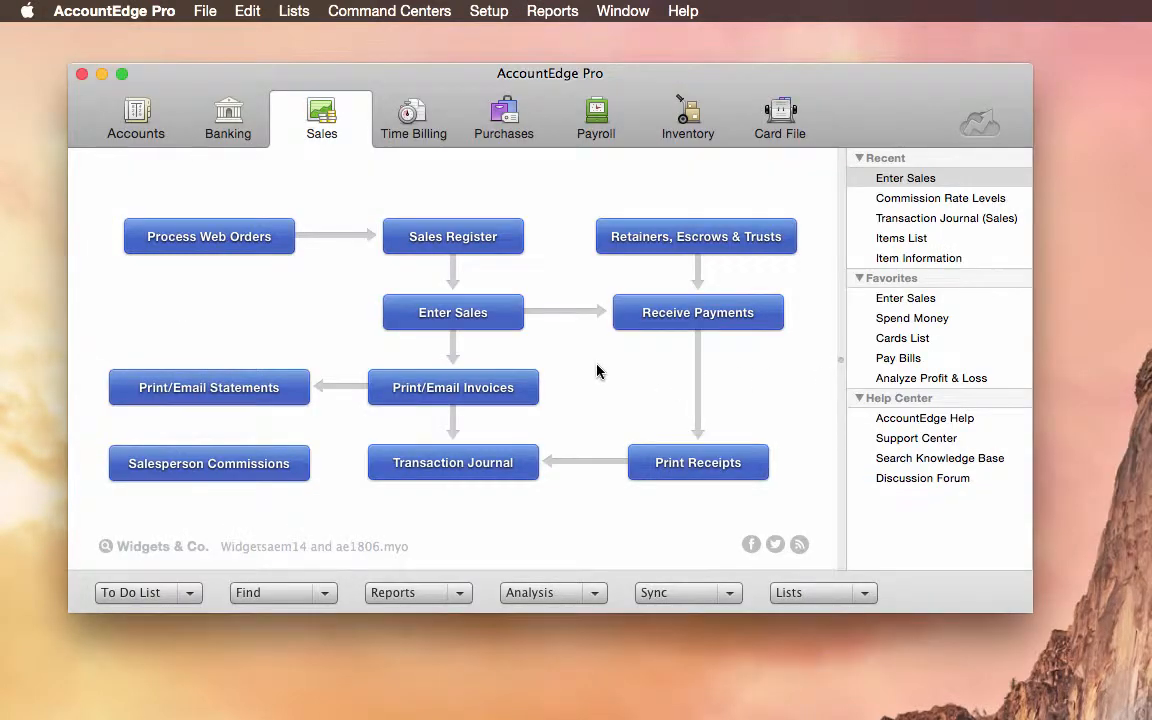
{"action": "mouse_move", "coordinate": [196, 446]}
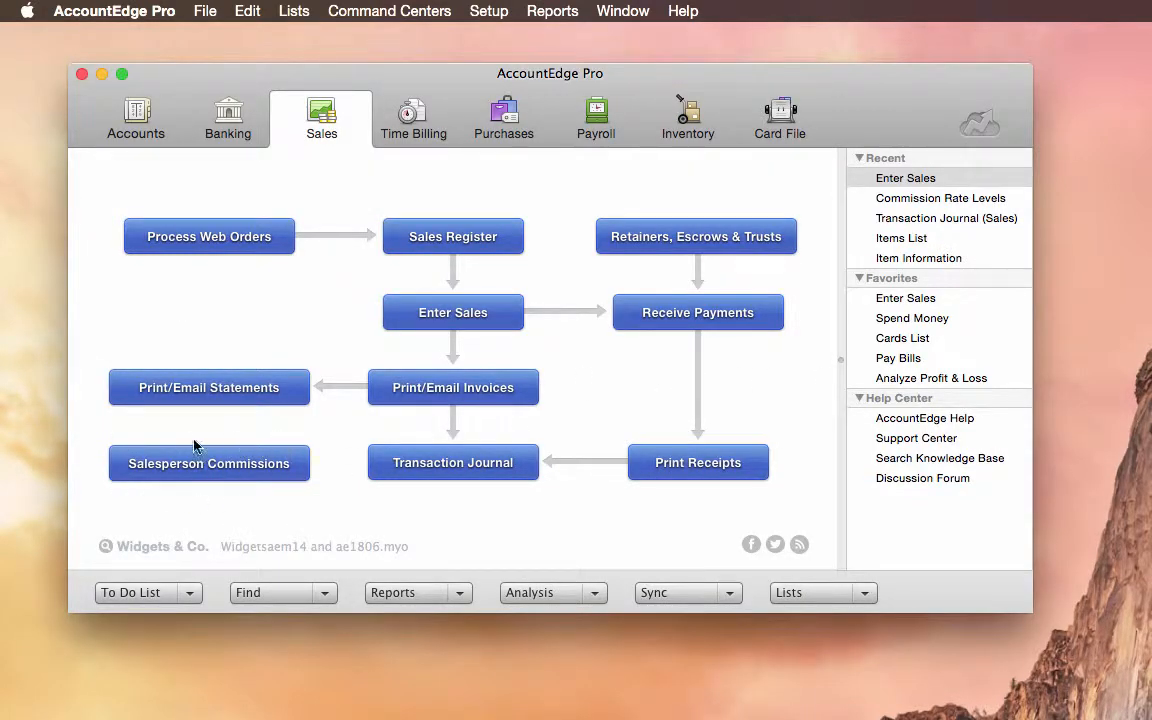
{"action": "mouse_move", "coordinate": [212, 464]}
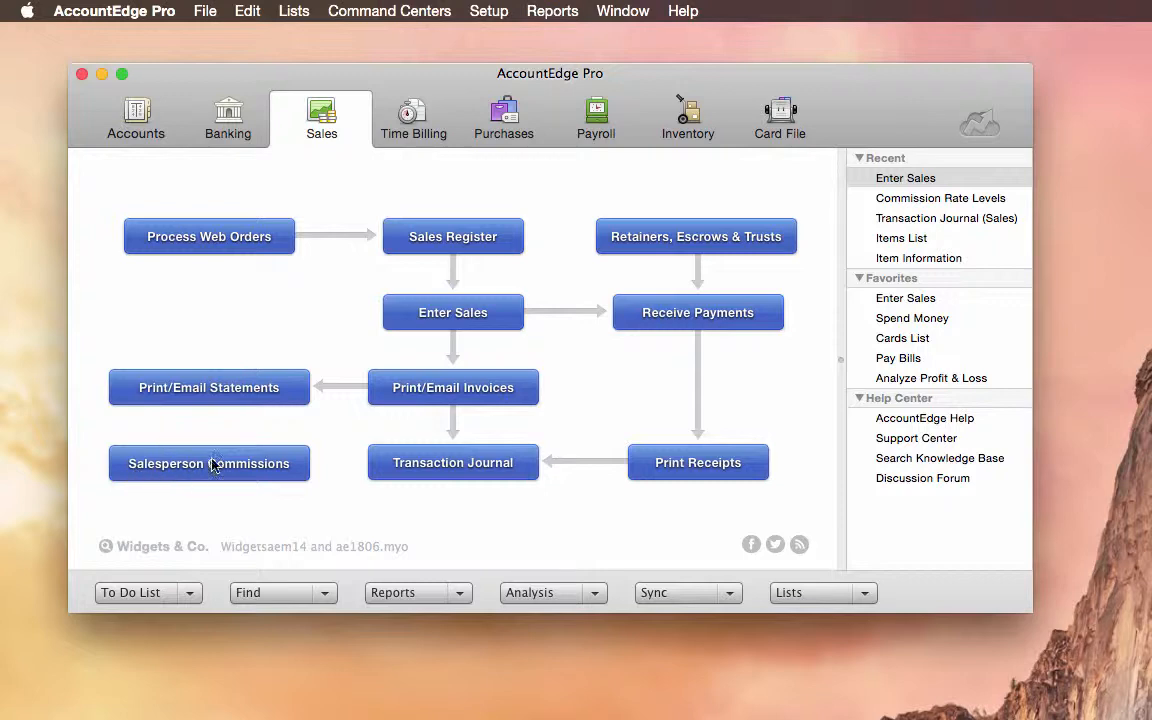
{"action": "left_click", "coordinate": [208, 464]}
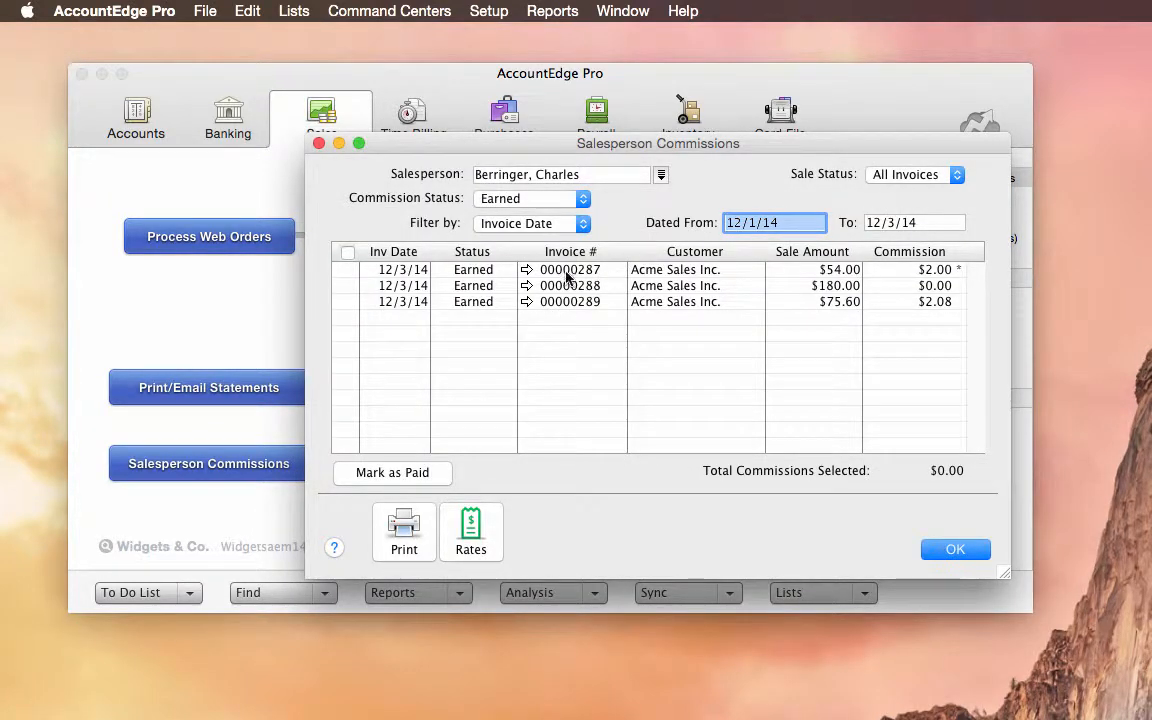
{"action": "mouse_move", "coordinate": [704, 294]}
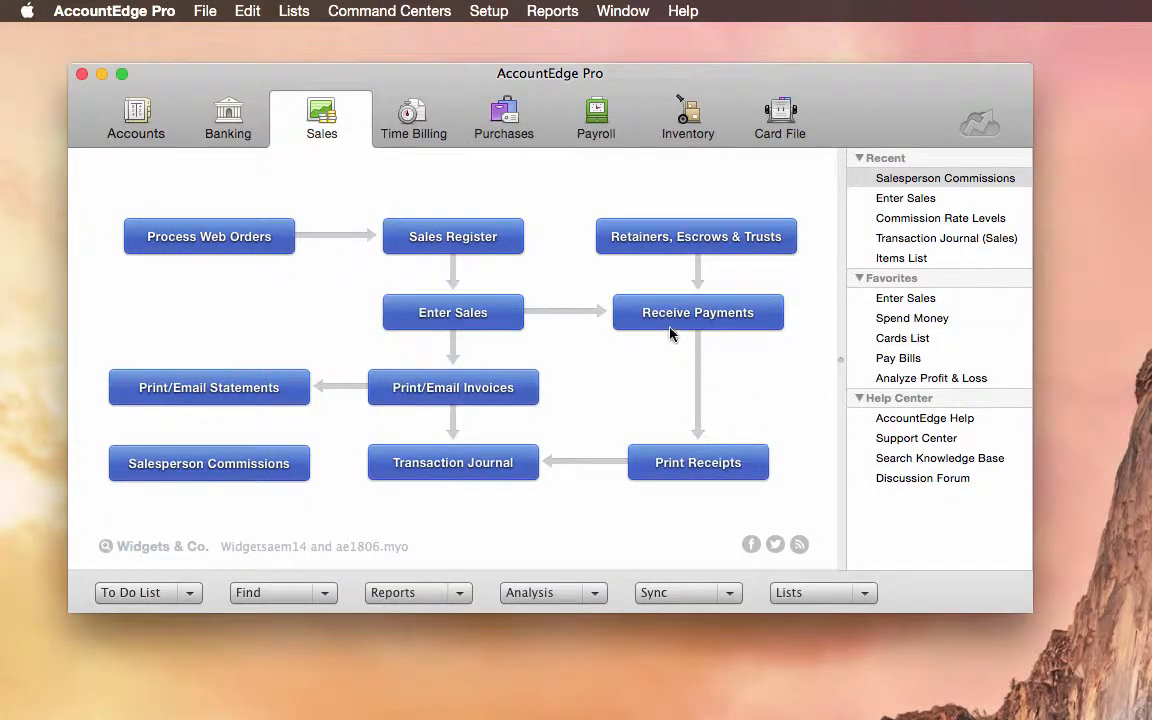
{"action": "left_click", "coordinate": [778, 116]}
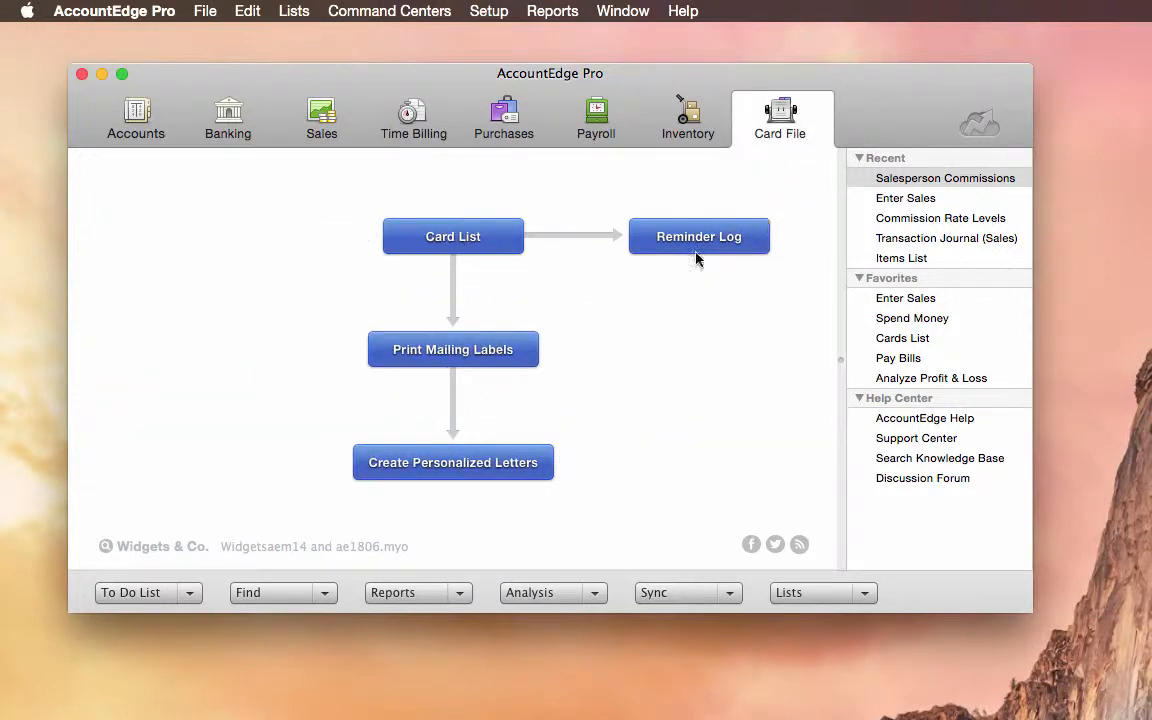
{"action": "left_click", "coordinate": [452, 236]}
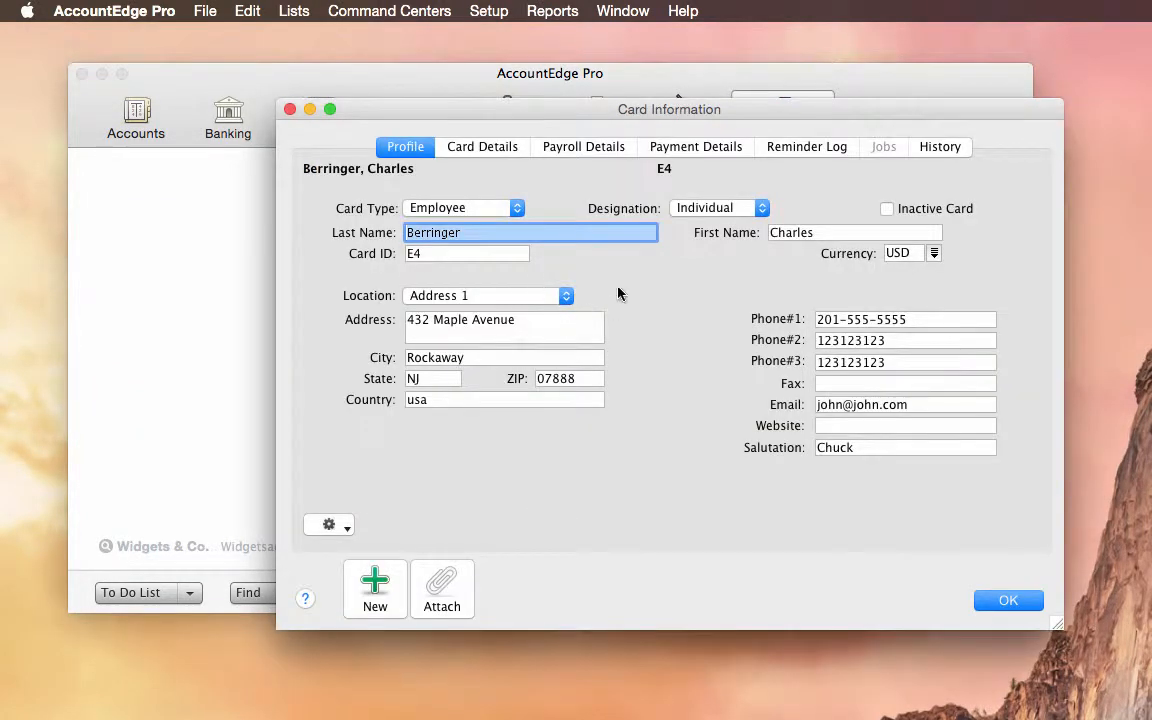
{"action": "left_click", "coordinate": [480, 146]}
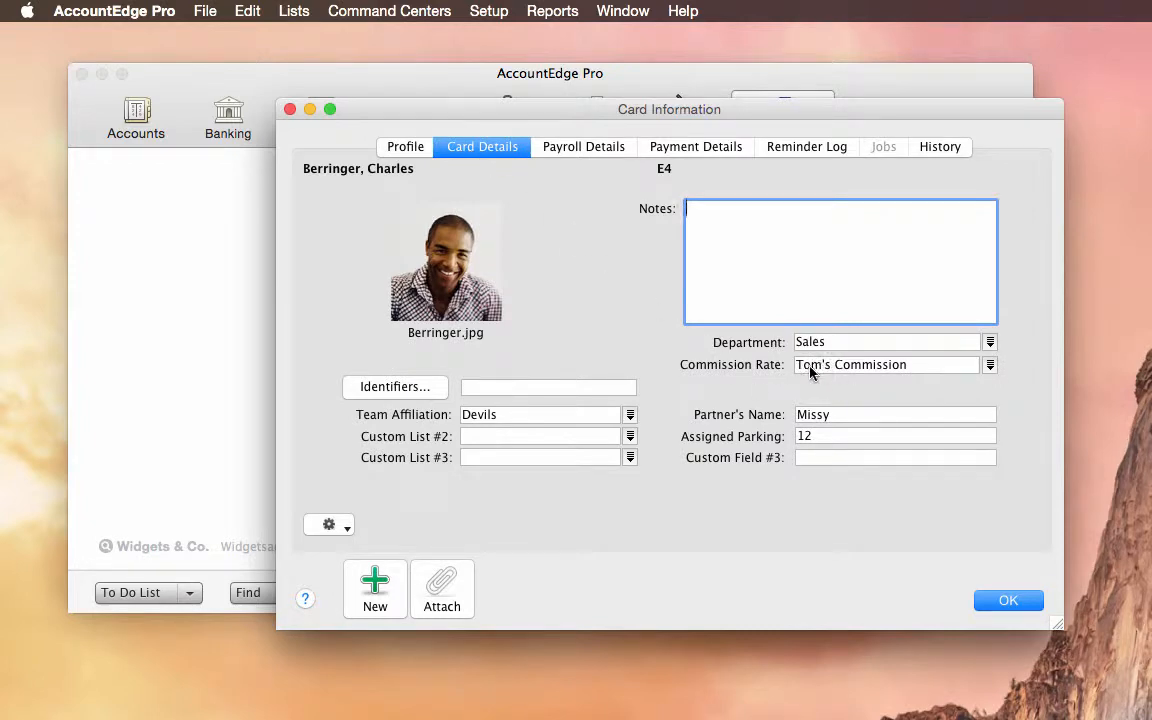
{"action": "left_click", "coordinate": [584, 146]}
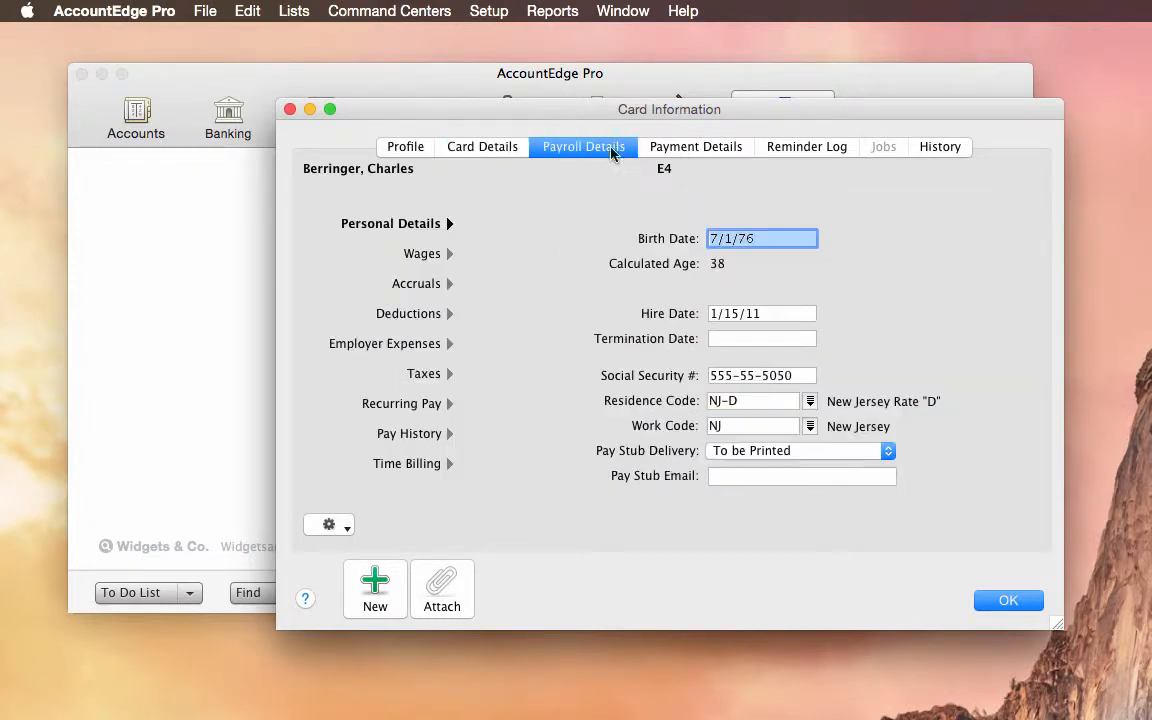
{"action": "left_click", "coordinate": [420, 252]}
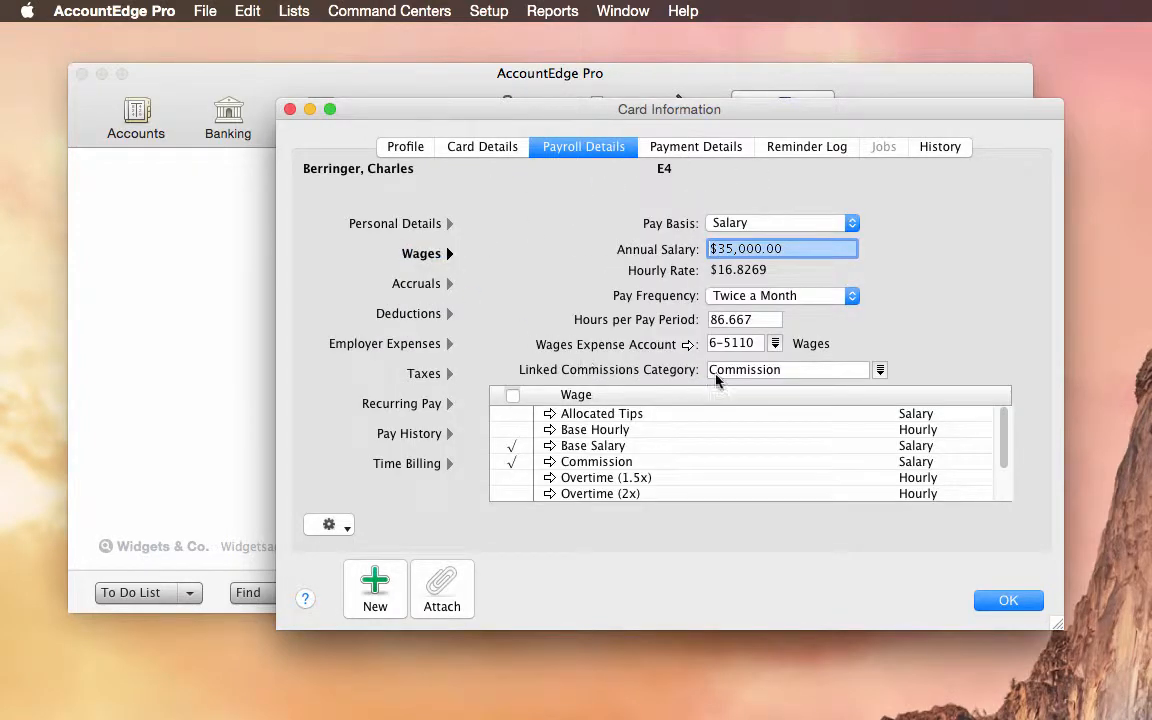
{"action": "mouse_move", "coordinate": [758, 378]}
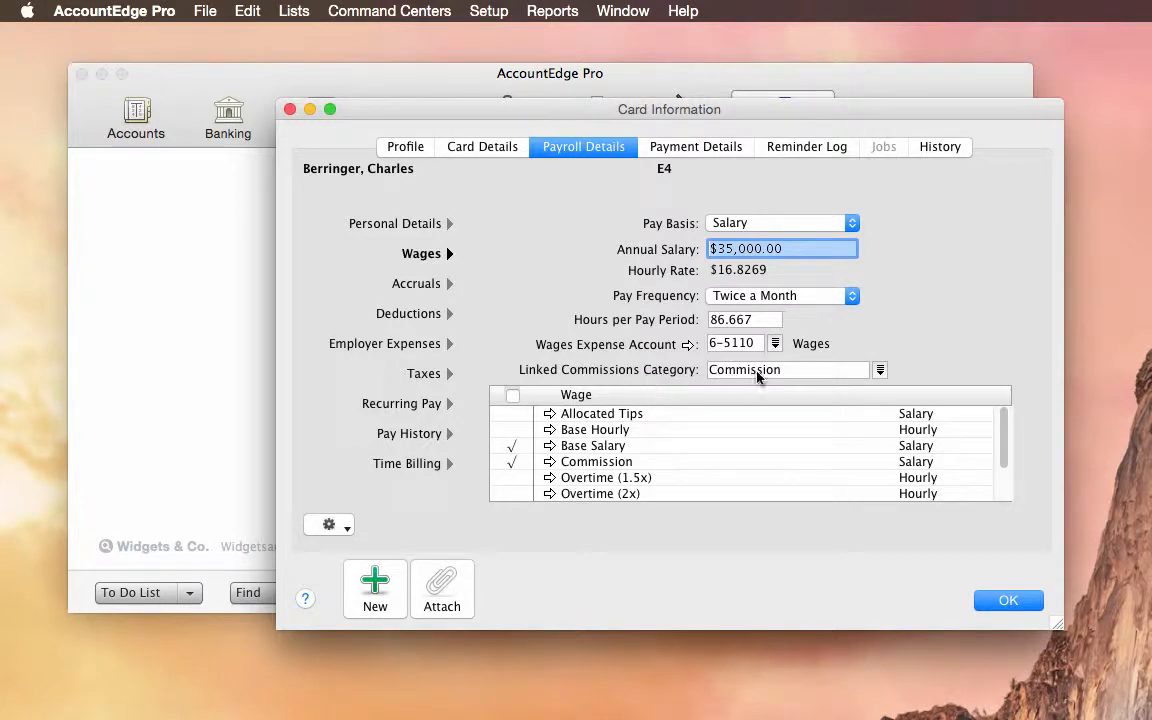
Close the employee card and open vendor Alternative Beverage's card to check commission level 1.
{"action": "left_click", "coordinate": [1008, 600]}
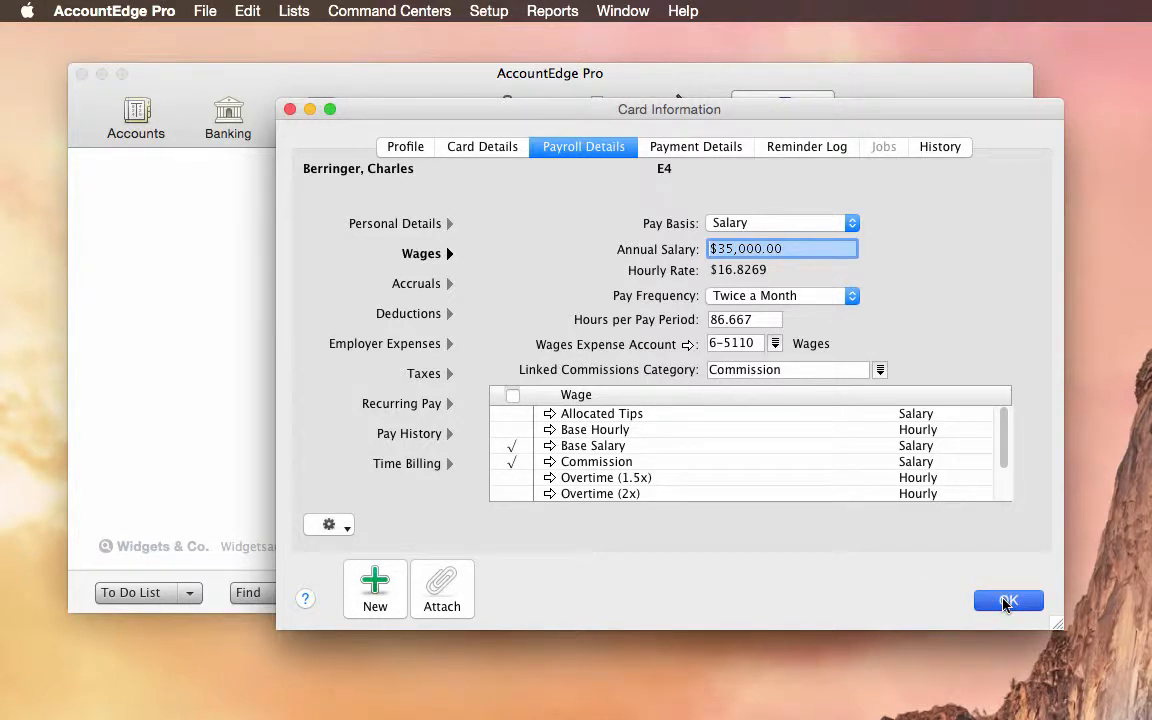
{"action": "left_click", "coordinate": [1008, 600]}
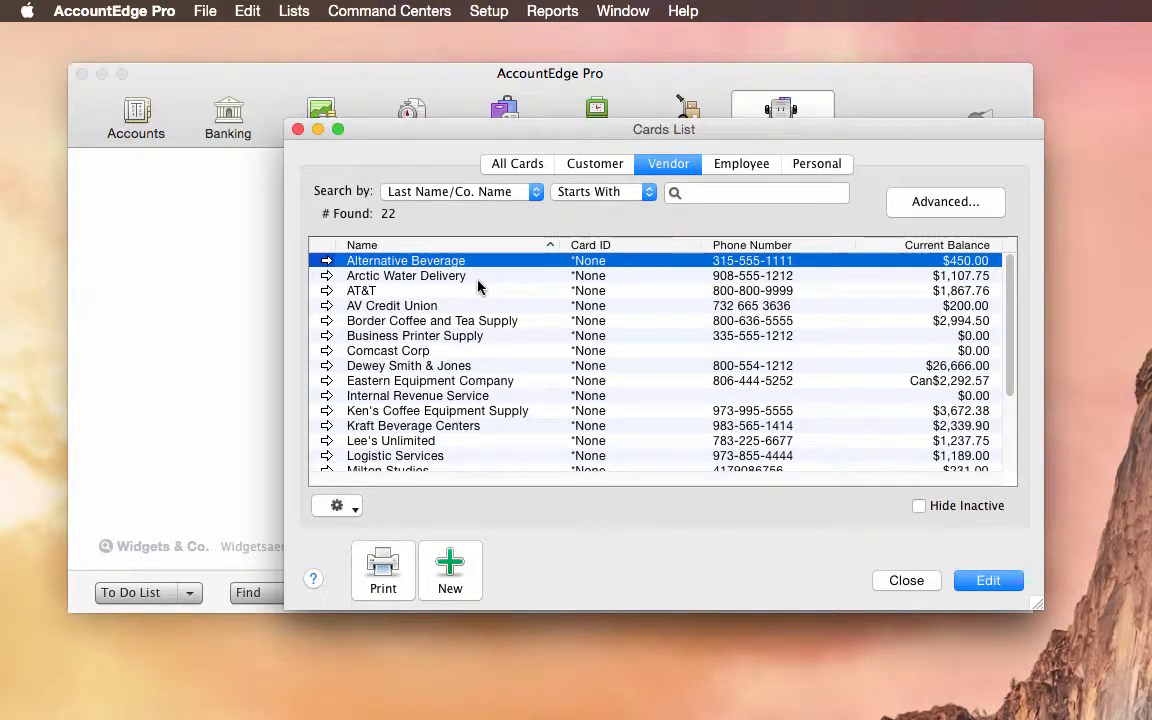
{"action": "mouse_move", "coordinate": [416, 270]}
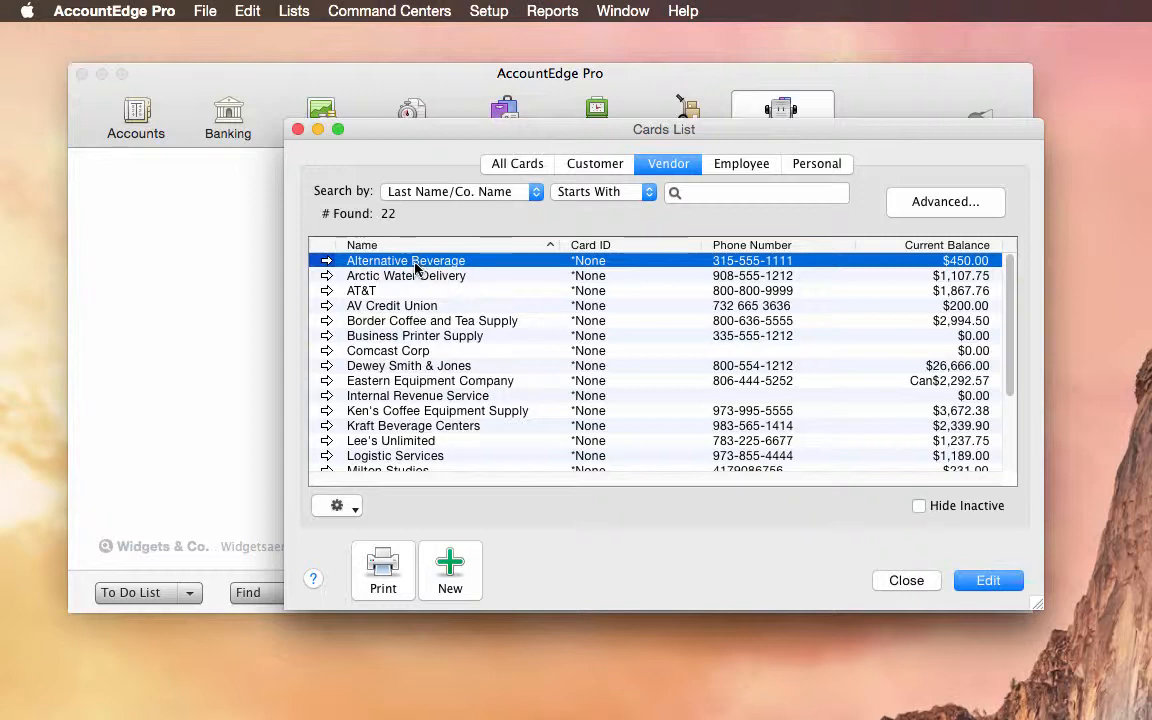
{"action": "double_click", "coordinate": [404, 260]}
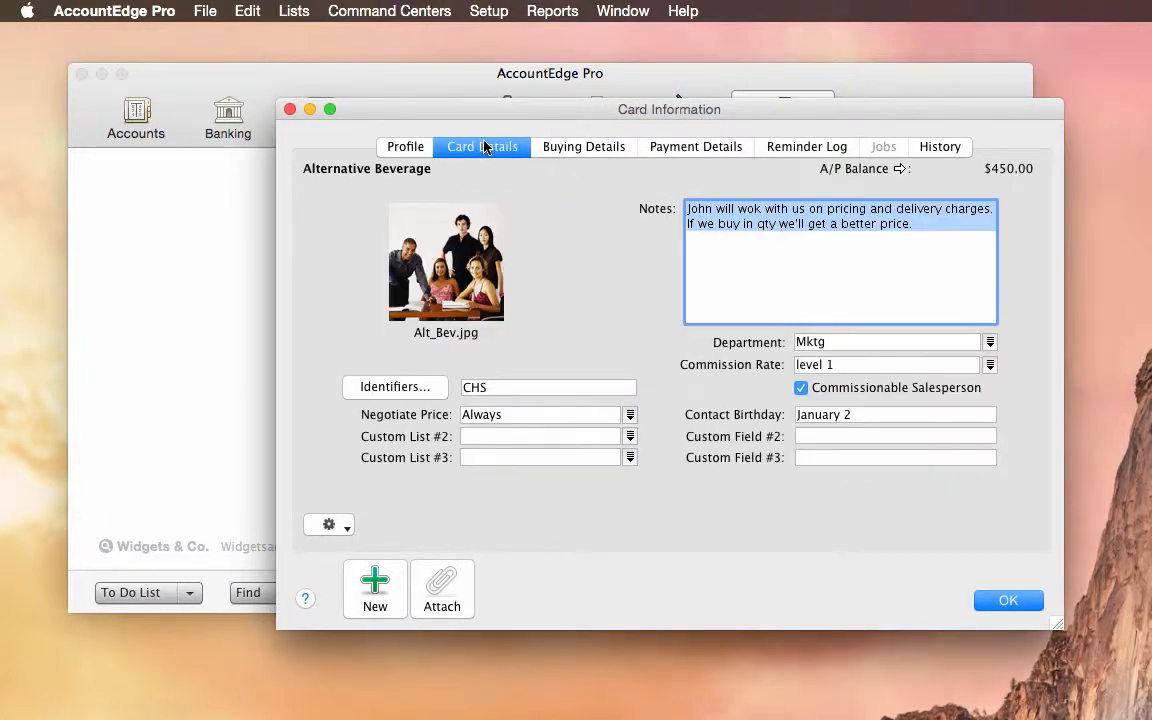
{"action": "mouse_move", "coordinate": [844, 400]}
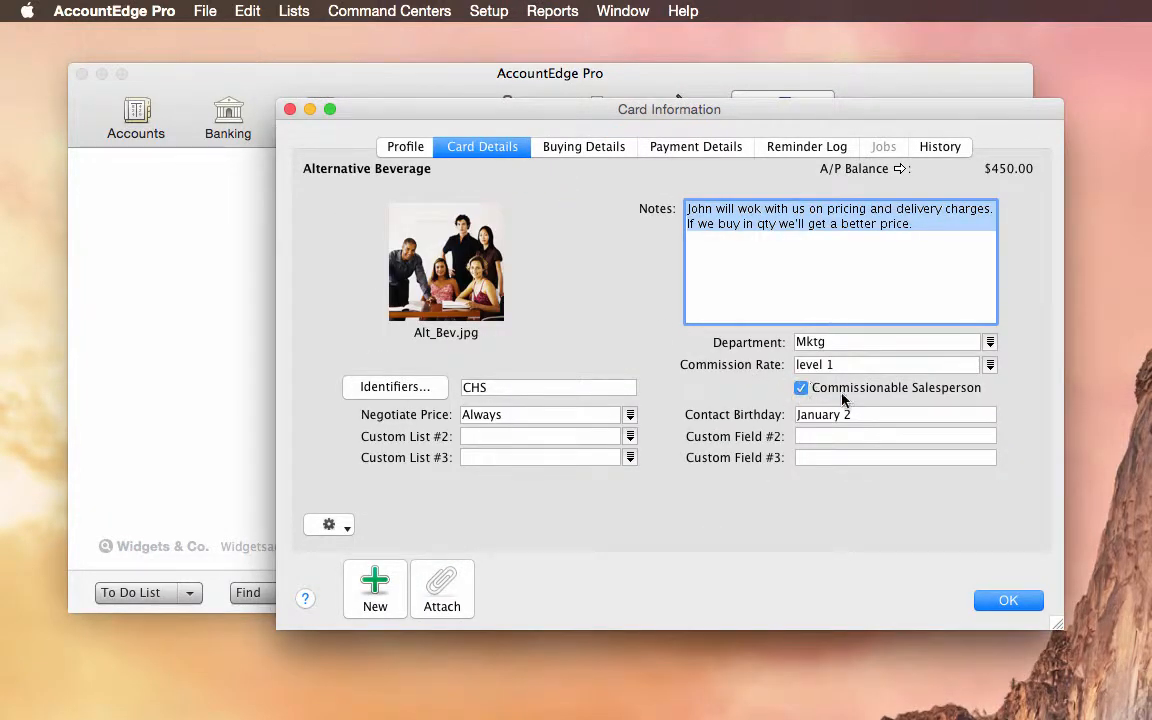
{"action": "mouse_move", "coordinate": [890, 390]}
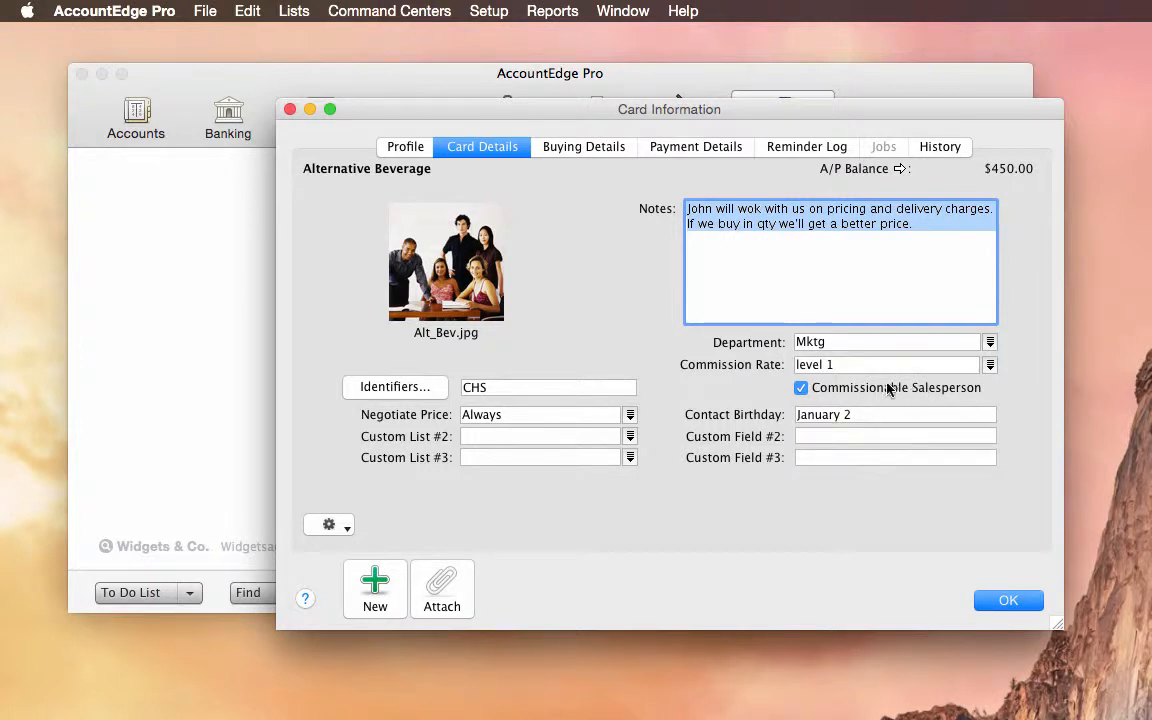
{"action": "mouse_move", "coordinate": [850, 396]}
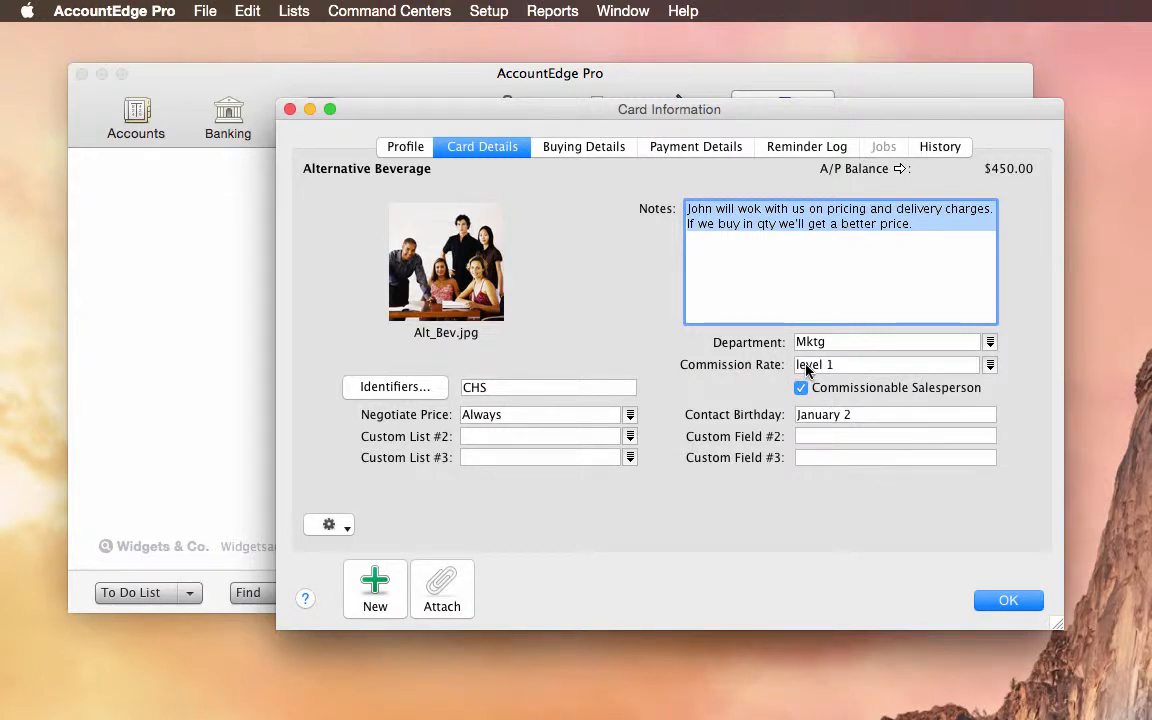
{"action": "mouse_move", "coordinate": [836, 340]}
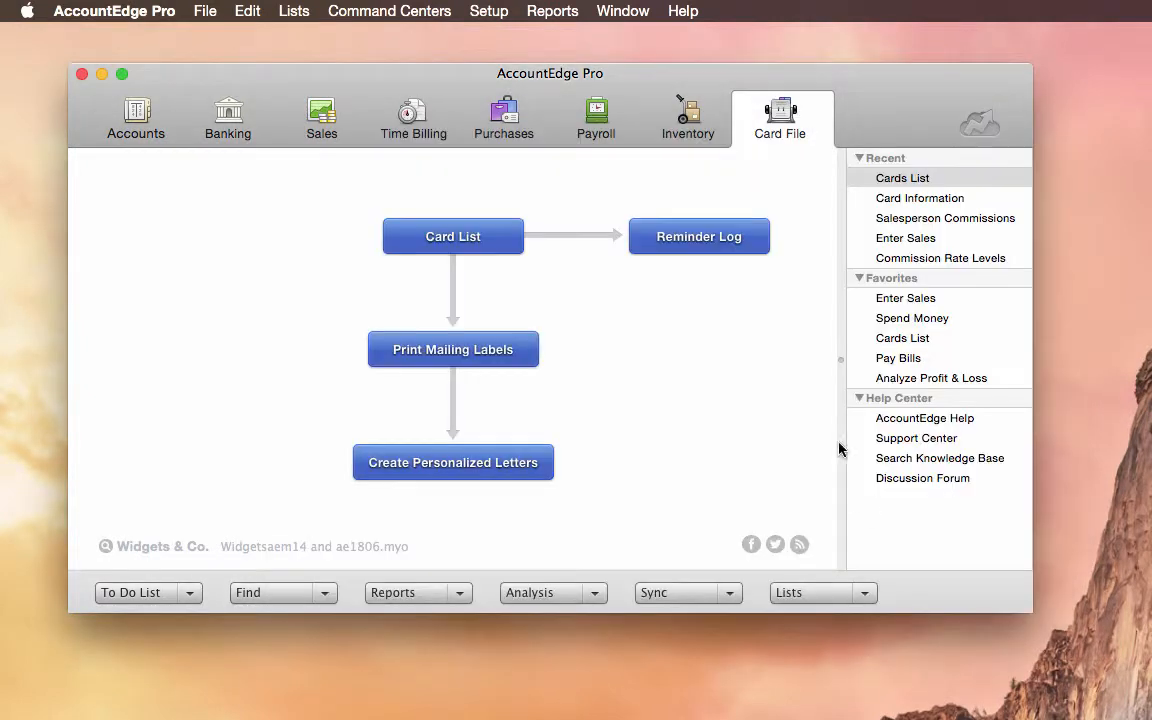
In Process Payroll, keep the check type Regular and include salesperson commissions for the employee.
{"action": "left_click", "coordinate": [596, 116]}
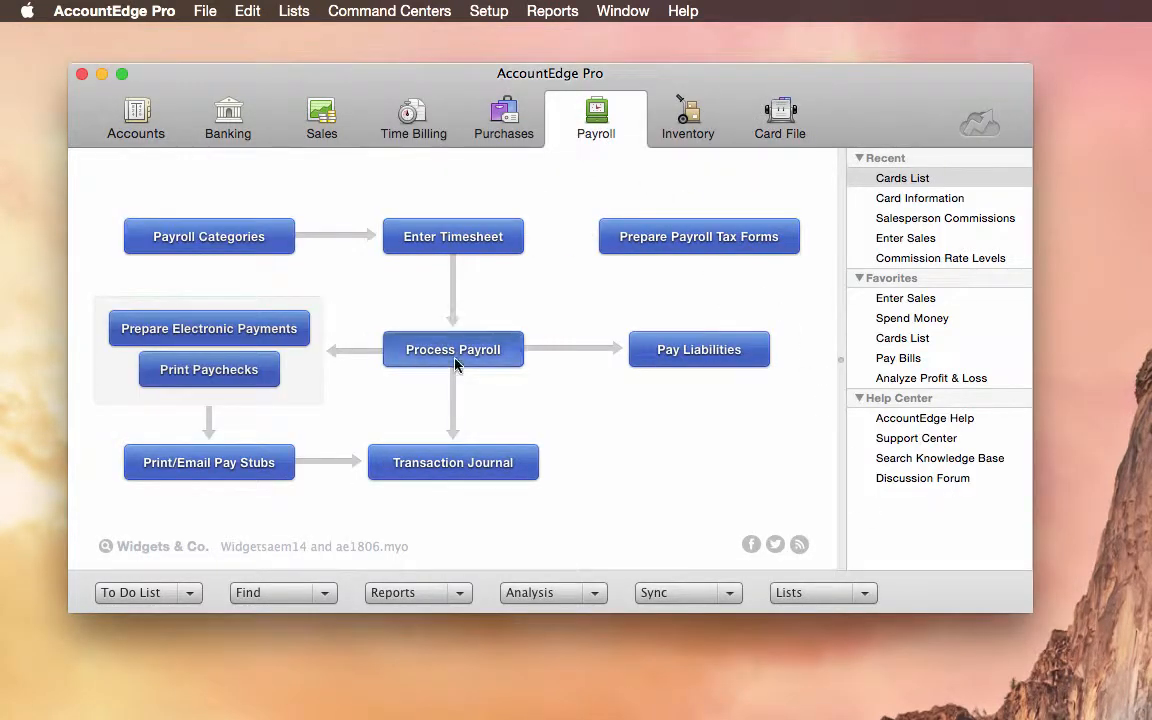
{"action": "left_click", "coordinate": [452, 348]}
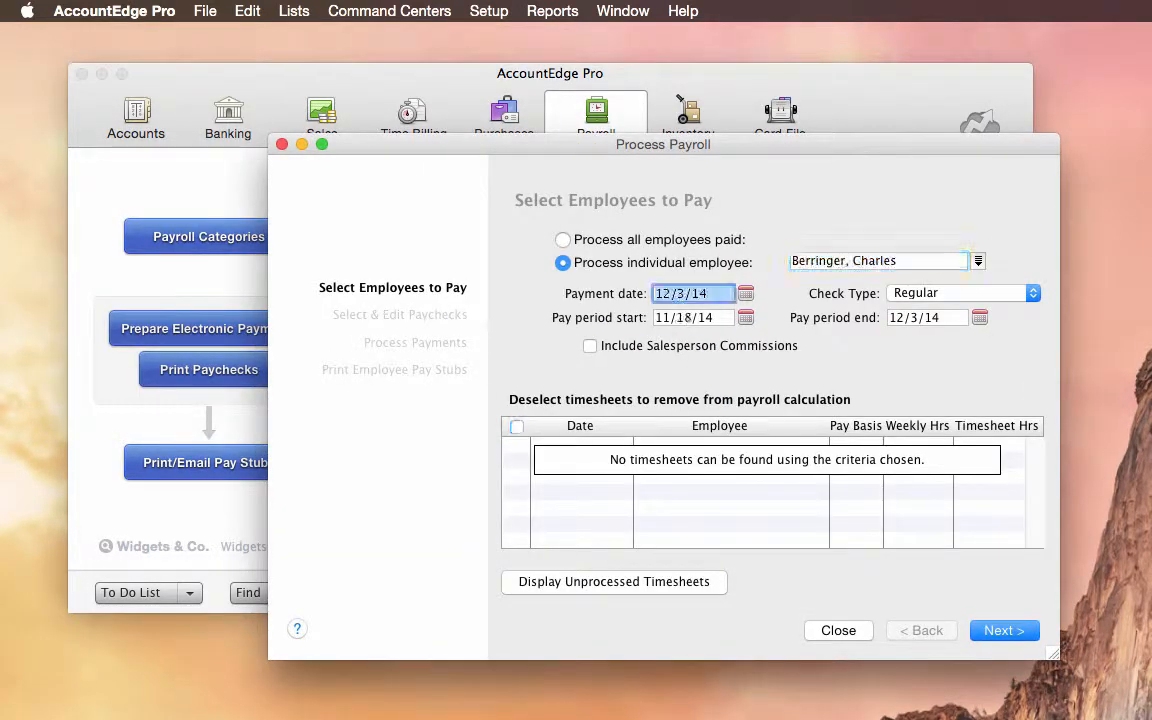
{"action": "left_click", "coordinate": [960, 292]}
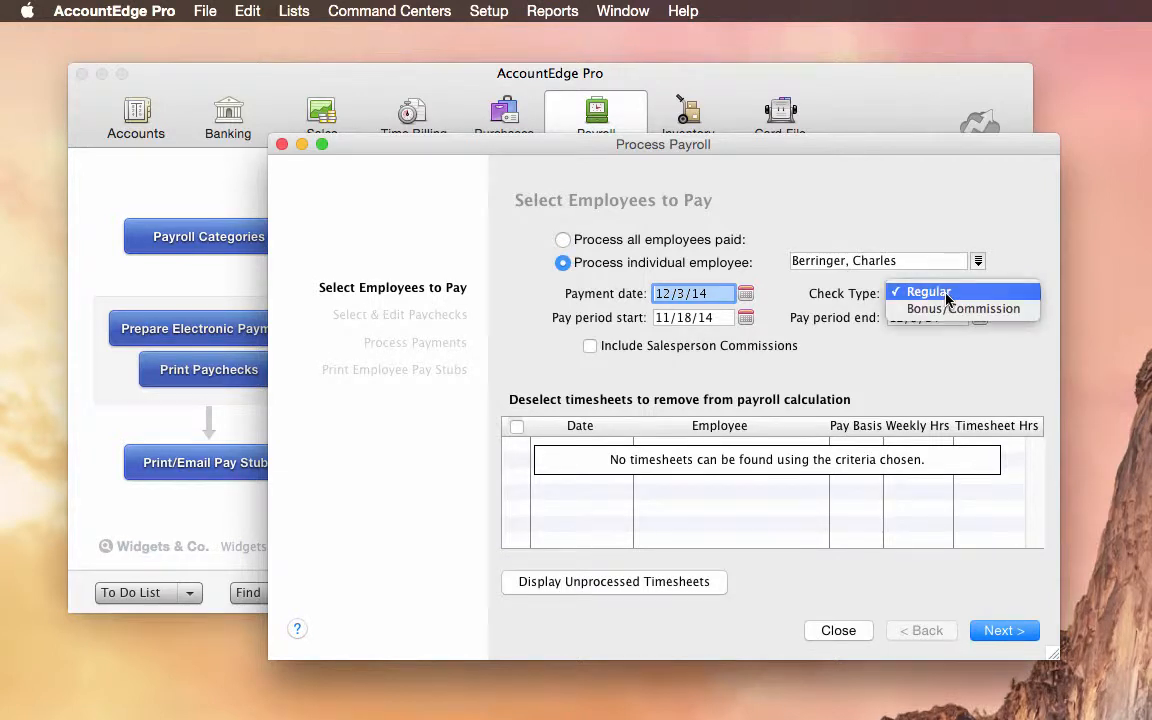
{"action": "mouse_move", "coordinate": [952, 312]}
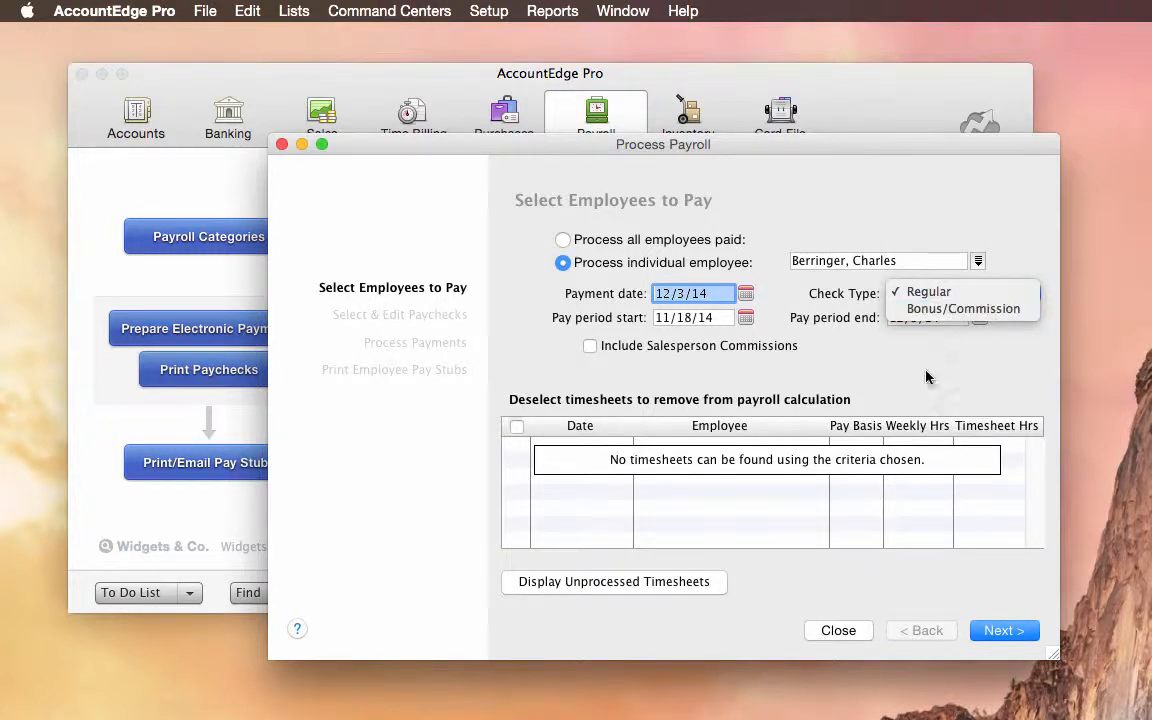
{"action": "left_click", "coordinate": [926, 292]}
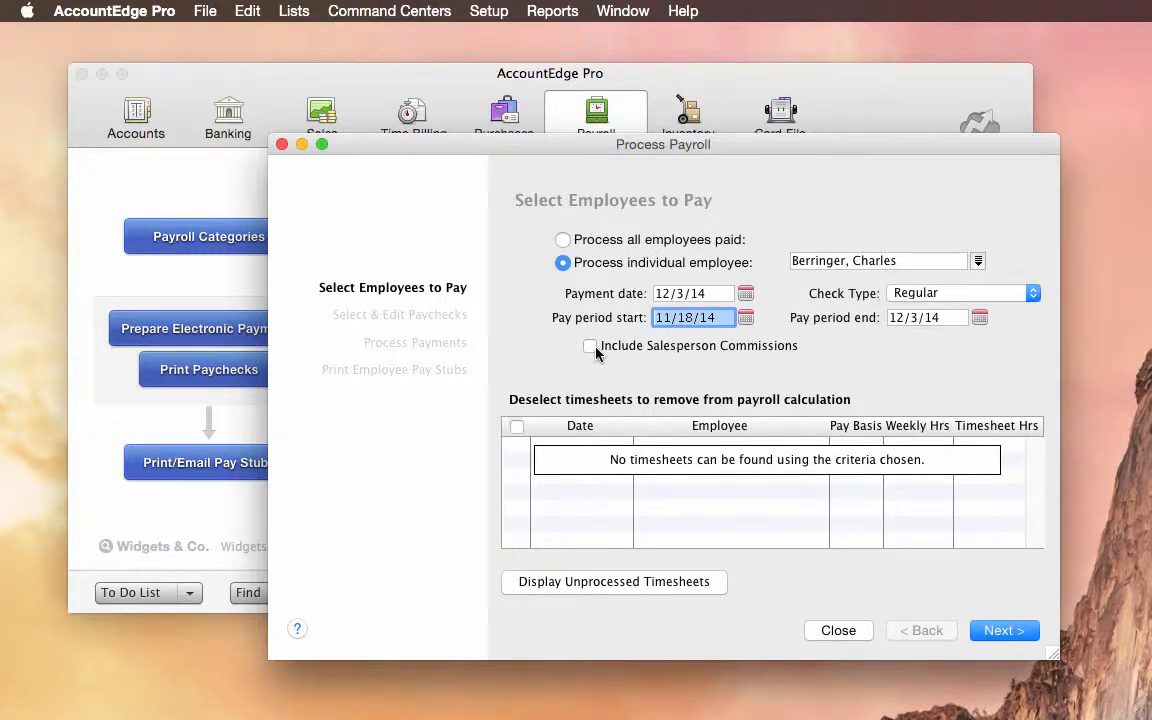
{"action": "left_click", "coordinate": [590, 344]}
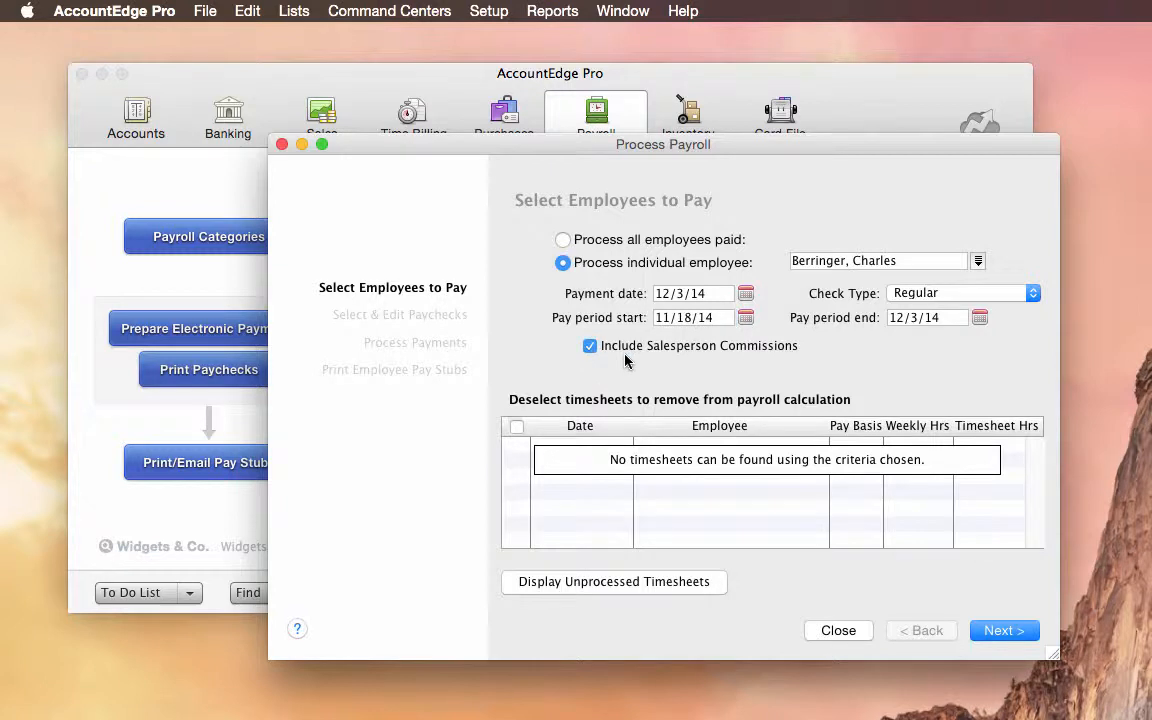
{"action": "mouse_move", "coordinate": [668, 328]}
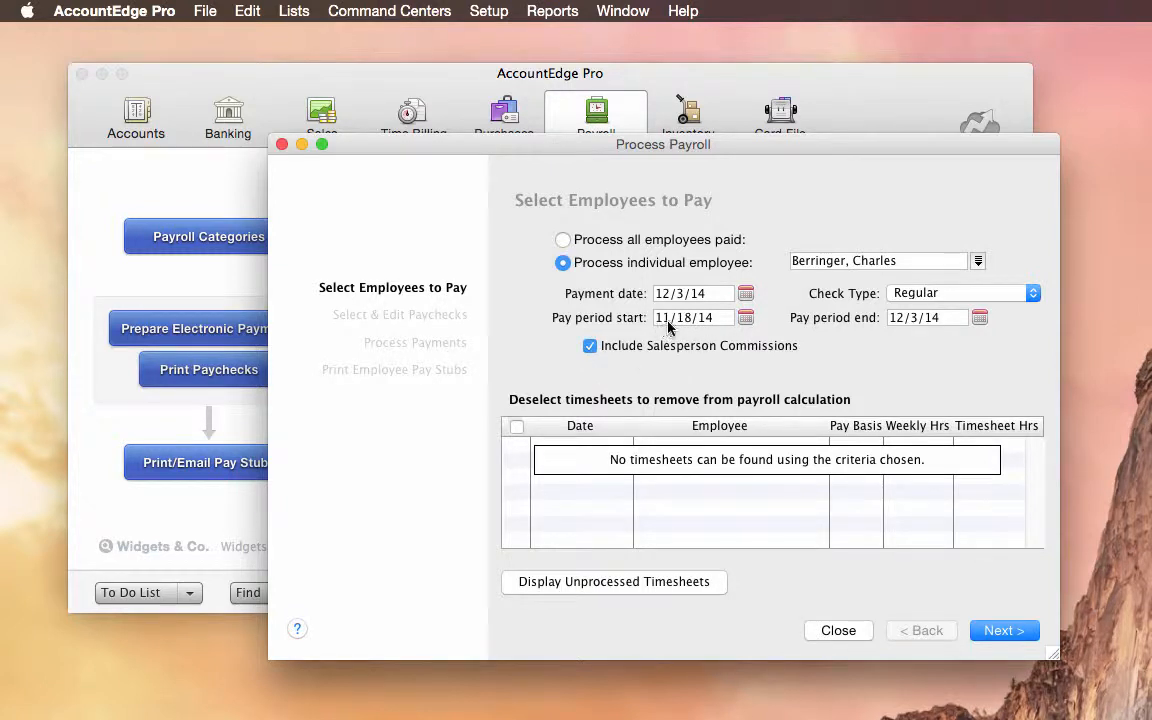
{"action": "mouse_move", "coordinate": [714, 324]}
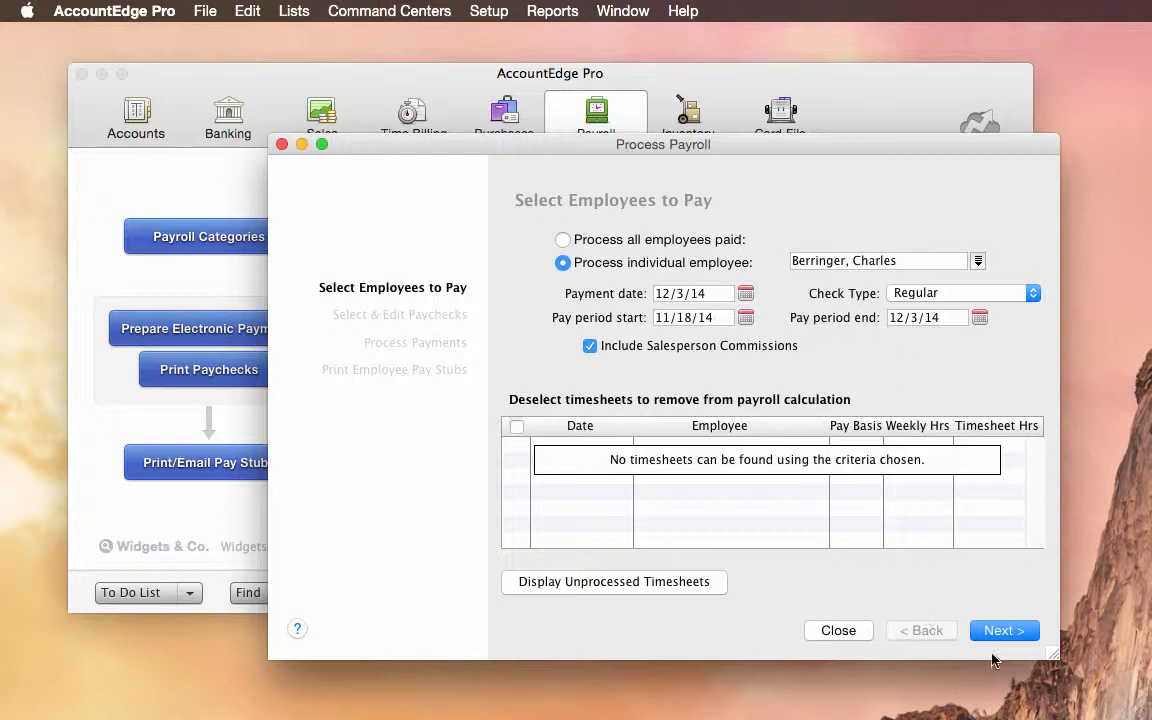
{"action": "left_click", "coordinate": [1004, 630]}
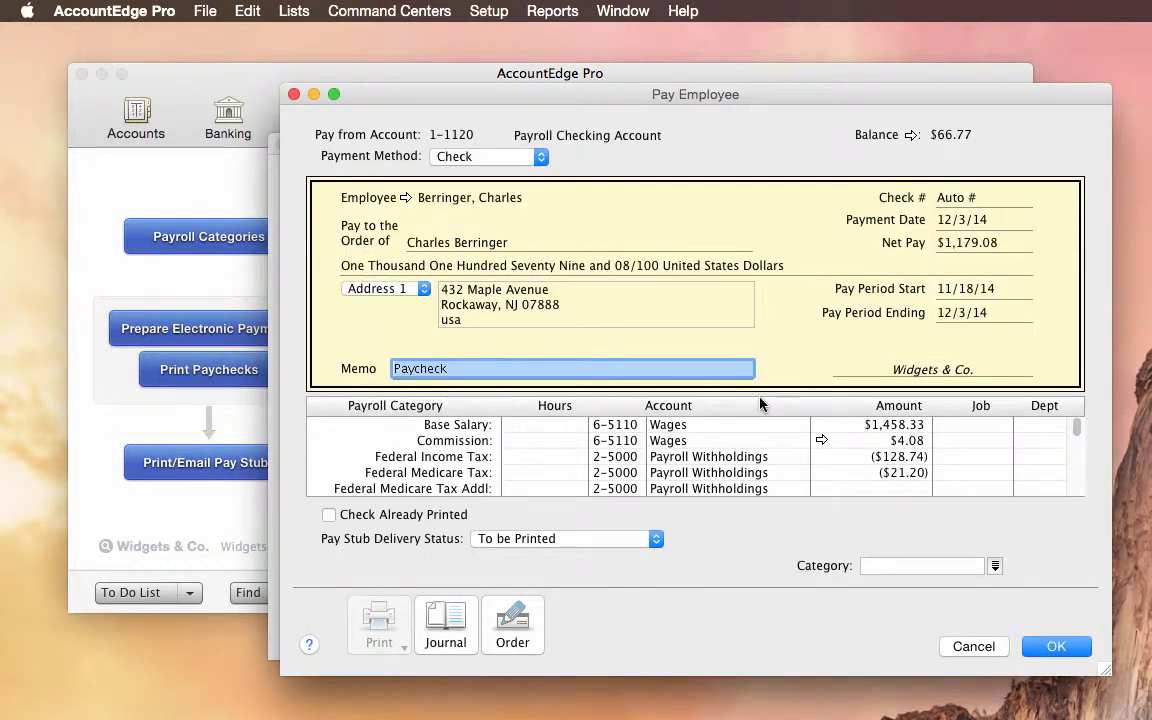
{"action": "mouse_move", "coordinate": [824, 448]}
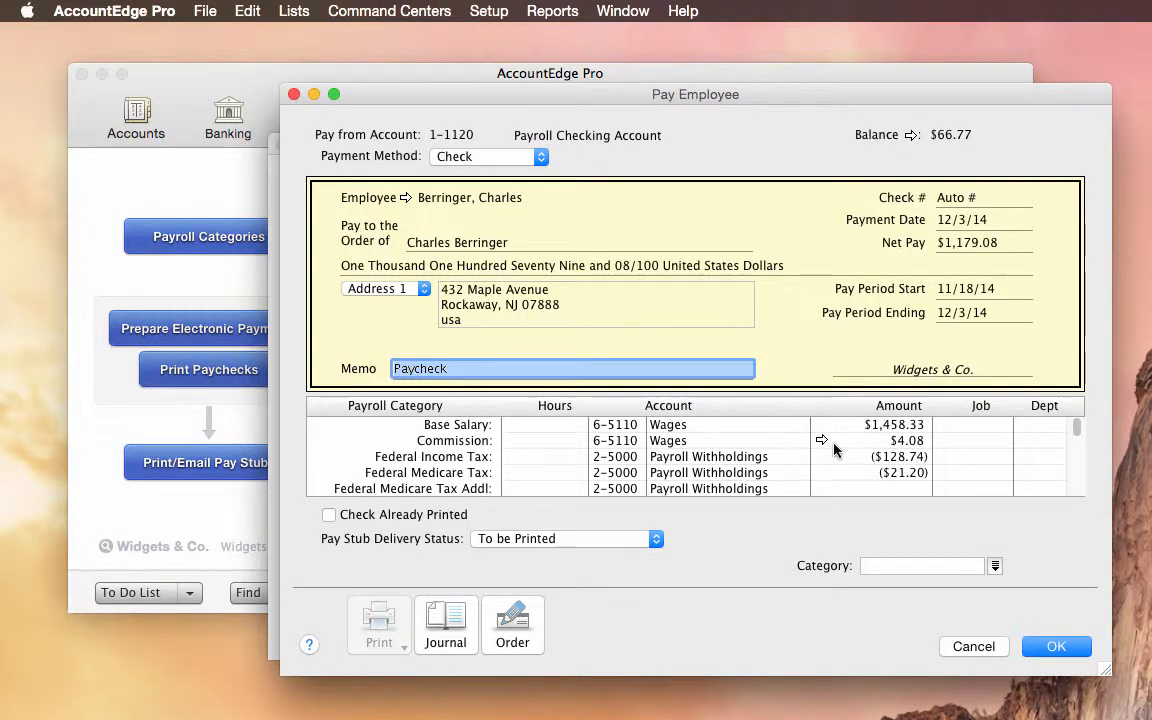
{"action": "left_click", "coordinate": [824, 440]}
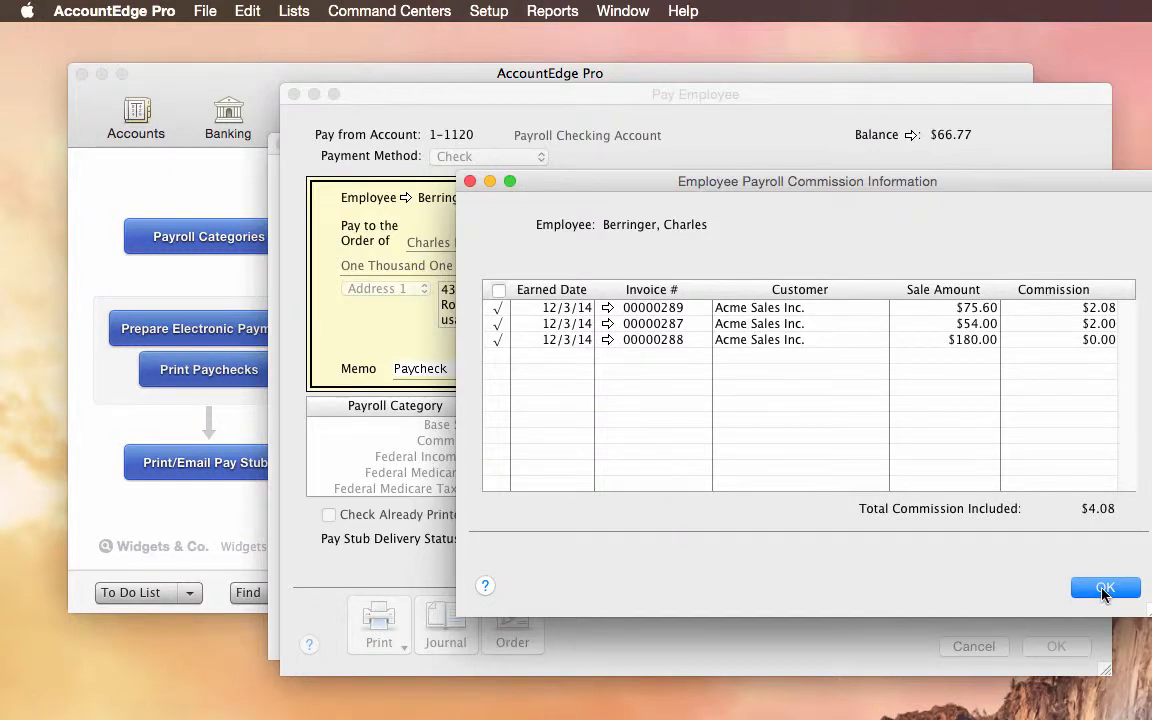
{"action": "left_click", "coordinate": [1104, 588]}
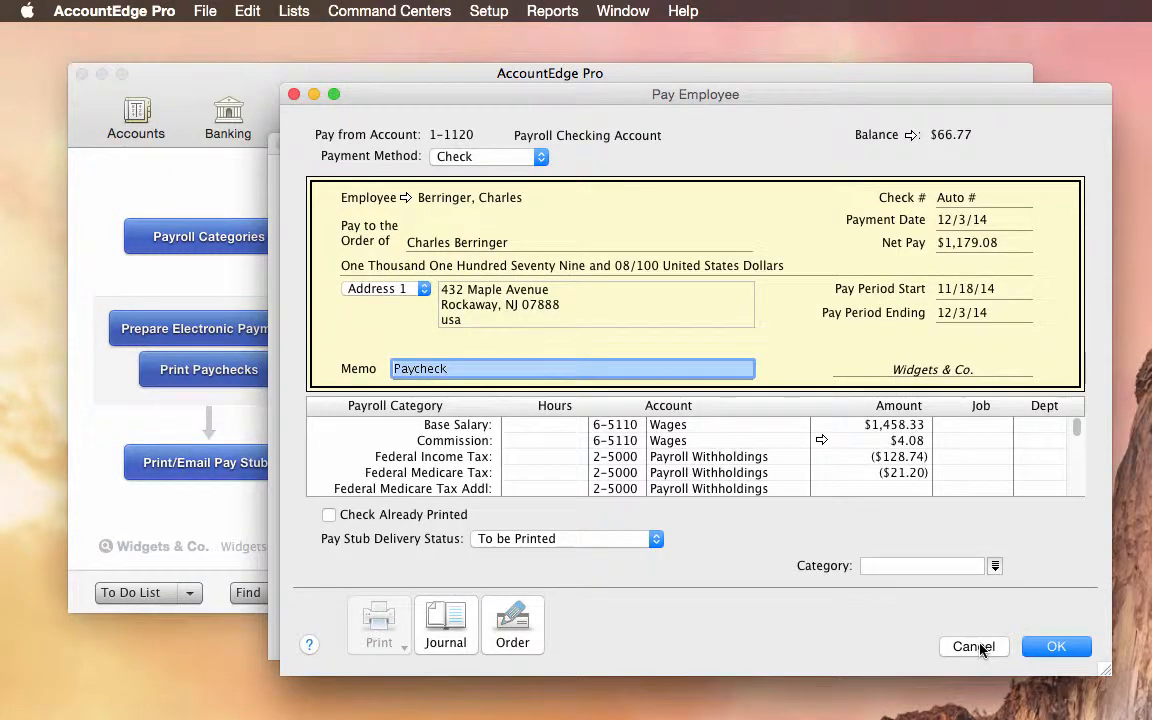
{"action": "mouse_move", "coordinate": [1056, 646]}
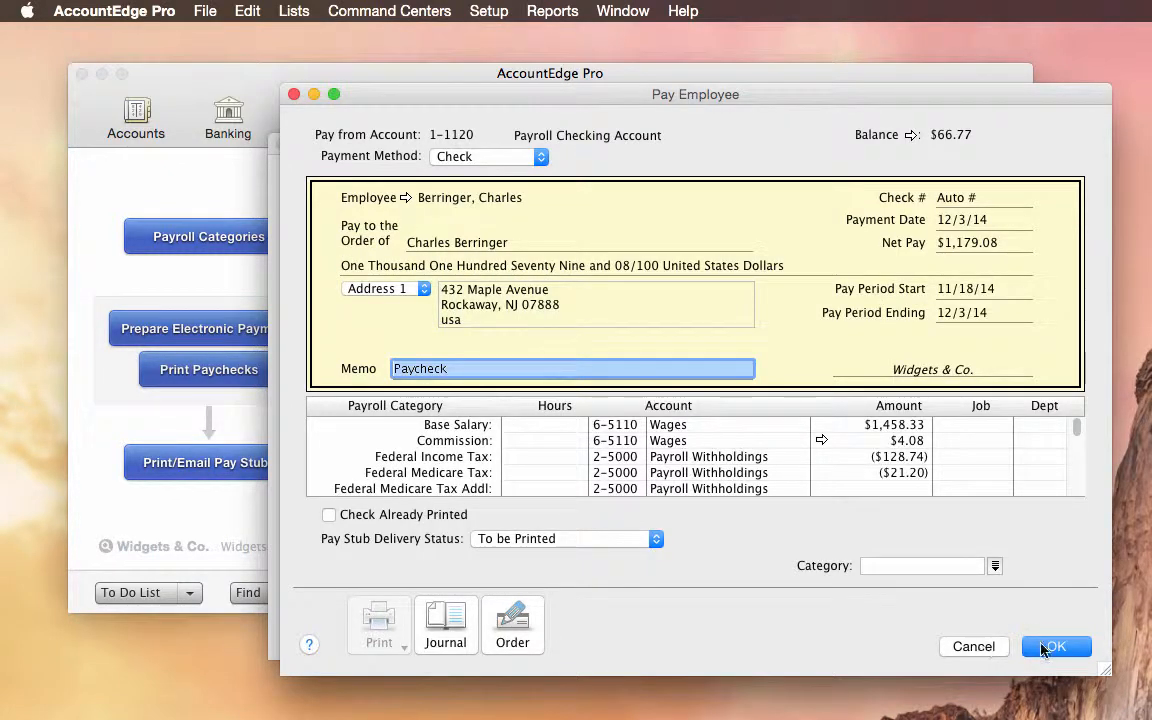
{"action": "left_click", "coordinate": [1056, 646]}
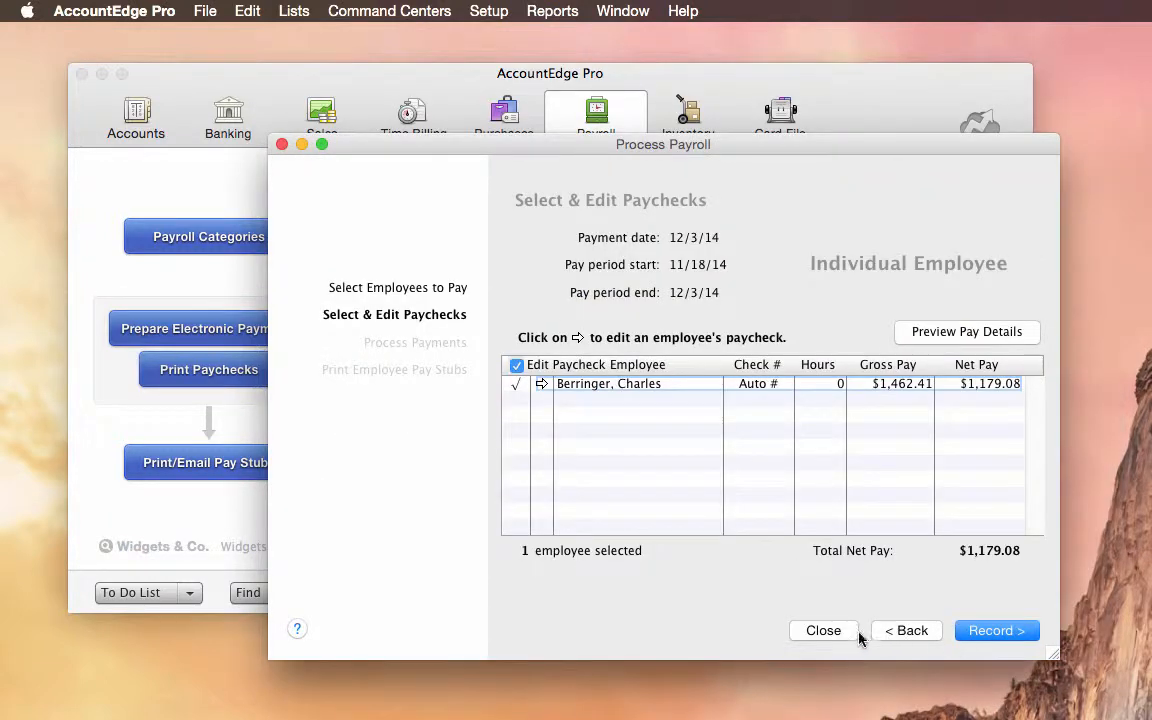
{"action": "mouse_move", "coordinate": [868, 644]}
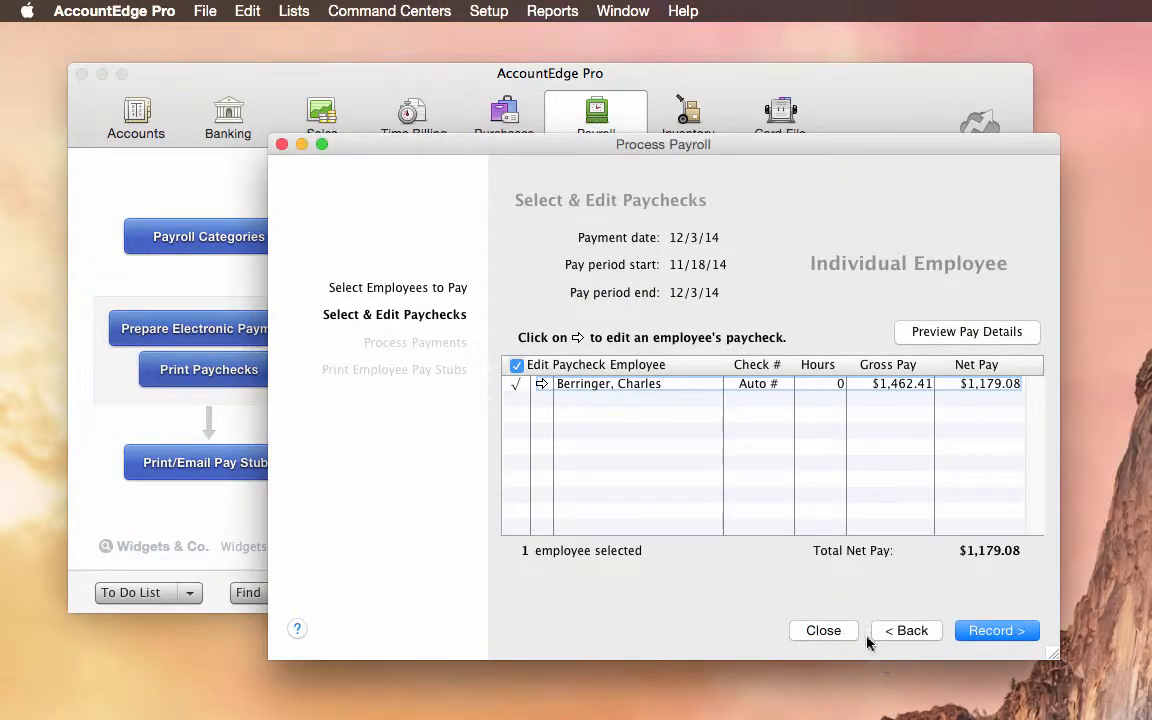
Close the payroll run unrecorded and open the serialized item from the Inventory overview.
{"action": "left_click", "coordinate": [824, 630]}
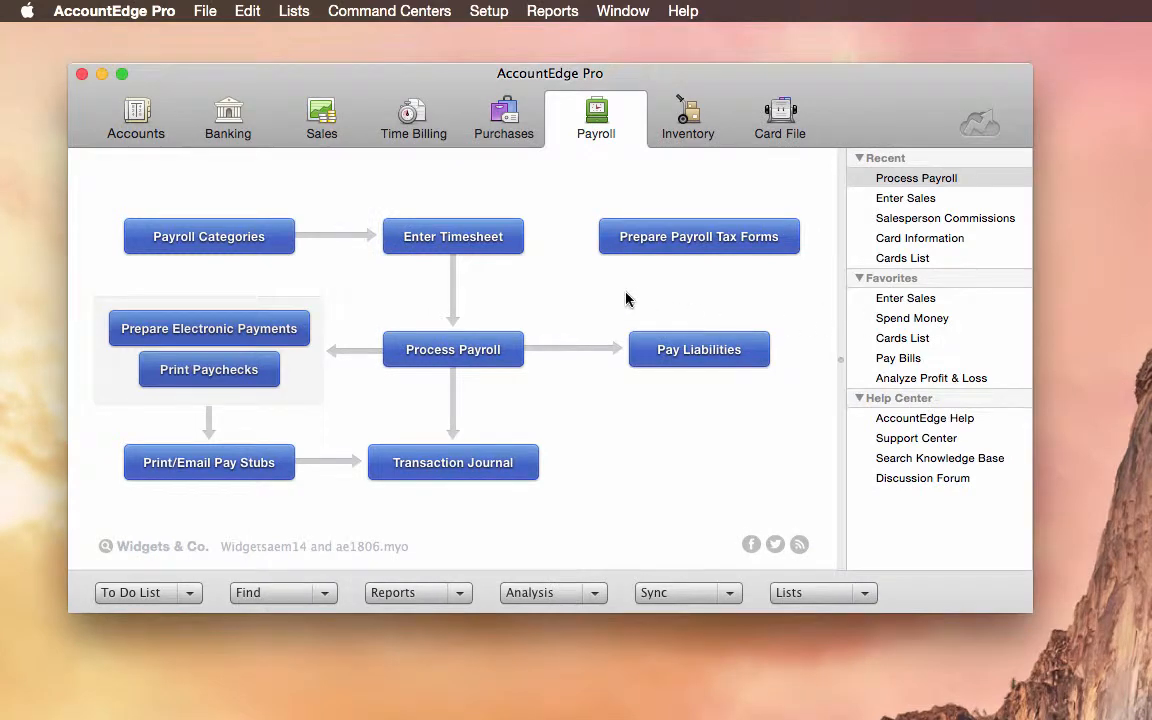
{"action": "left_click", "coordinate": [688, 116]}
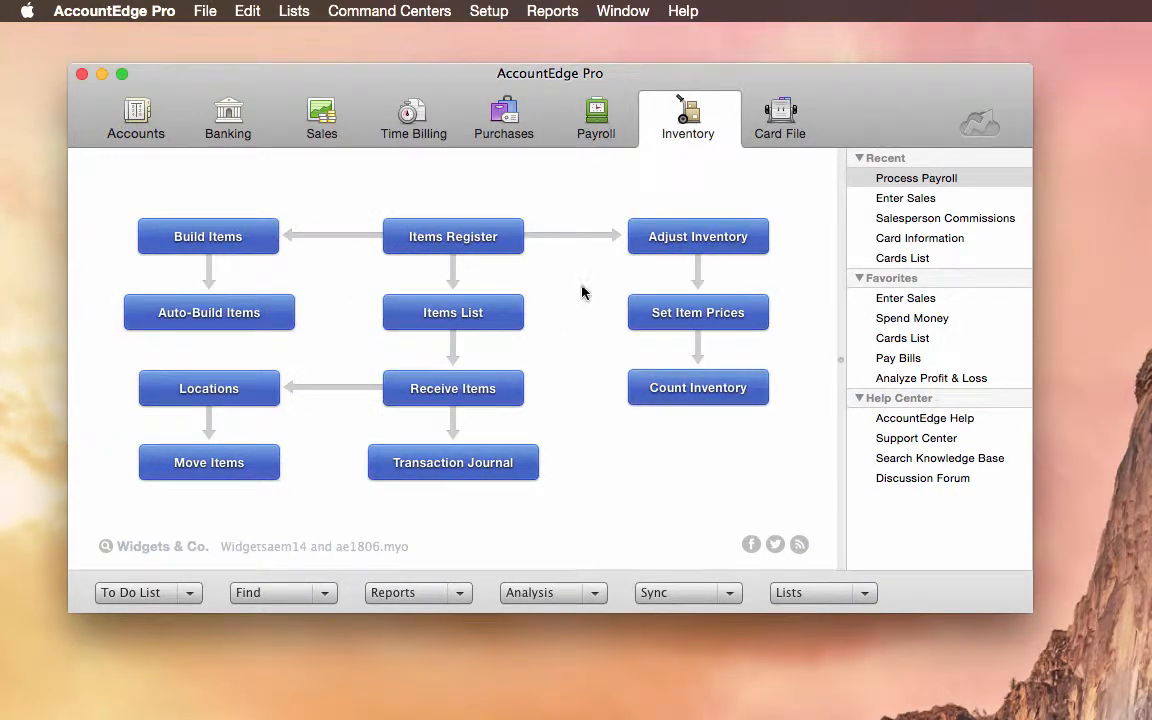
{"action": "left_click", "coordinate": [452, 312]}
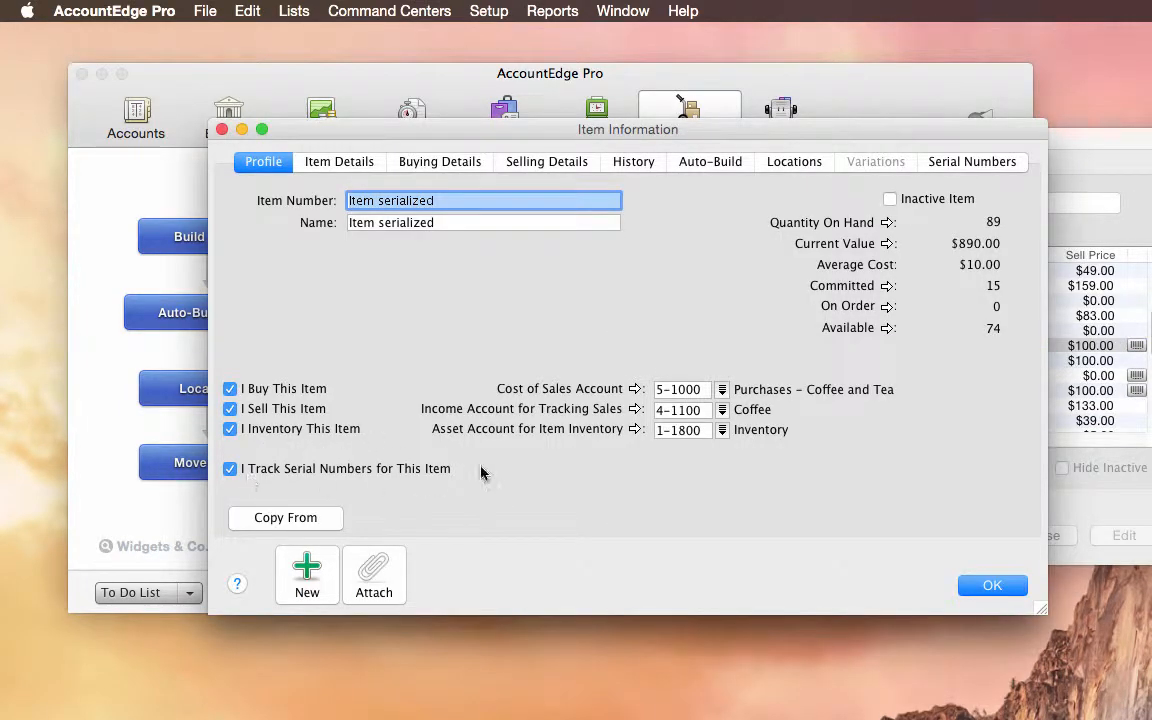
{"action": "mouse_move", "coordinate": [892, 222]}
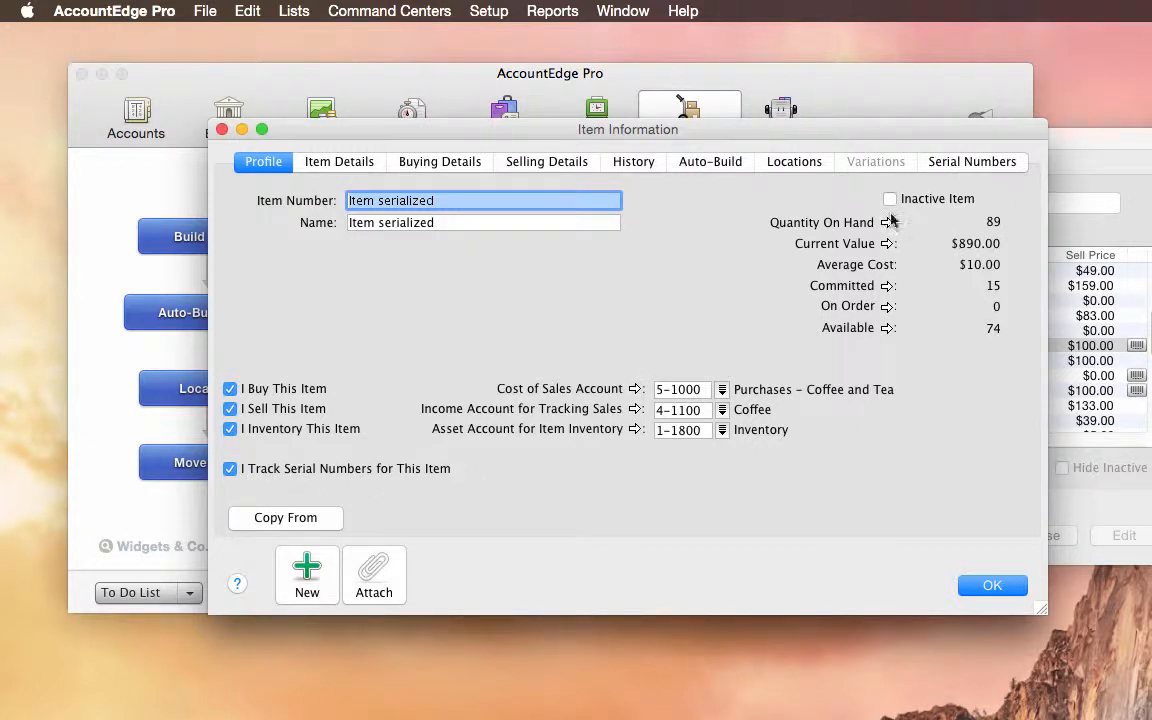
Review the item's serial numbers, sale statuses and 365-day warranties, then close its details.
{"action": "left_click", "coordinate": [972, 160]}
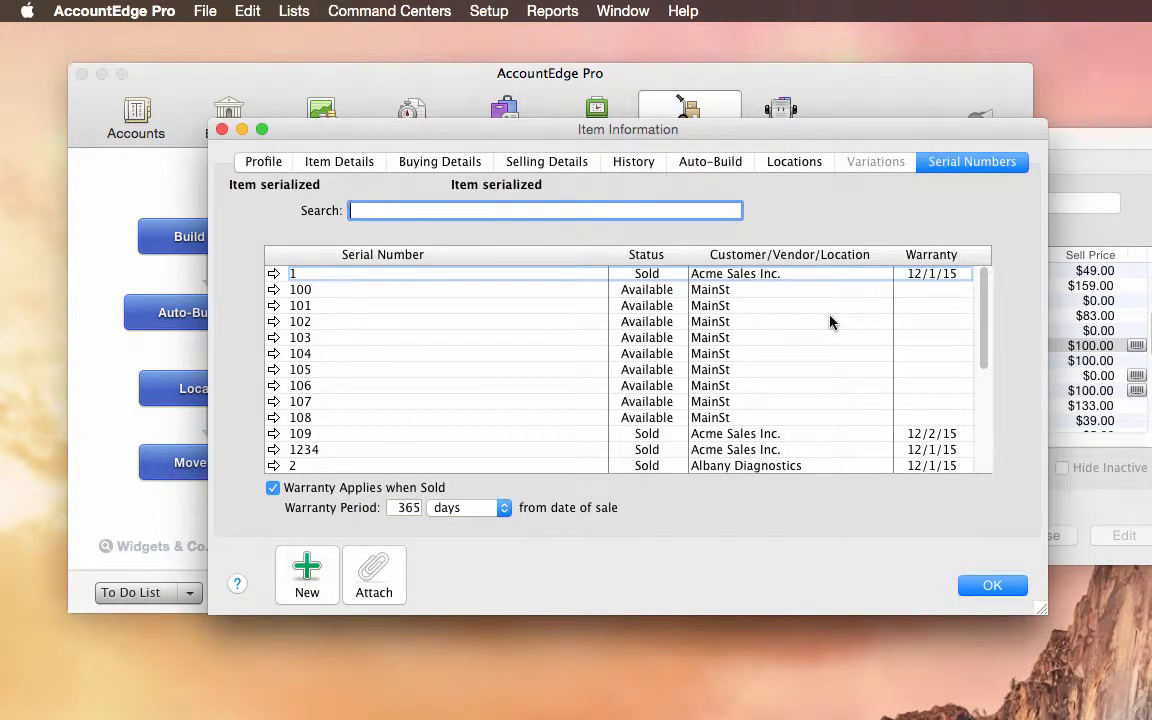
{"action": "mouse_move", "coordinate": [780, 312]}
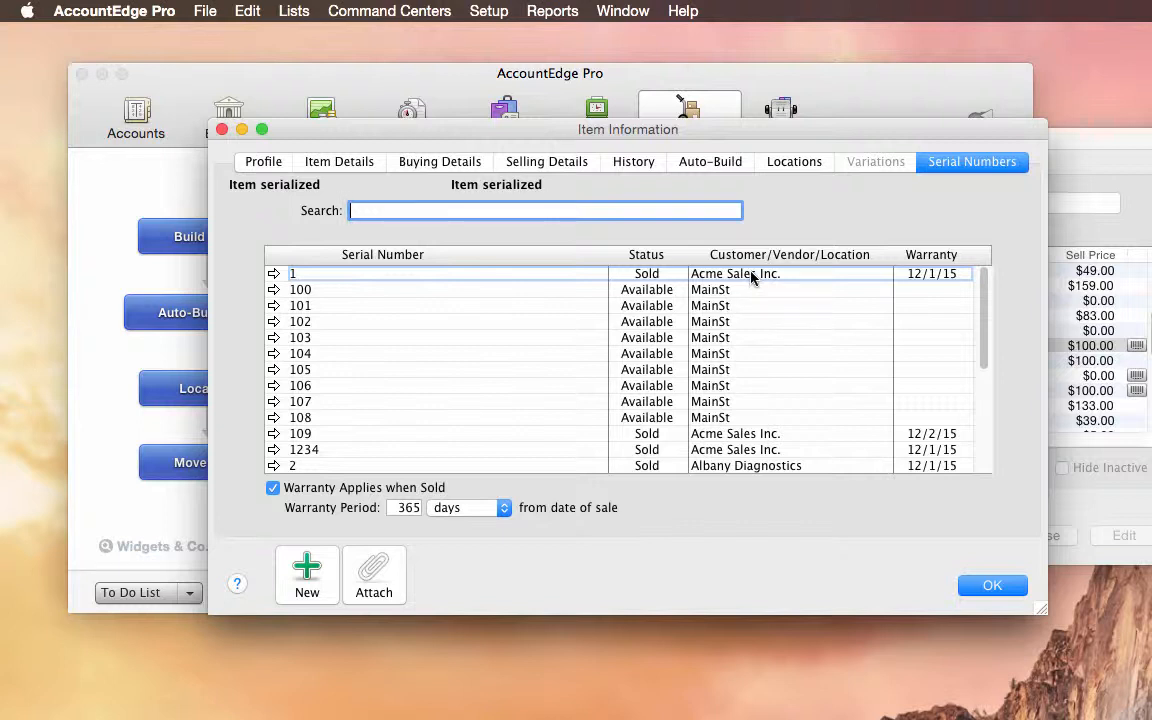
{"action": "mouse_move", "coordinate": [510, 456]}
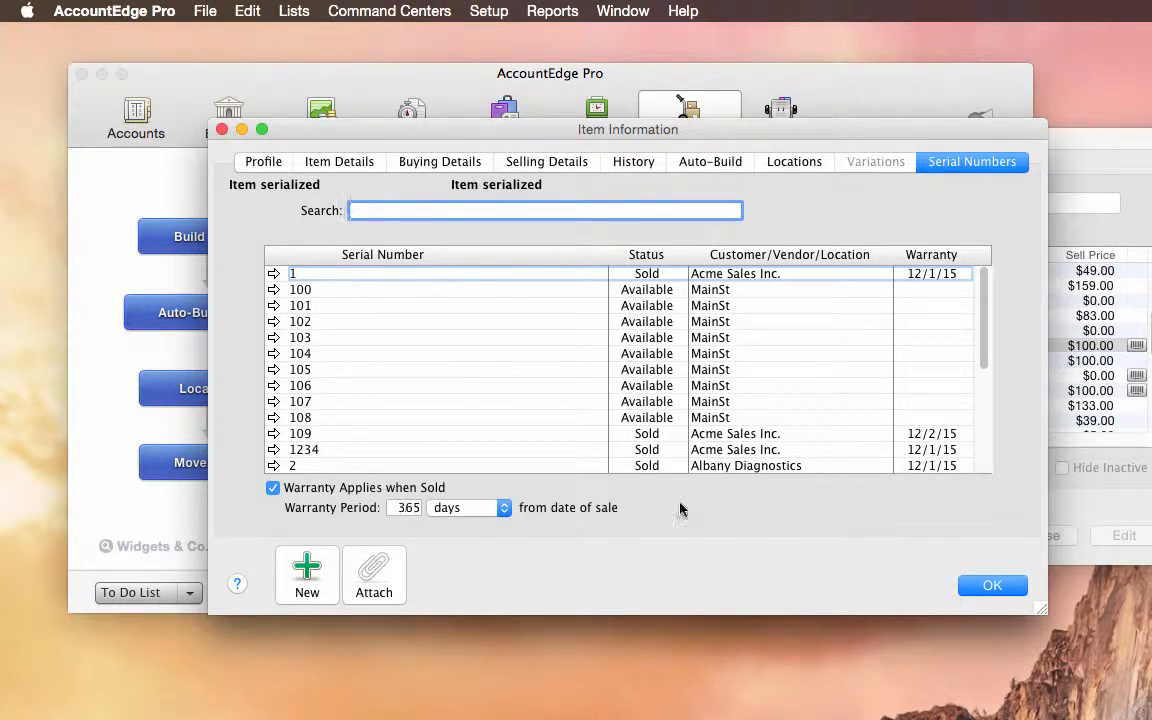
{"action": "left_click", "coordinate": [932, 450]}
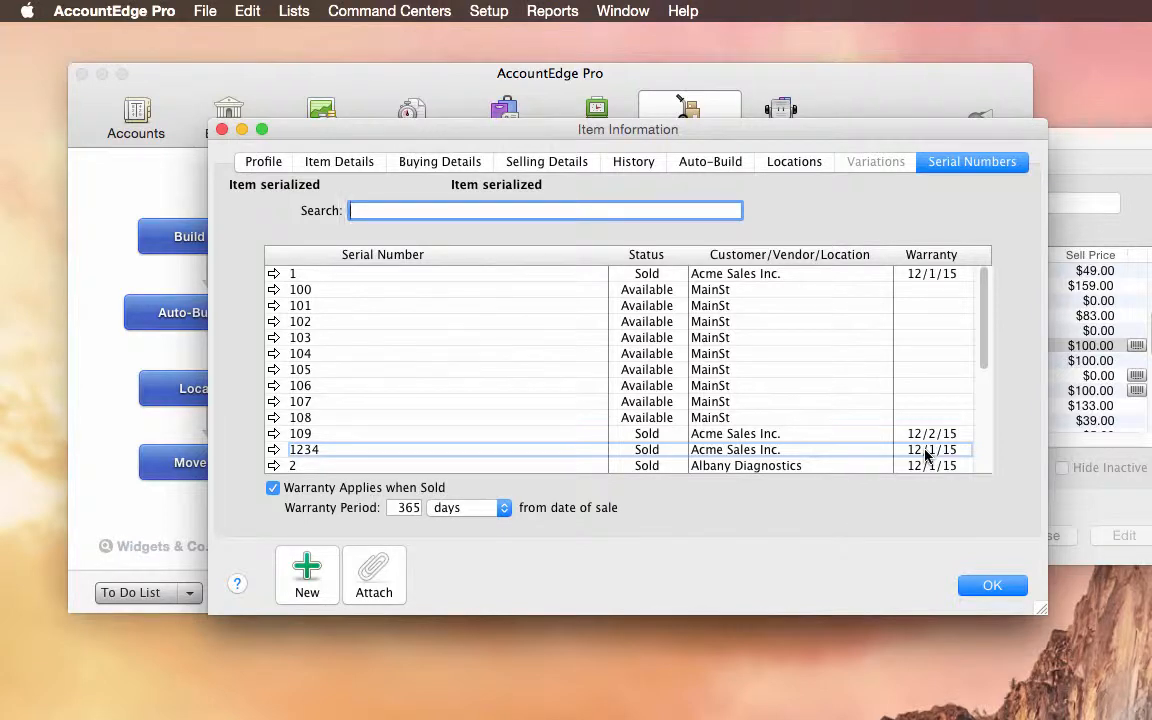
{"action": "left_click", "coordinate": [992, 584]}
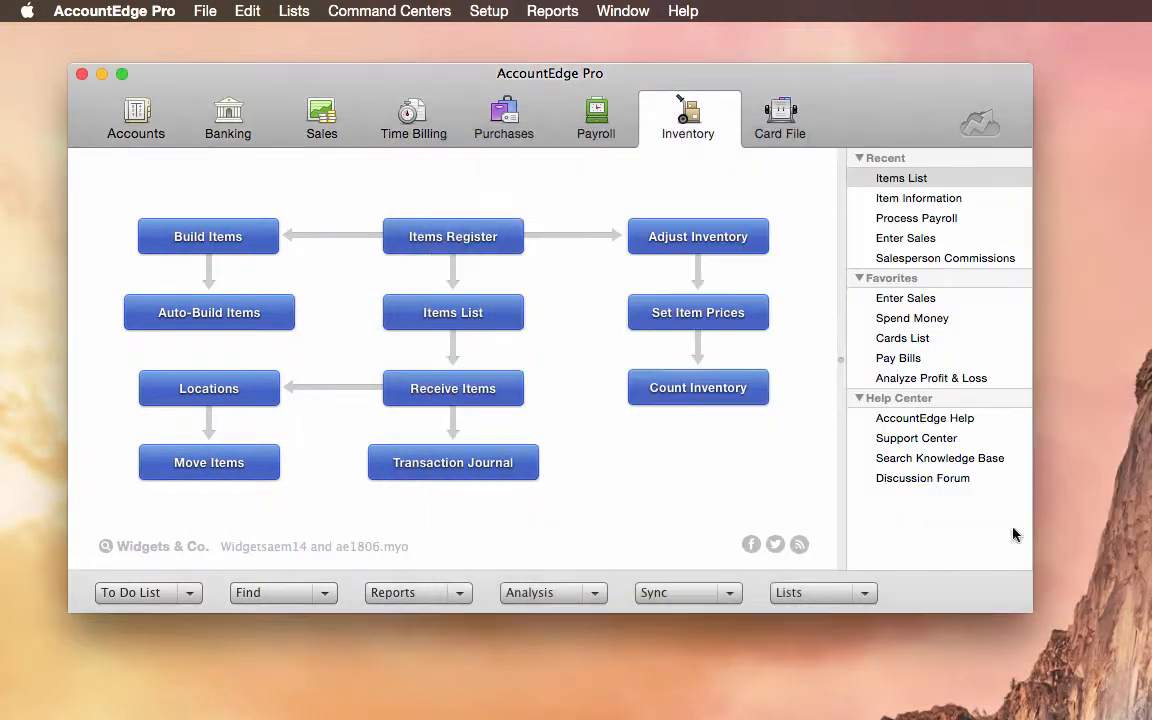
{"action": "mouse_move", "coordinate": [572, 264]}
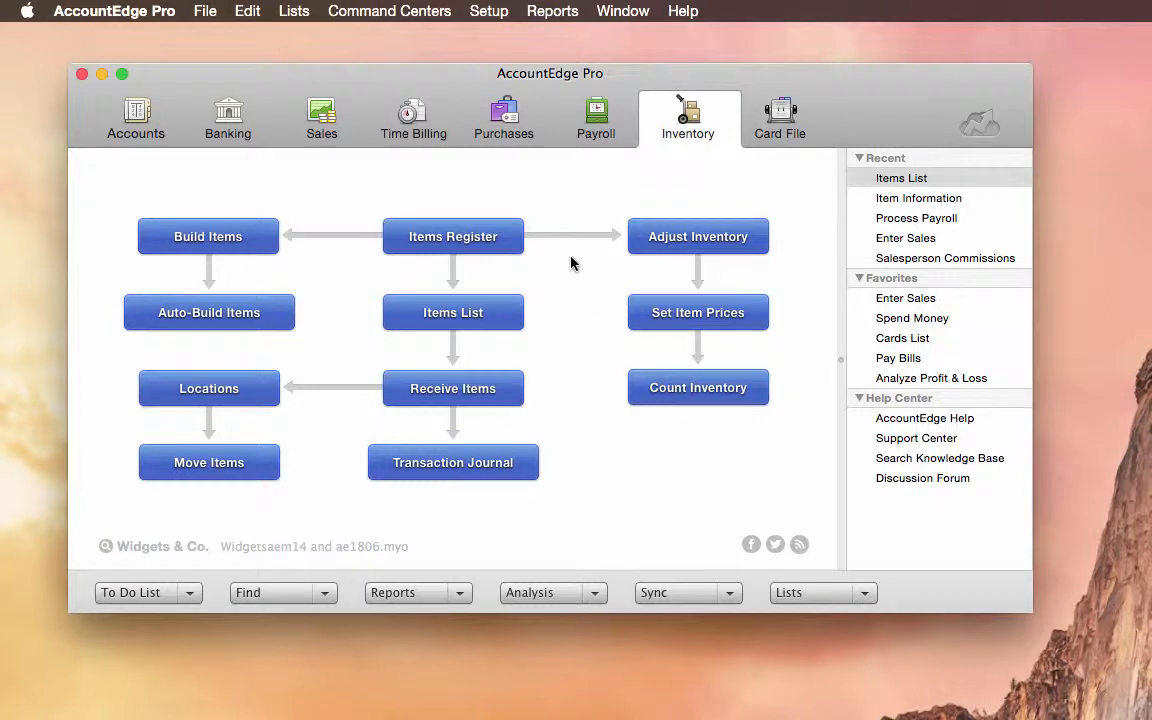
{"action": "mouse_move", "coordinate": [568, 248]}
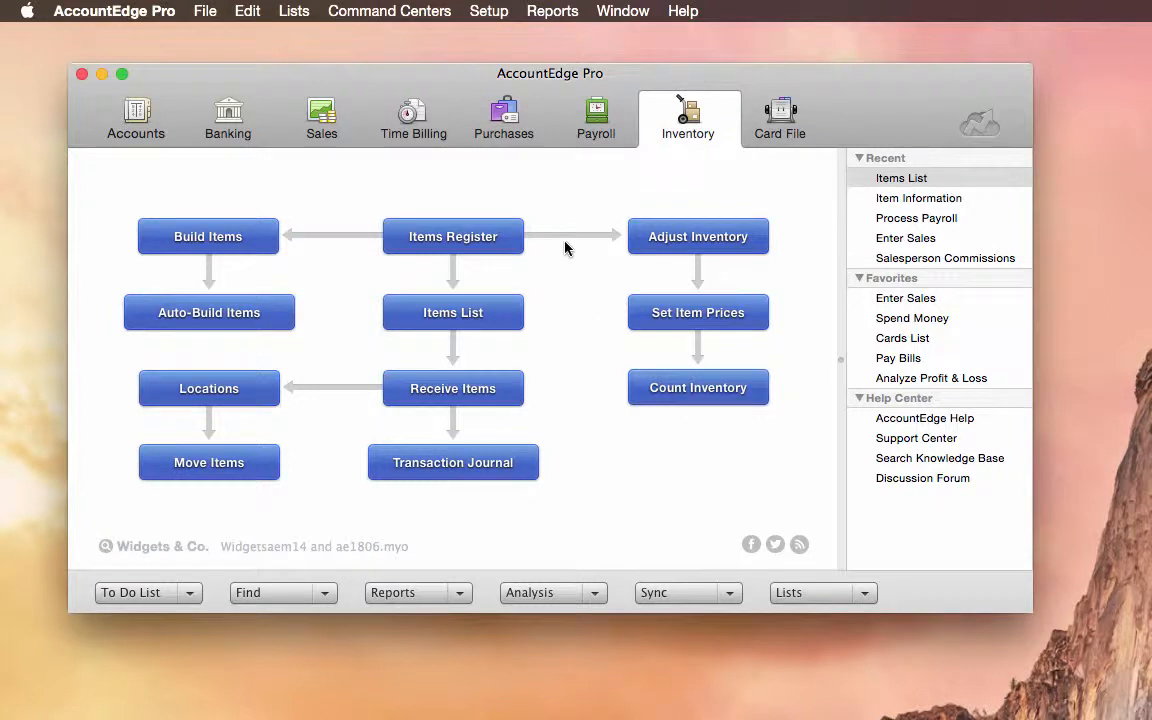
Start a new sales invoice for customer Acme Sales Inc.
{"action": "left_click", "coordinate": [320, 116]}
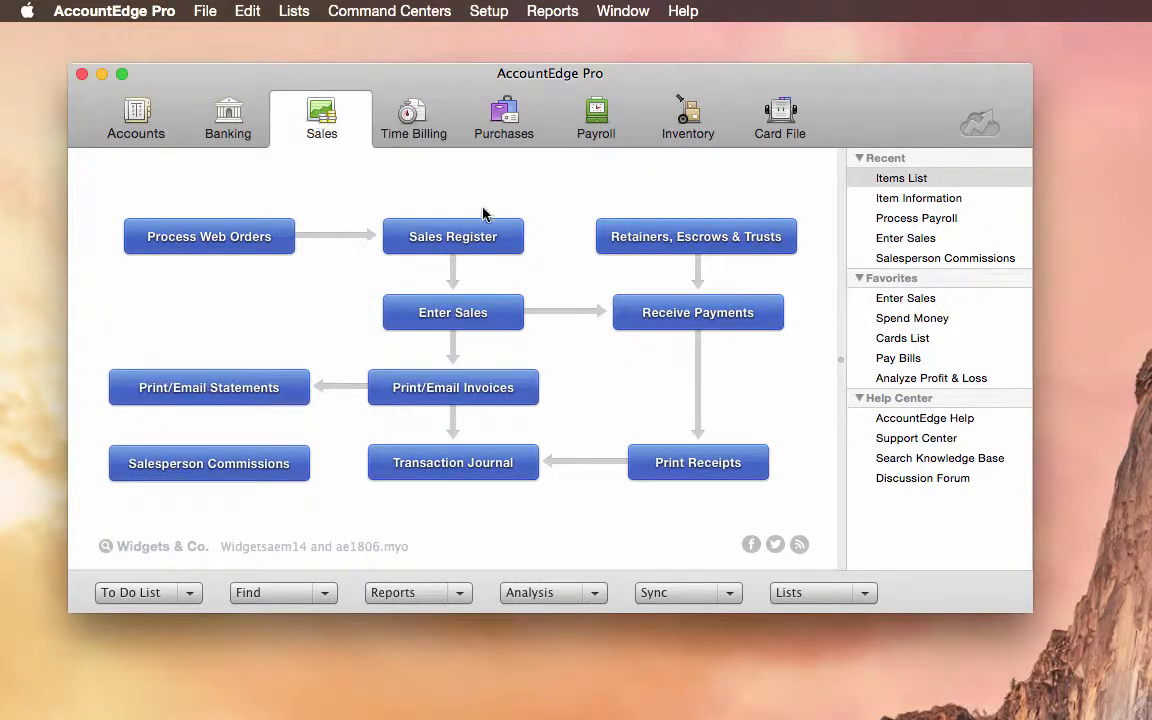
{"action": "left_click", "coordinate": [452, 312]}
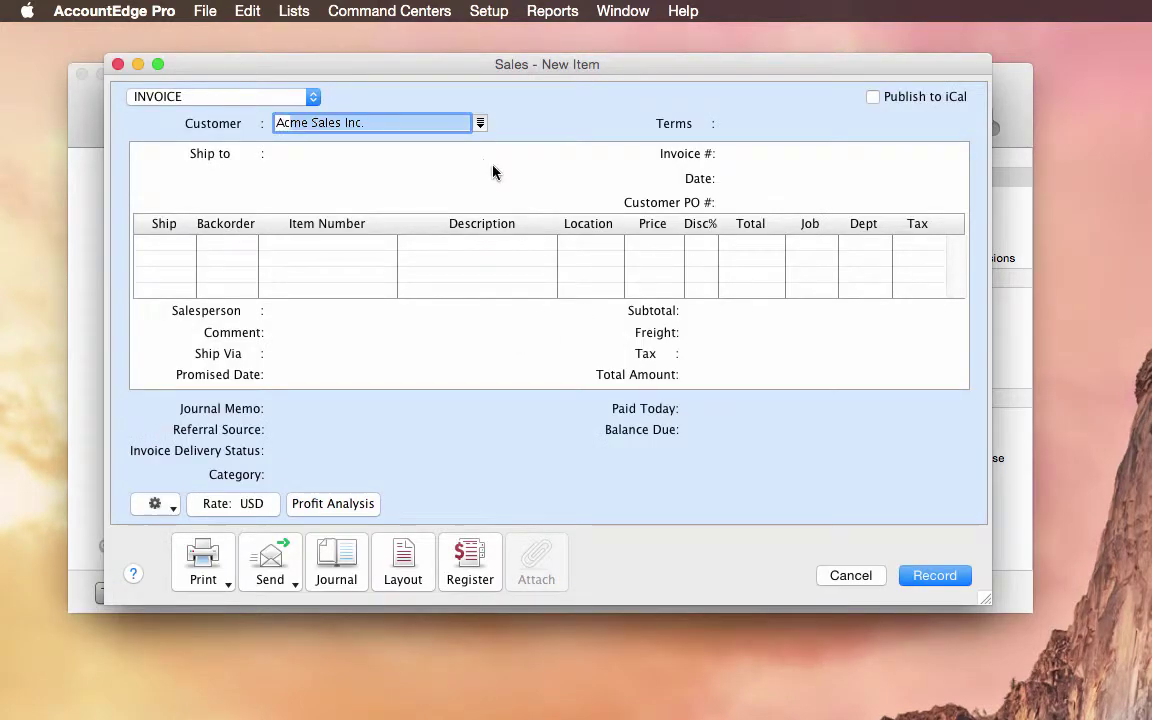
{"action": "left_click", "coordinate": [372, 122]}
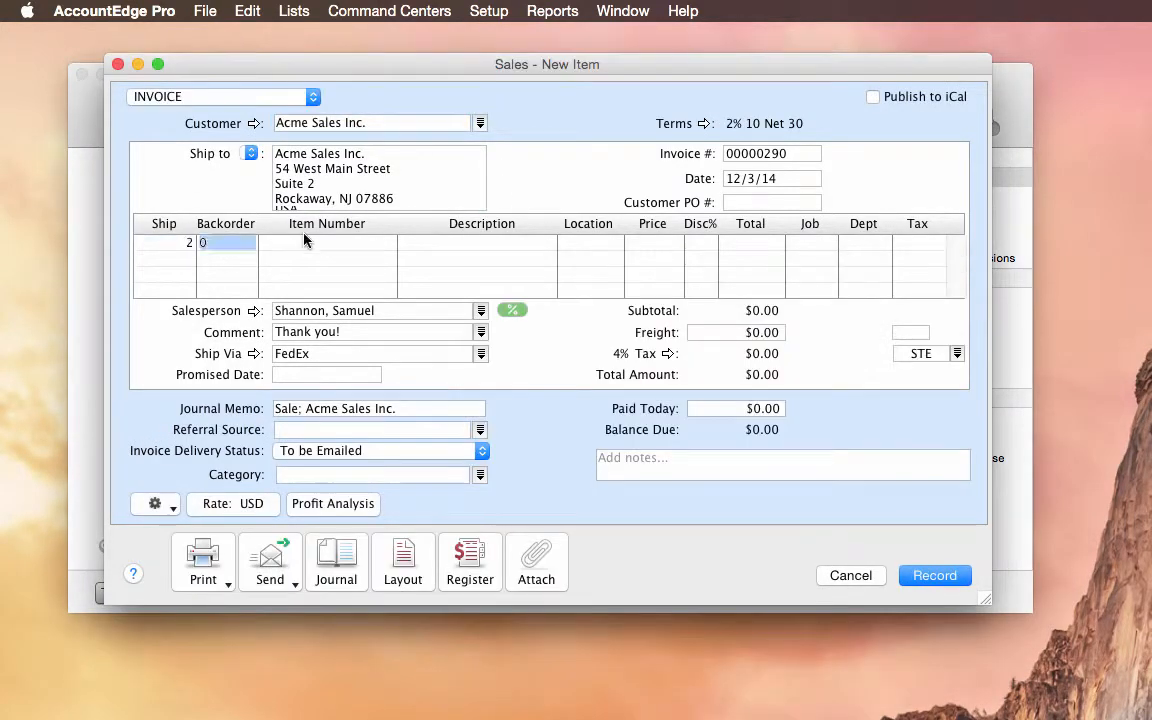
Bring up the serial number assignment for the Item serialized line (2 units at $180).
{"action": "left_click", "coordinate": [328, 242]}
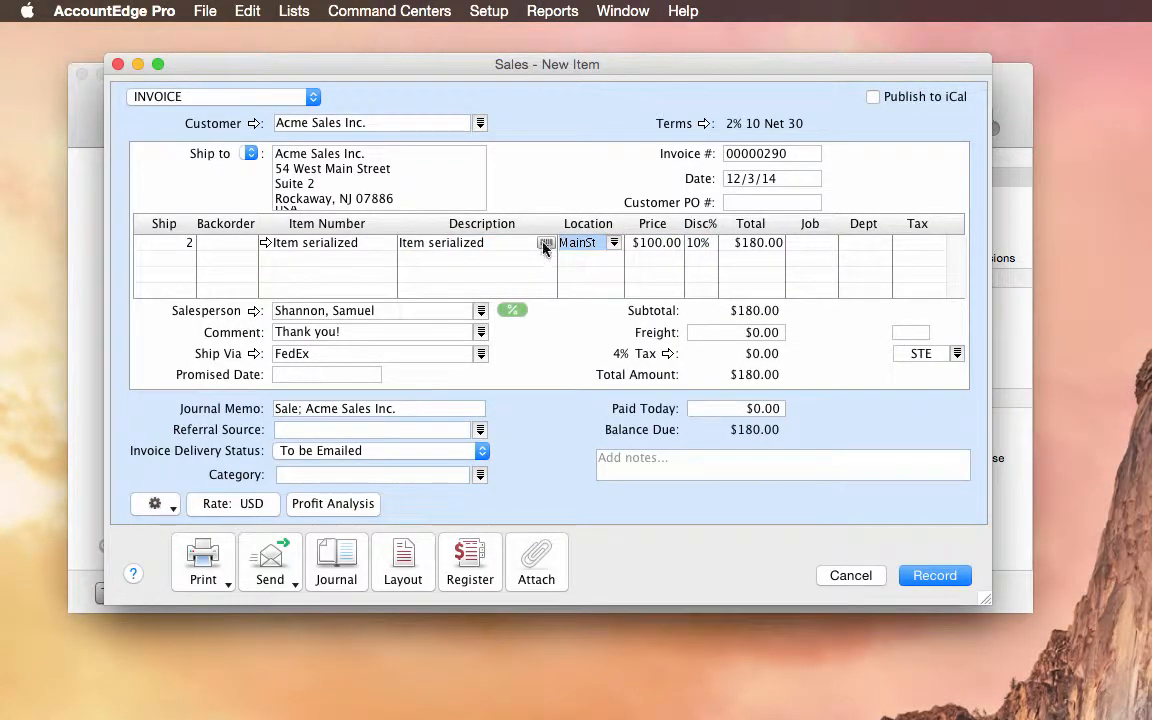
{"action": "left_click", "coordinate": [544, 244]}
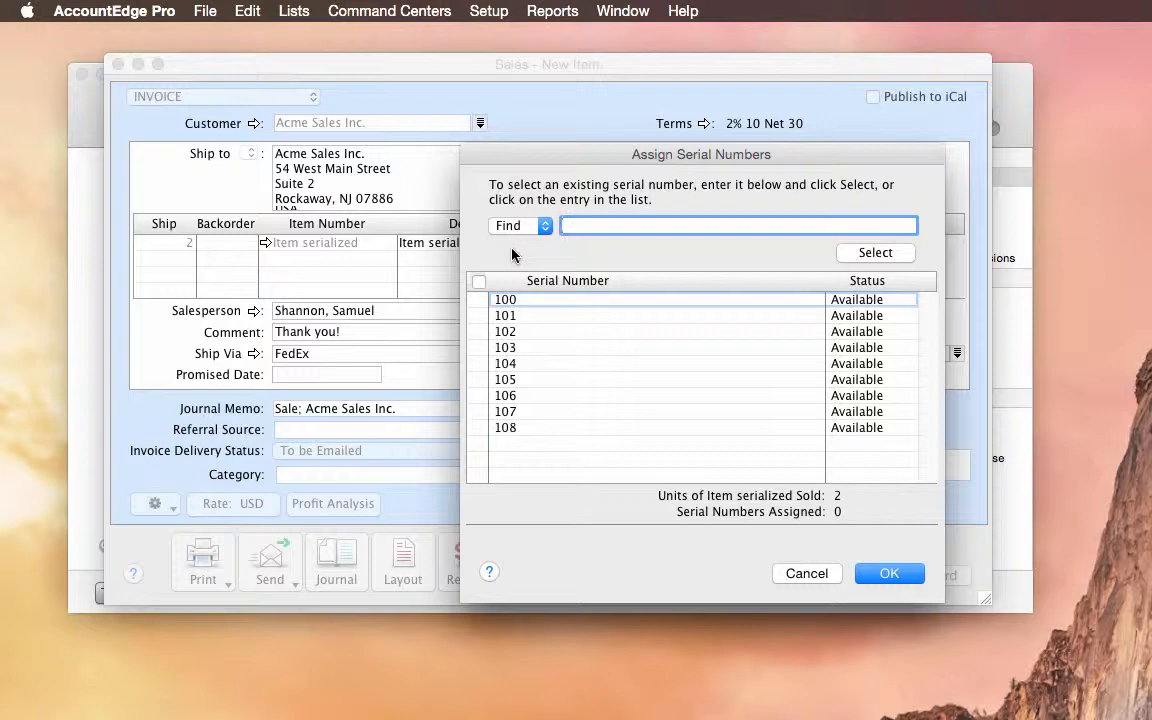
Create new consecutive serial numbers N1 and N2 for the two shipped units.
{"action": "left_click", "coordinate": [520, 224]}
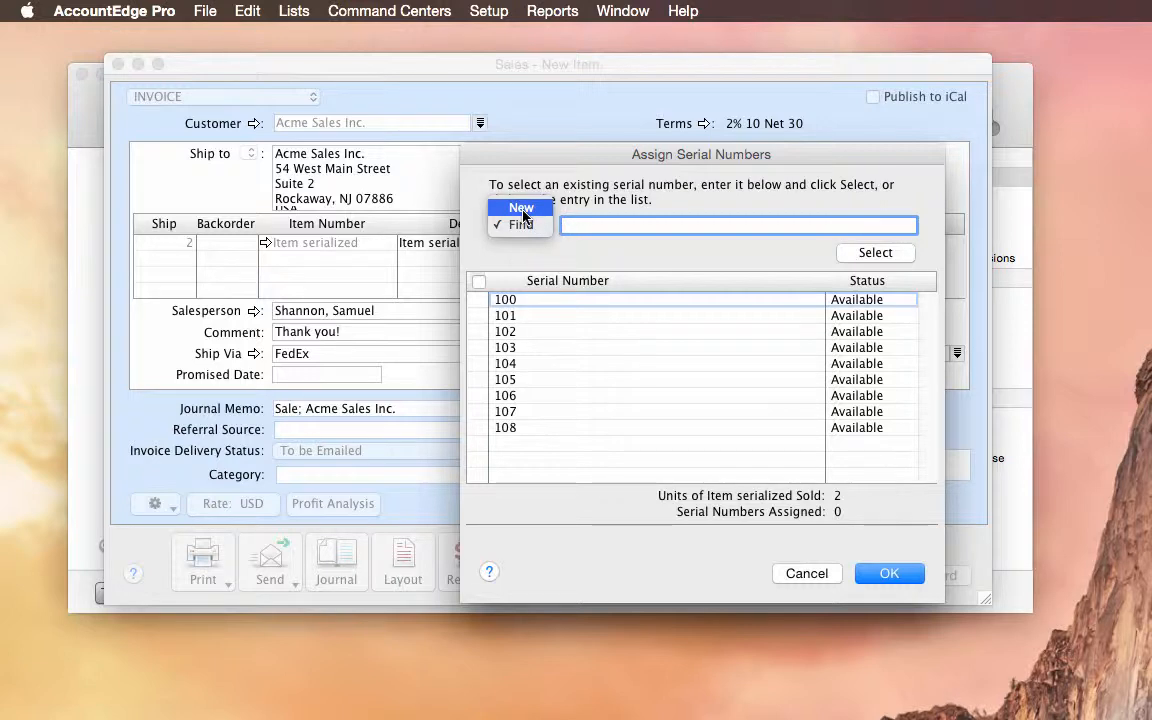
{"action": "left_click", "coordinate": [520, 206]}
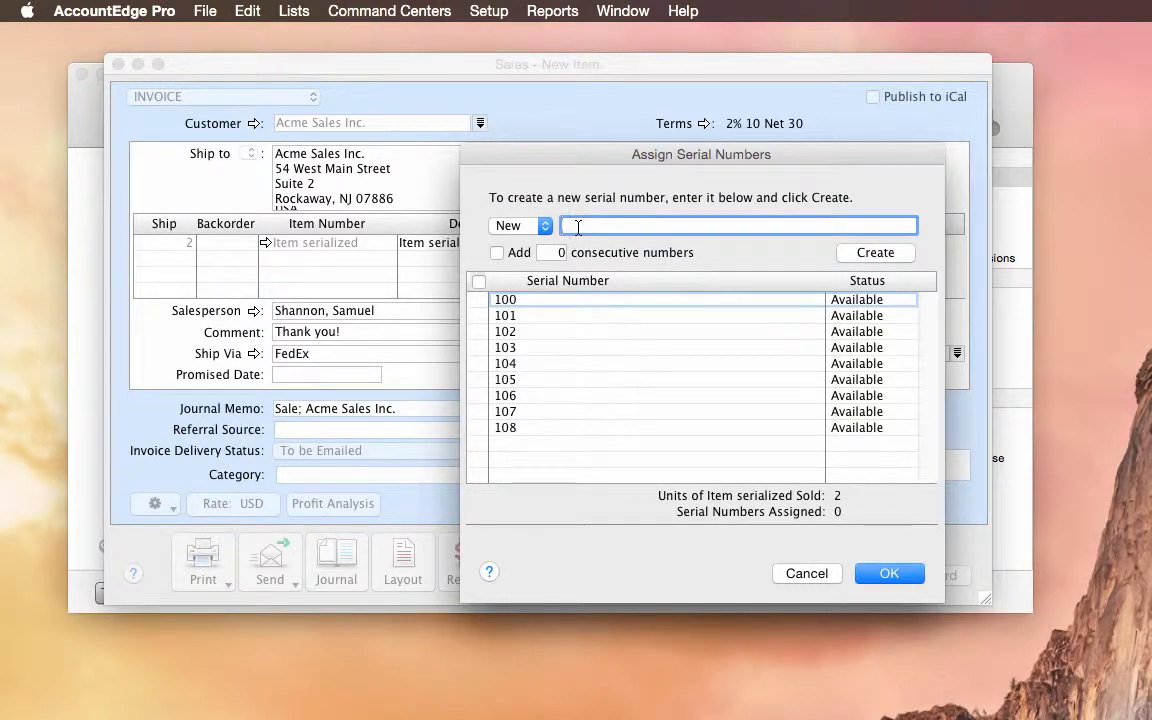
{"action": "type", "text": "N1"}
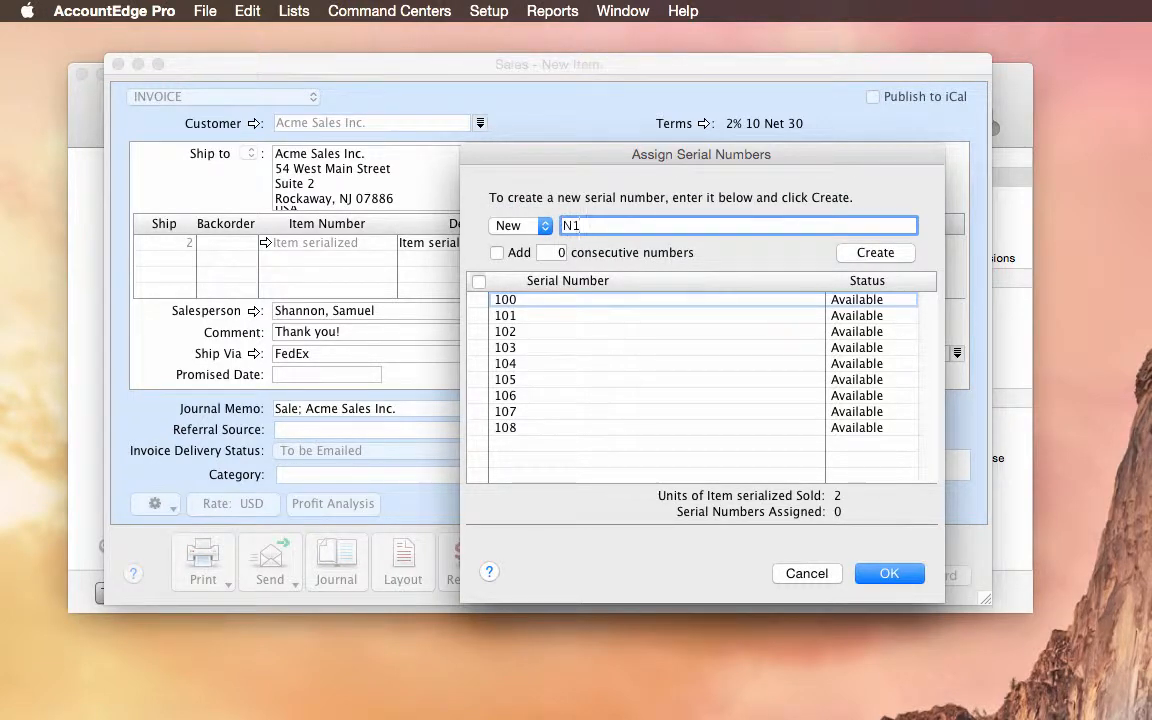
{"action": "left_click", "coordinate": [496, 252]}
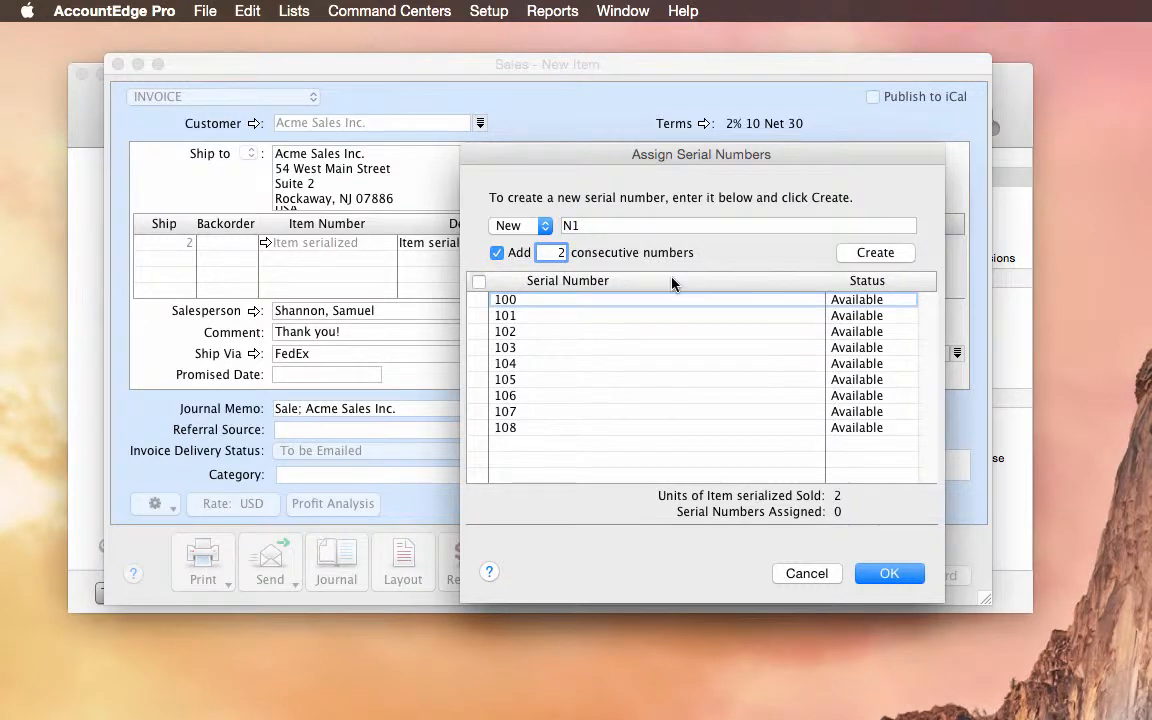
{"action": "left_click", "coordinate": [876, 252]}
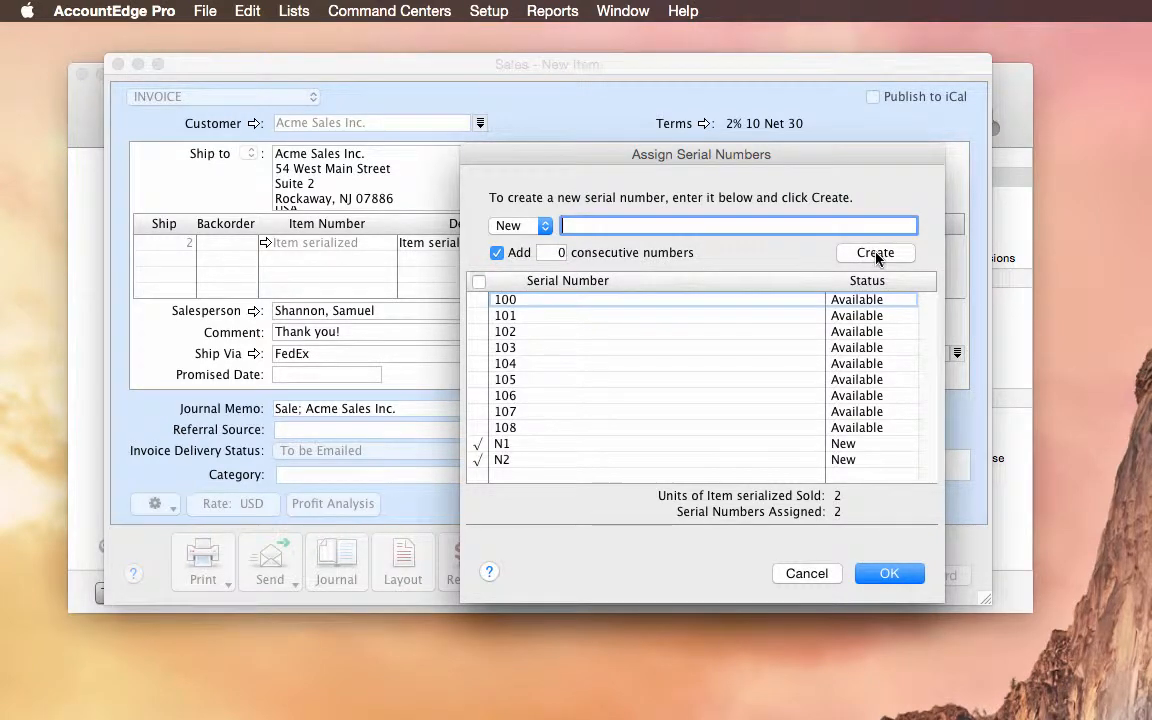
{"action": "mouse_move", "coordinate": [888, 572]}
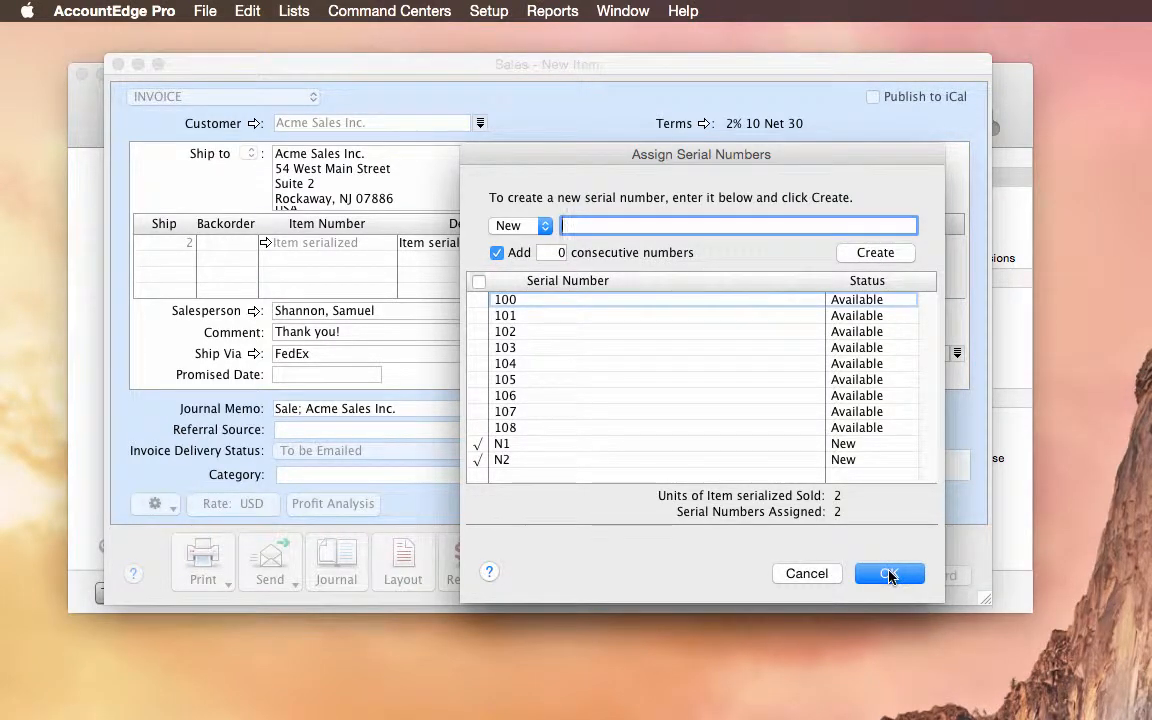
Confirm the serial assignments, record the $180 invoice and close the Sales window.
{"action": "left_click", "coordinate": [888, 572]}
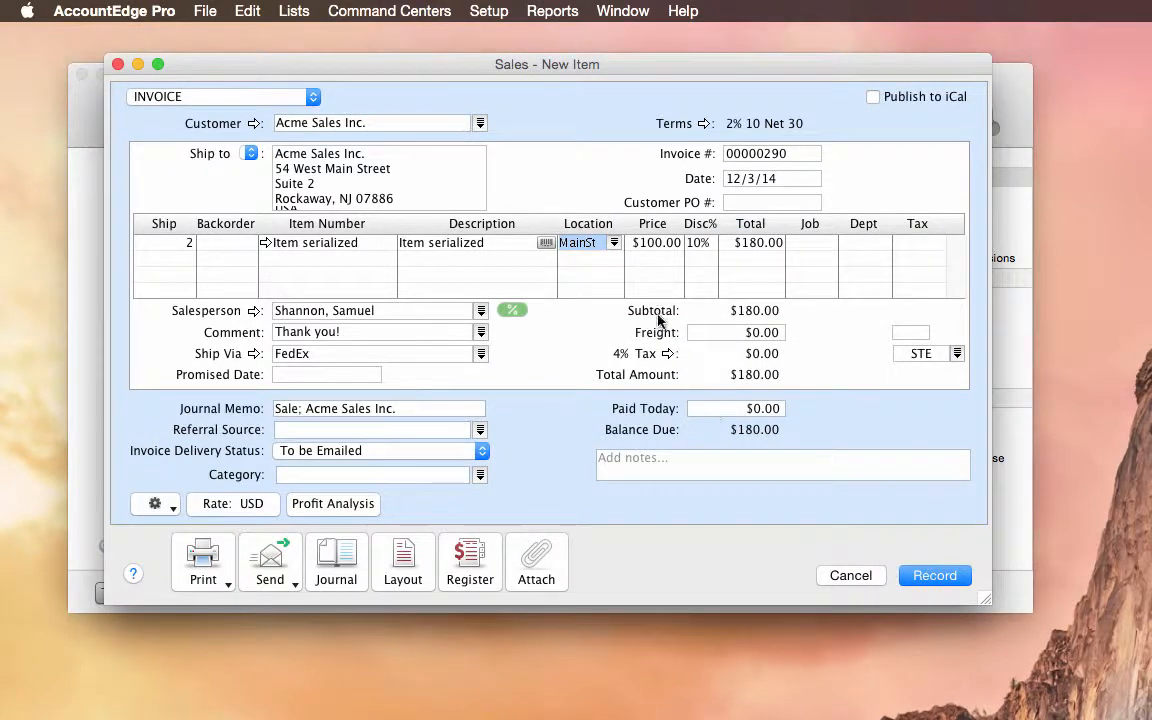
{"action": "left_click", "coordinate": [934, 576]}
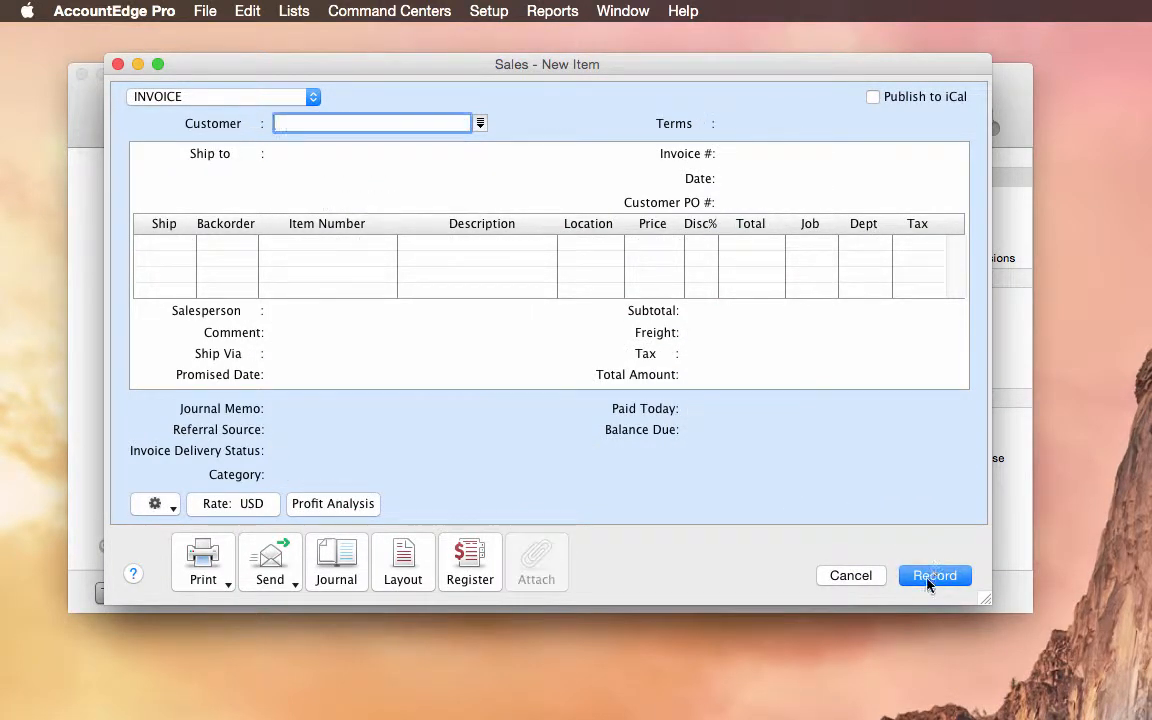
{"action": "left_click", "coordinate": [934, 576]}
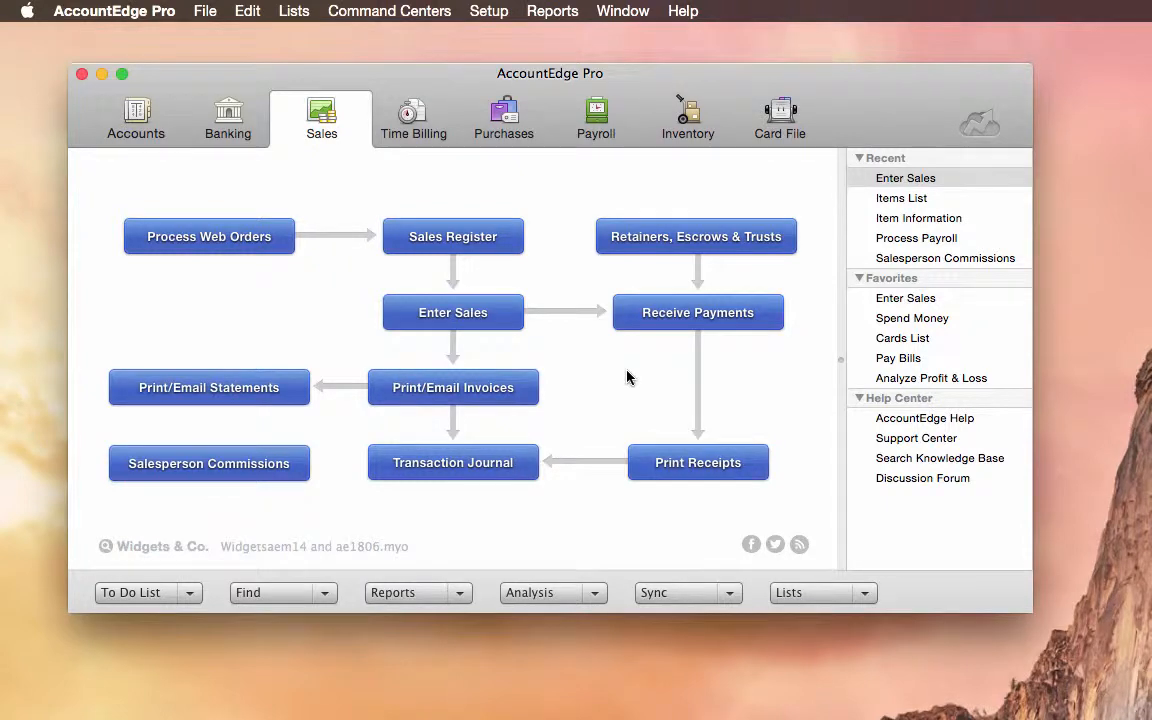
{"action": "mouse_move", "coordinate": [780, 120]}
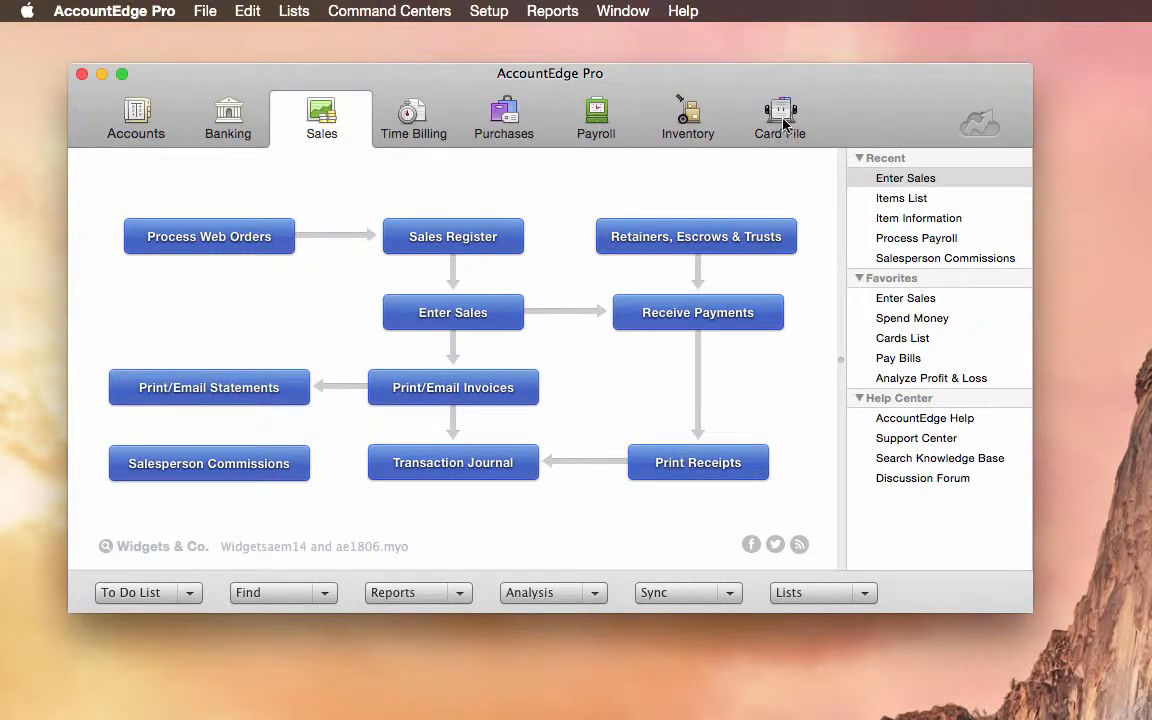
Mark the Alternative Beverage vendor card as an inactive card from the Cards List.
{"action": "left_click", "coordinate": [780, 110]}
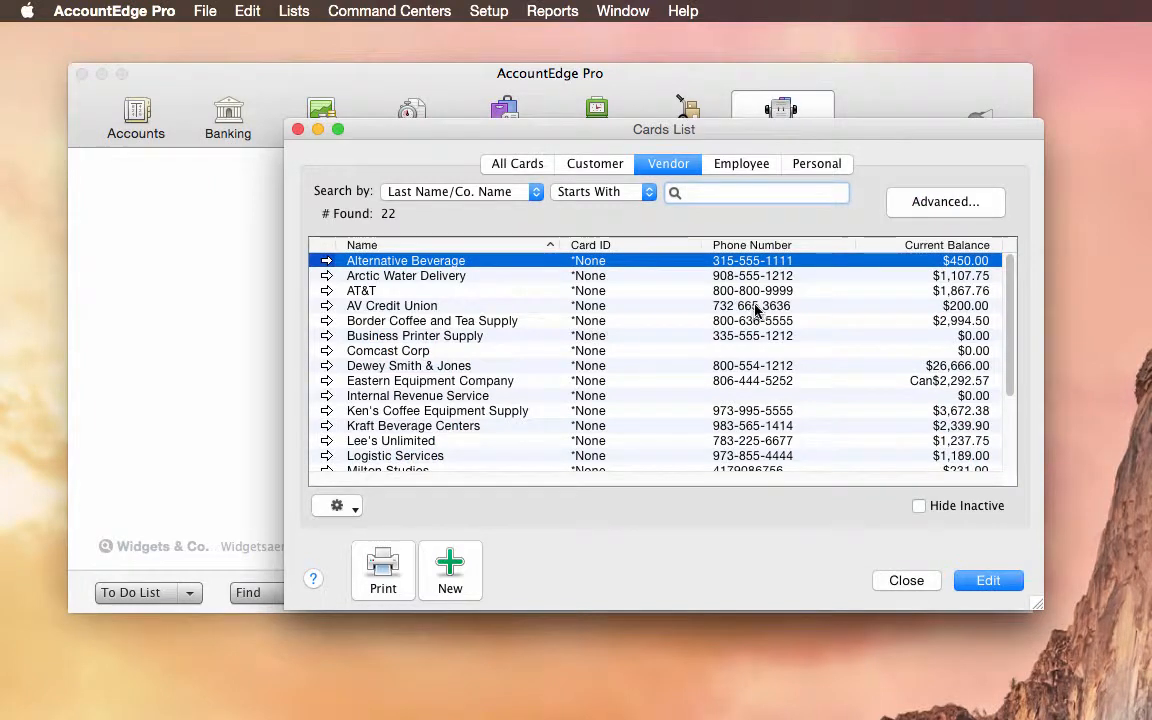
{"action": "mouse_move", "coordinate": [780, 324]}
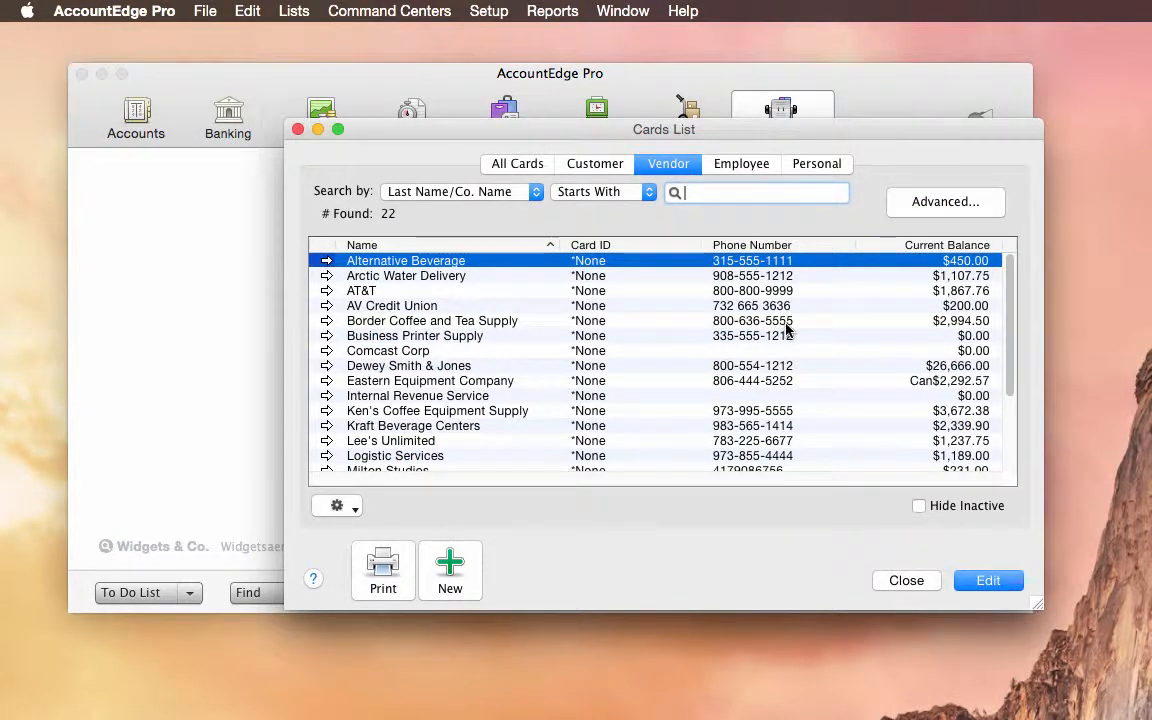
{"action": "mouse_move", "coordinate": [876, 378]}
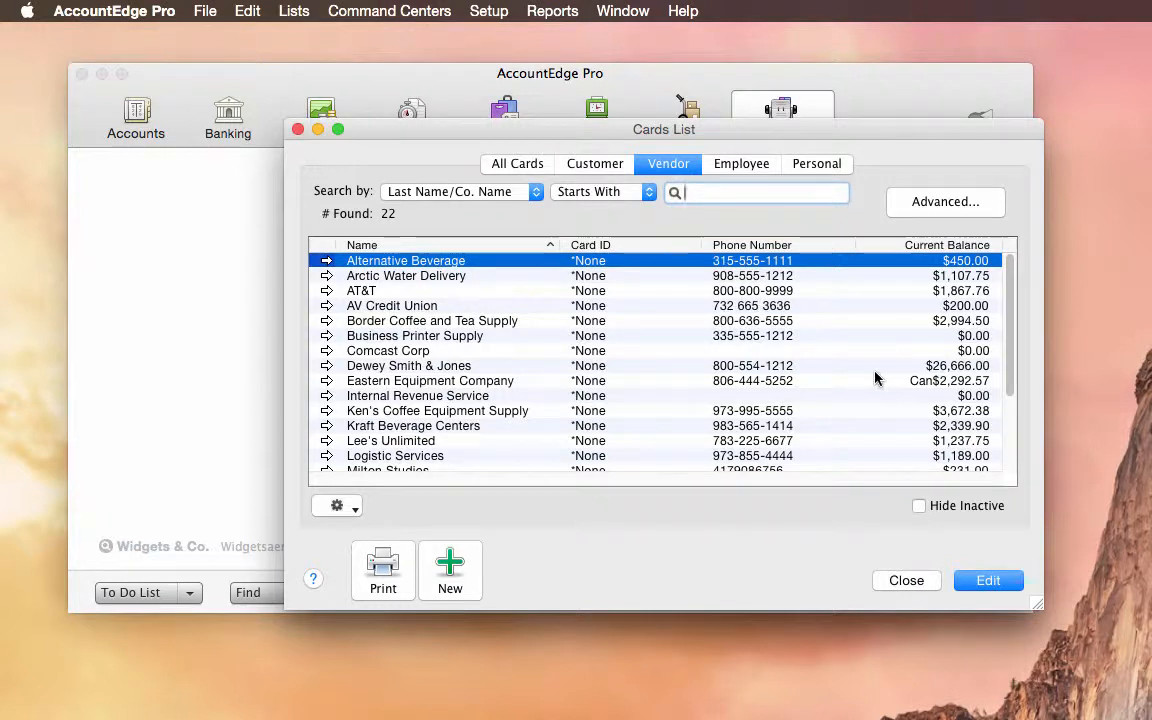
{"action": "double_click", "coordinate": [404, 260]}
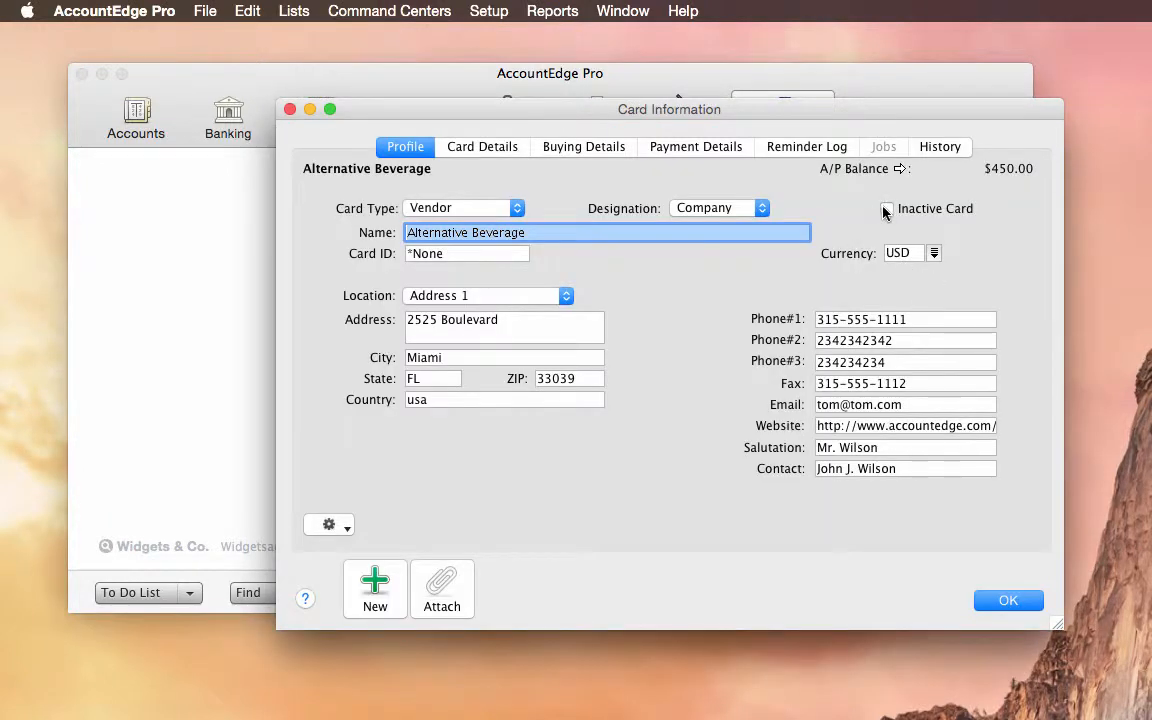
{"action": "left_click", "coordinate": [884, 210]}
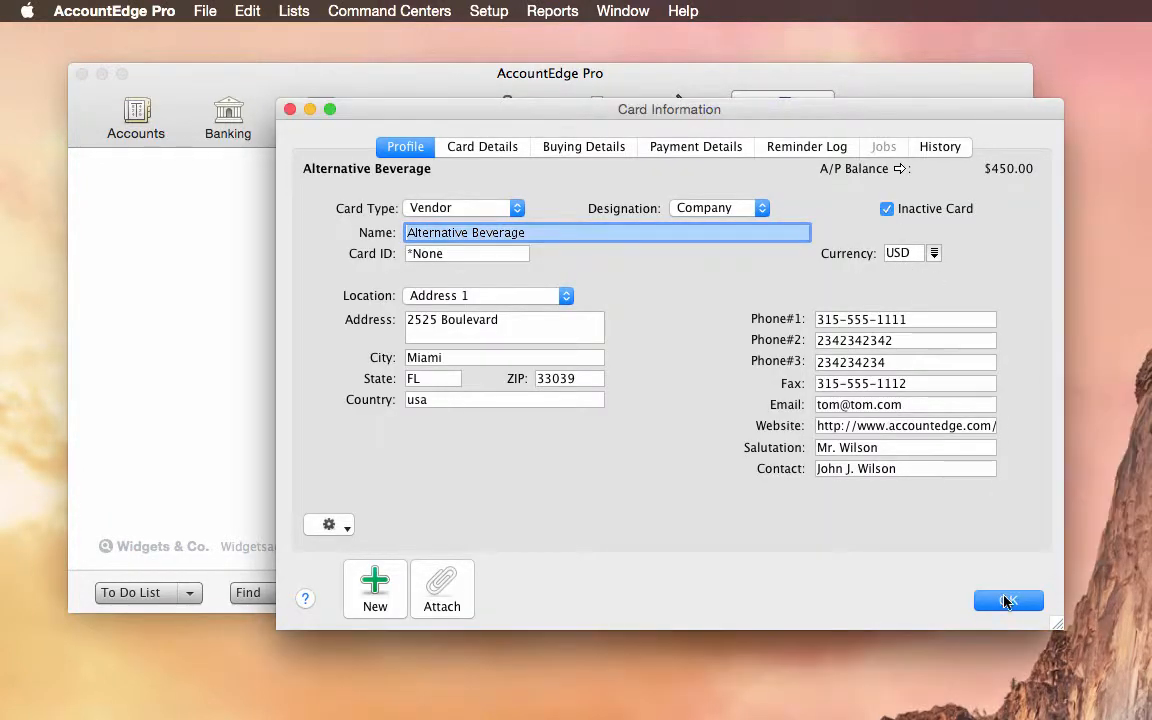
{"action": "left_click", "coordinate": [1008, 600]}
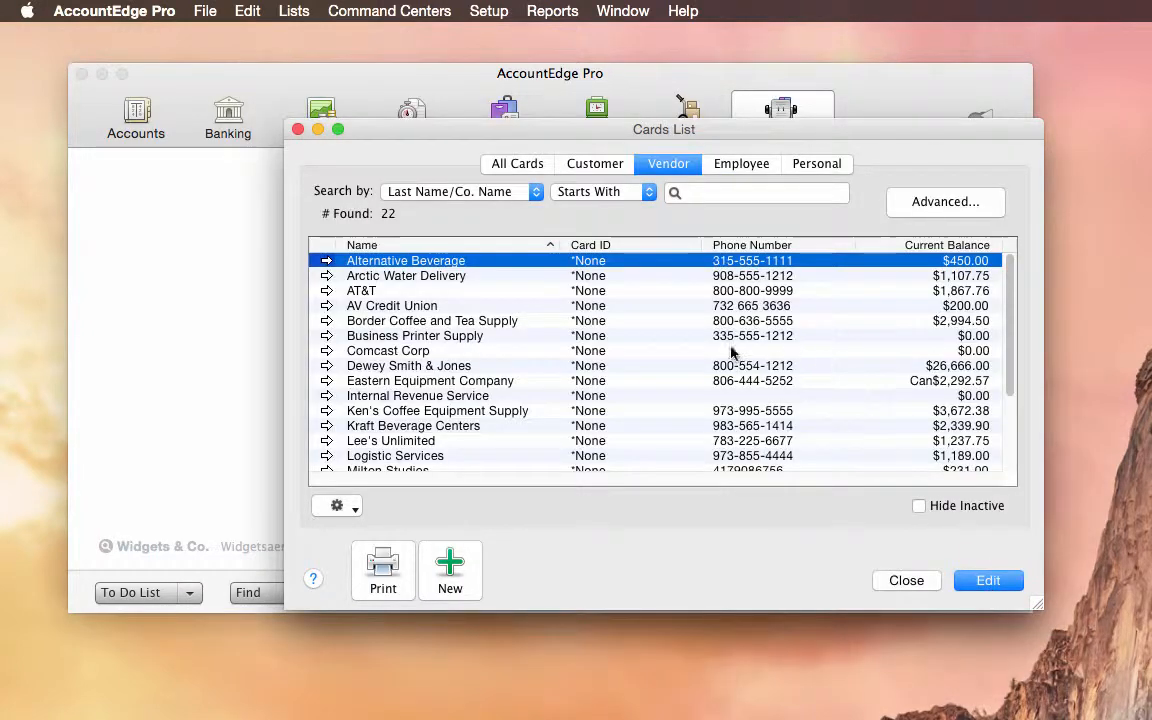
{"action": "mouse_move", "coordinate": [924, 510]}
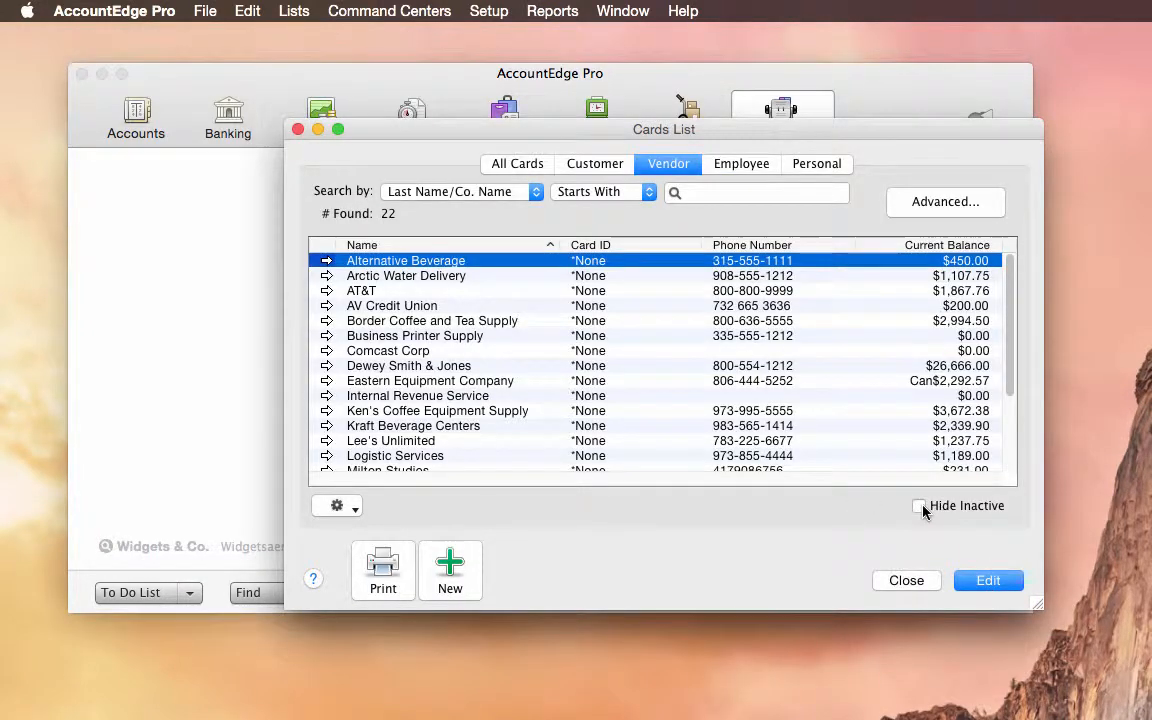
Hide inactive cards from the vendor list, then show all 22 vendors again.
{"action": "left_click", "coordinate": [920, 506]}
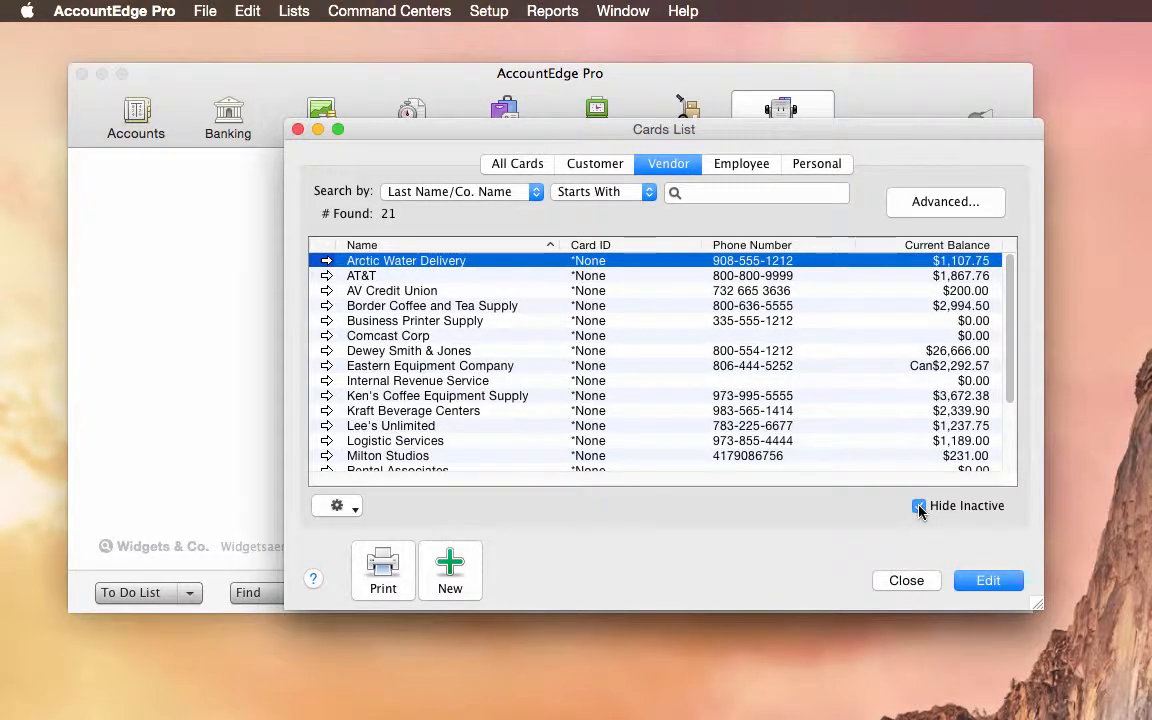
{"action": "left_click", "coordinate": [916, 506]}
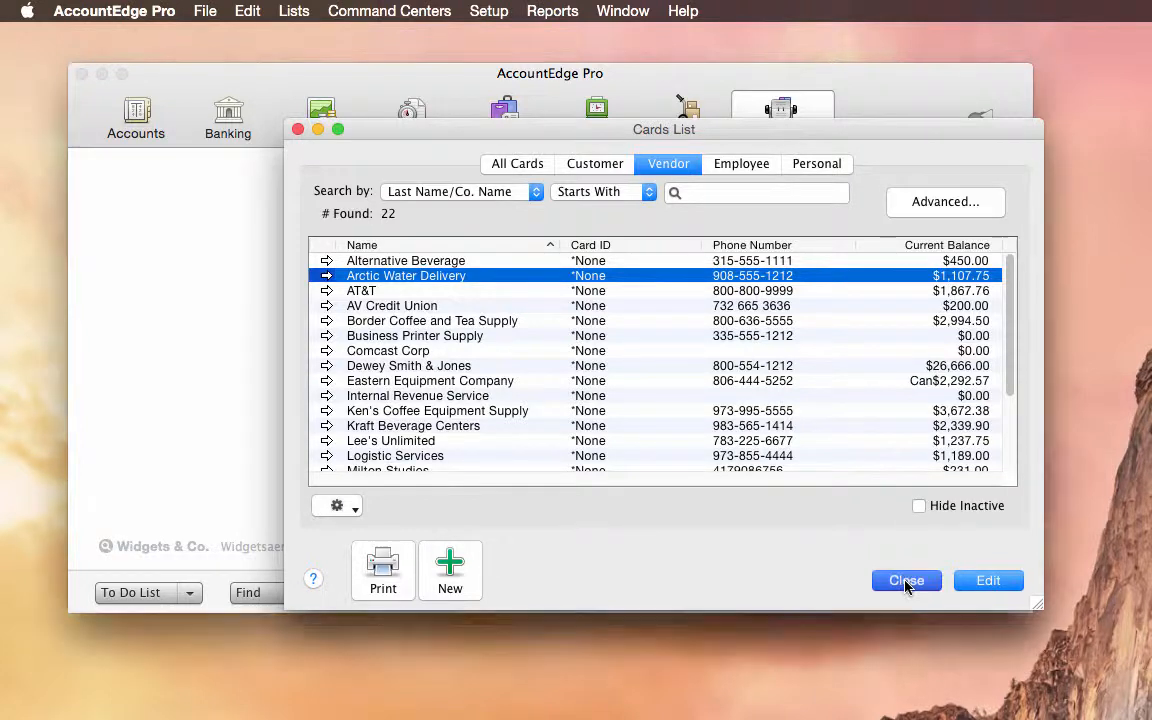
Prepare 1099s and 1096 from Purchases, selecting all vendors for review.
{"action": "left_click", "coordinate": [906, 580]}
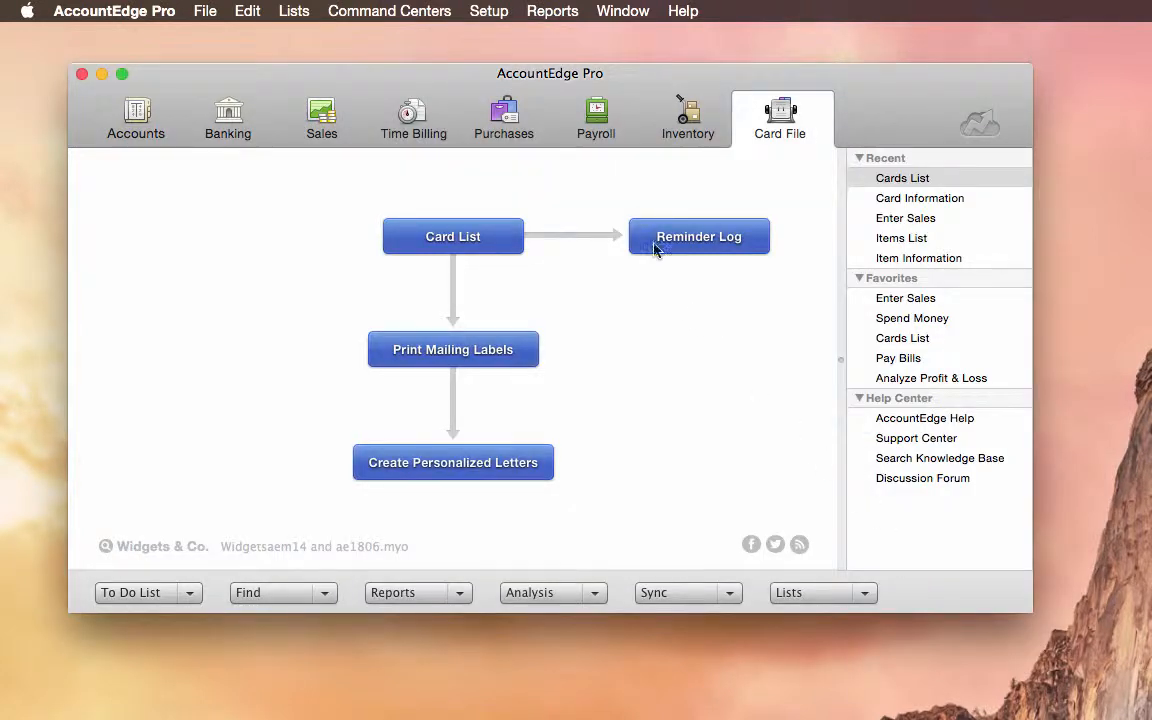
{"action": "mouse_move", "coordinate": [616, 172]}
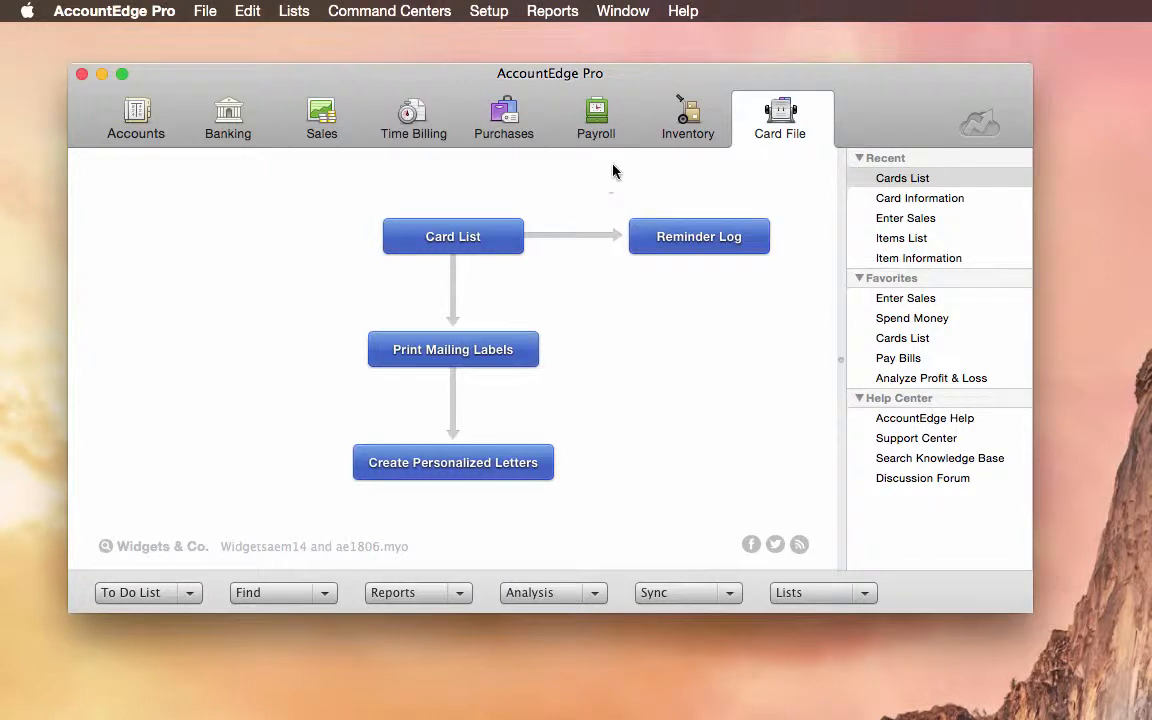
{"action": "left_click", "coordinate": [504, 116]}
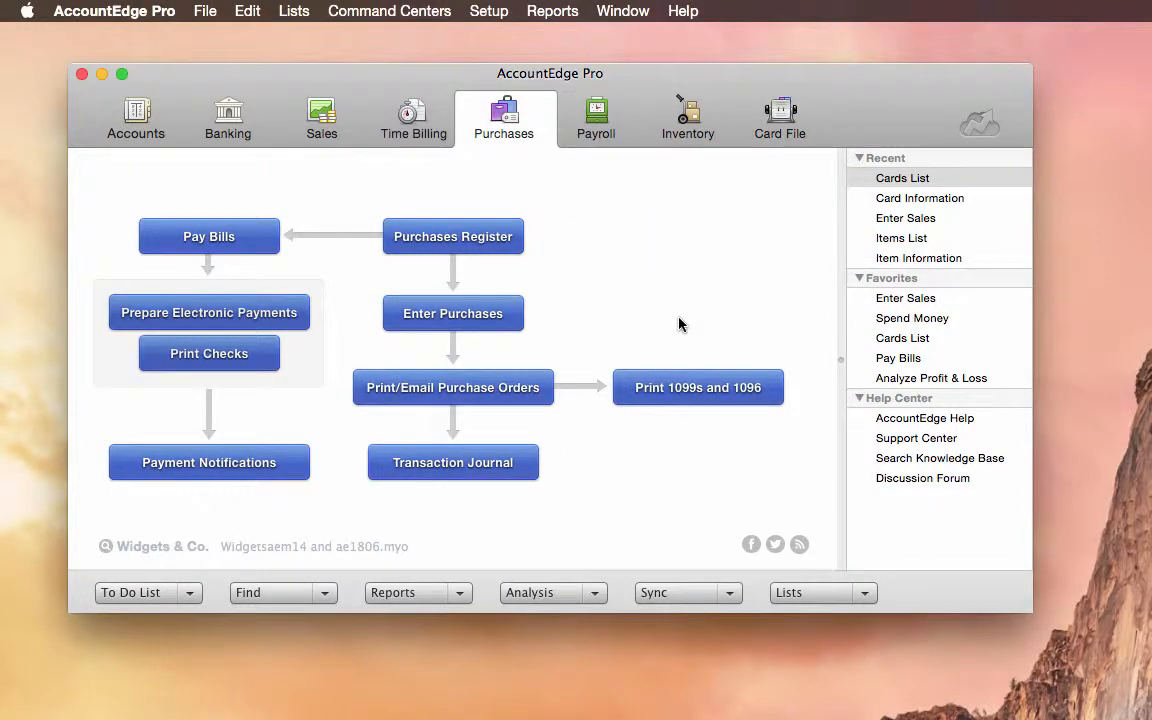
{"action": "left_click", "coordinate": [696, 388]}
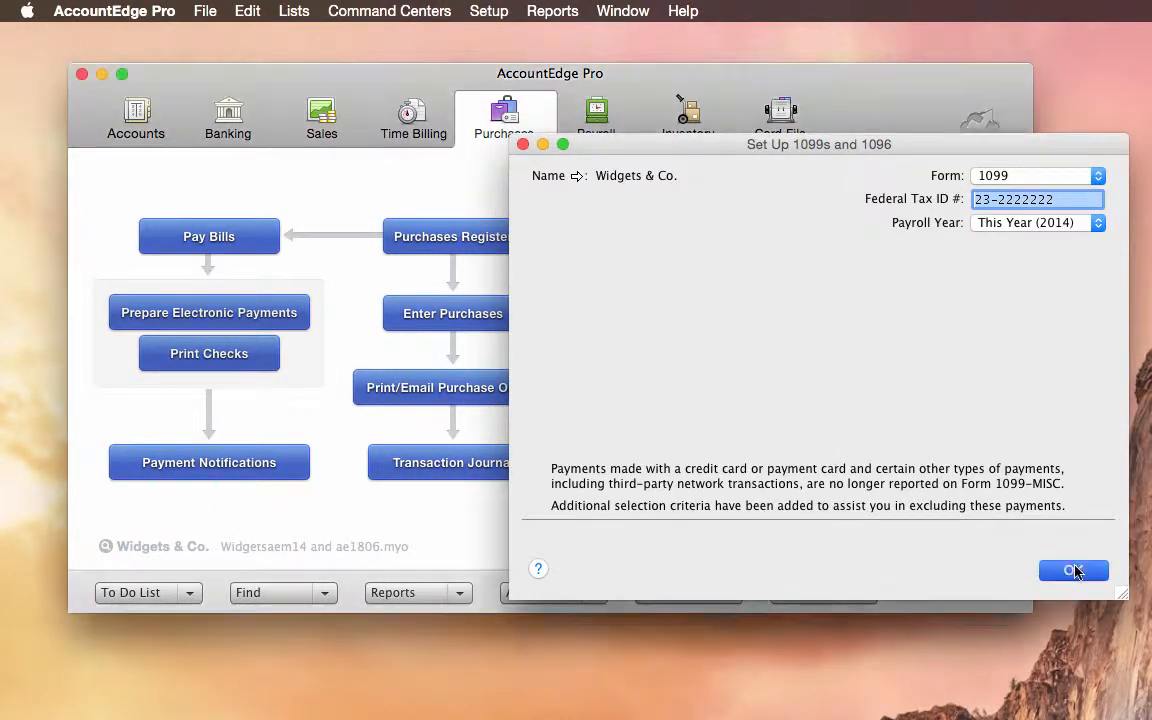
{"action": "left_click", "coordinate": [1072, 570]}
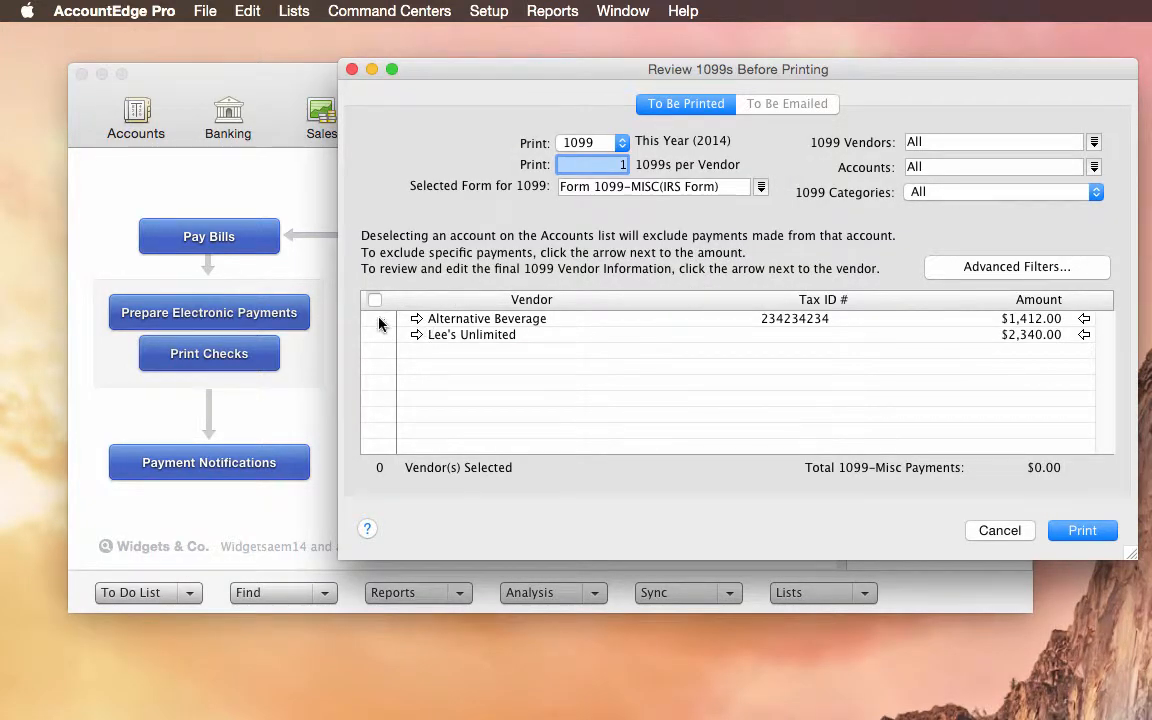
{"action": "left_click", "coordinate": [374, 300]}
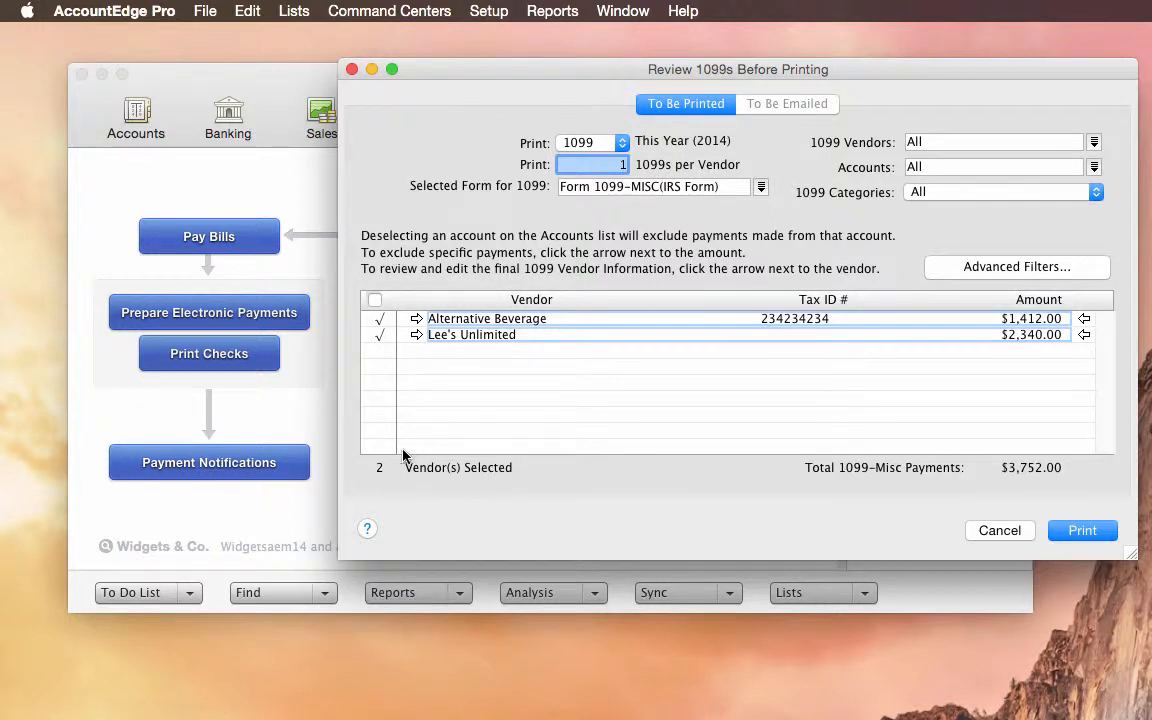
{"action": "mouse_move", "coordinate": [810, 522]}
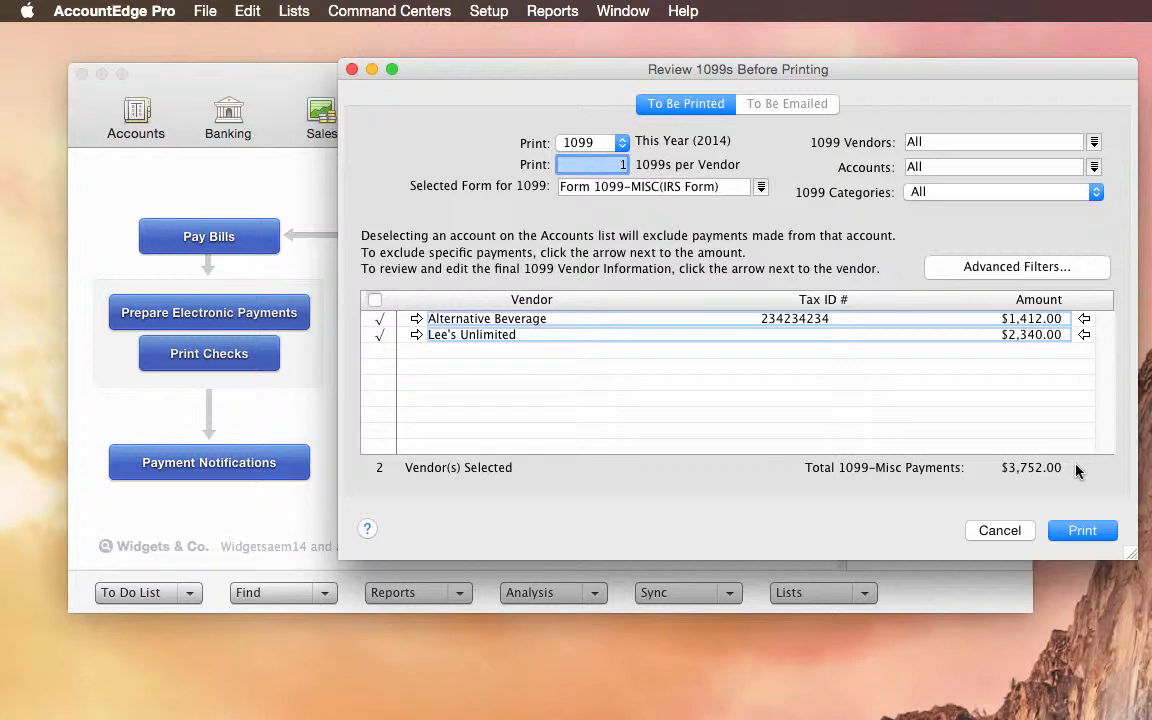
{"action": "mouse_move", "coordinate": [910, 230]}
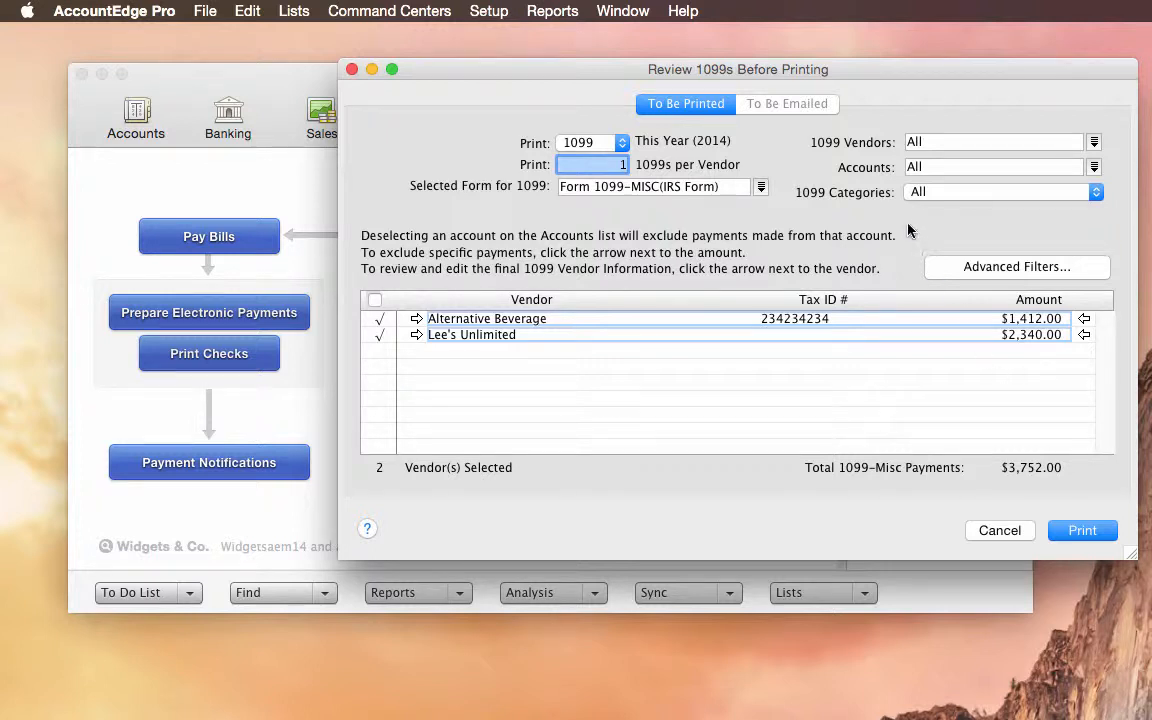
Filter the 1099 review by Attorney Fees, then Other Income, then back to All ($3,752.00).
{"action": "left_click", "coordinate": [1096, 192]}
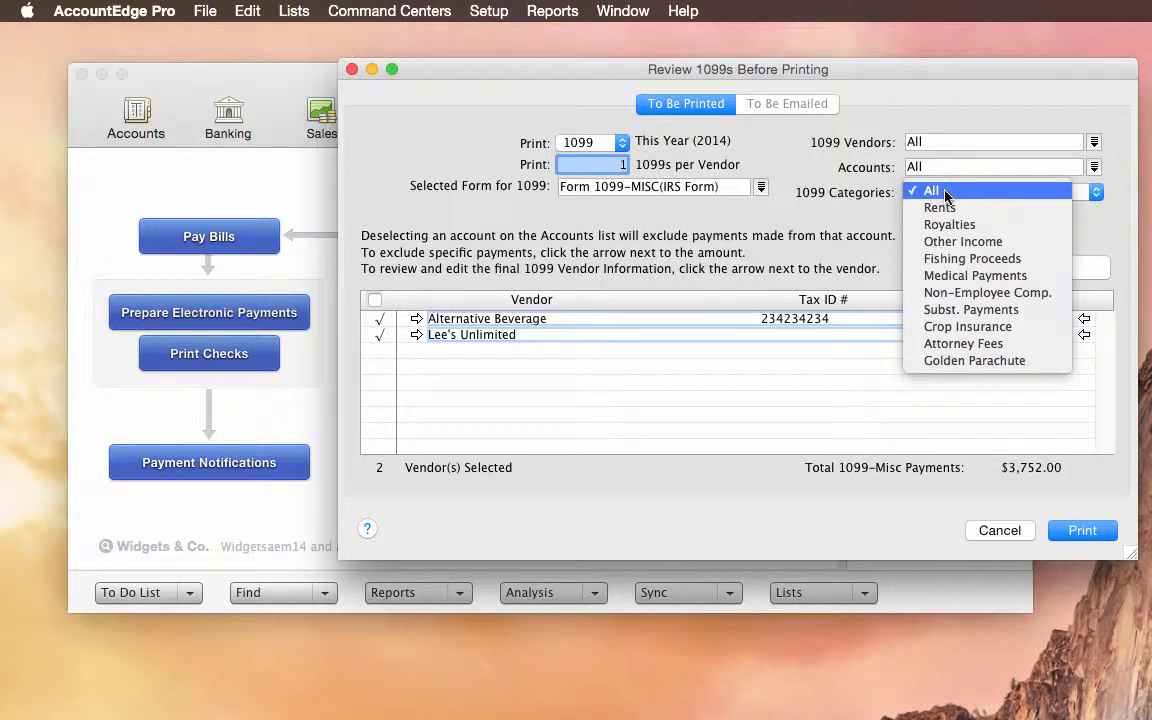
{"action": "mouse_move", "coordinate": [964, 344]}
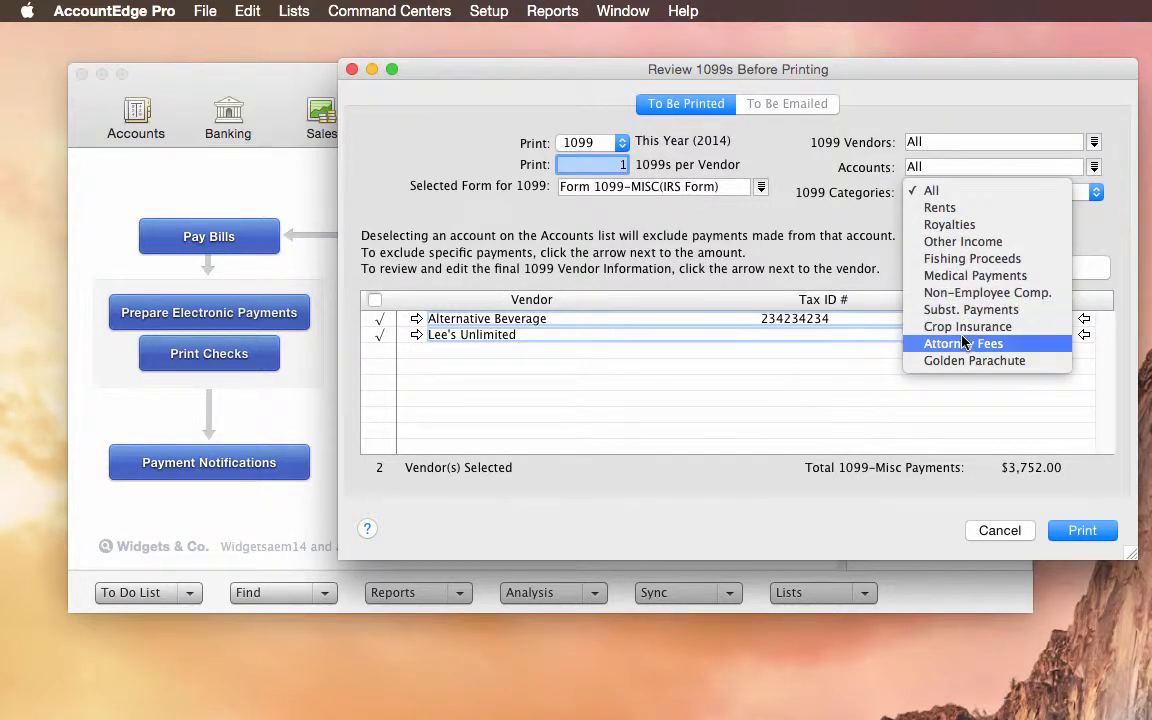
{"action": "left_click", "coordinate": [964, 344]}
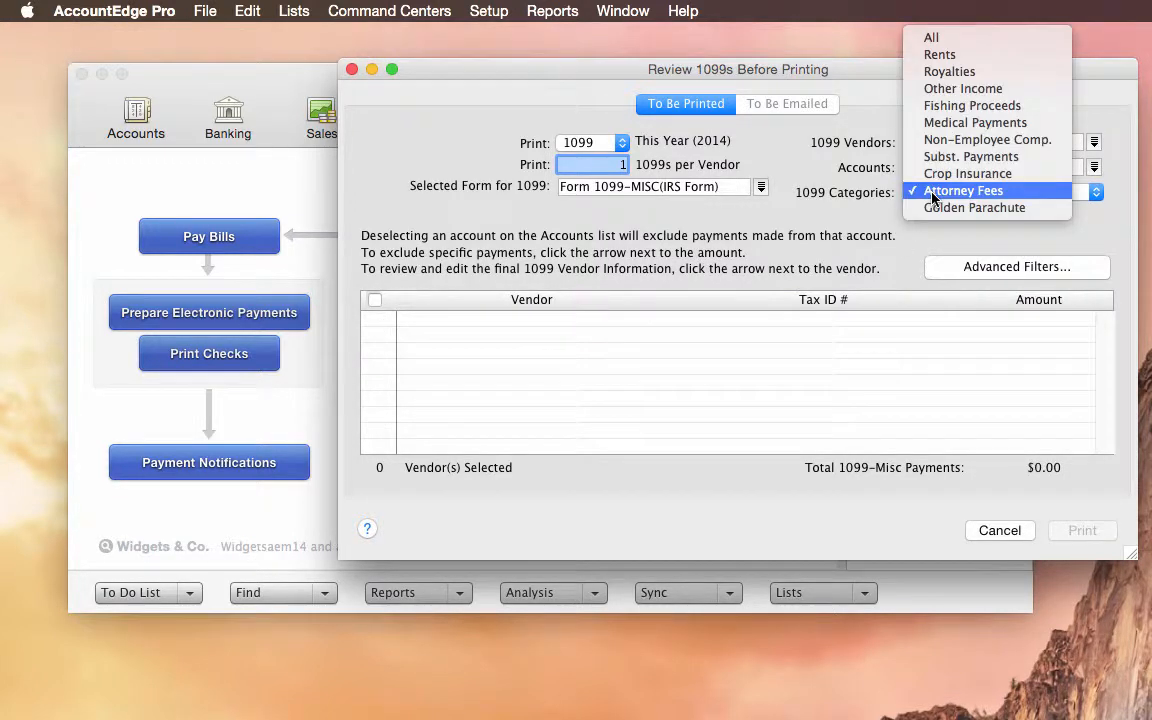
{"action": "mouse_move", "coordinate": [956, 70]}
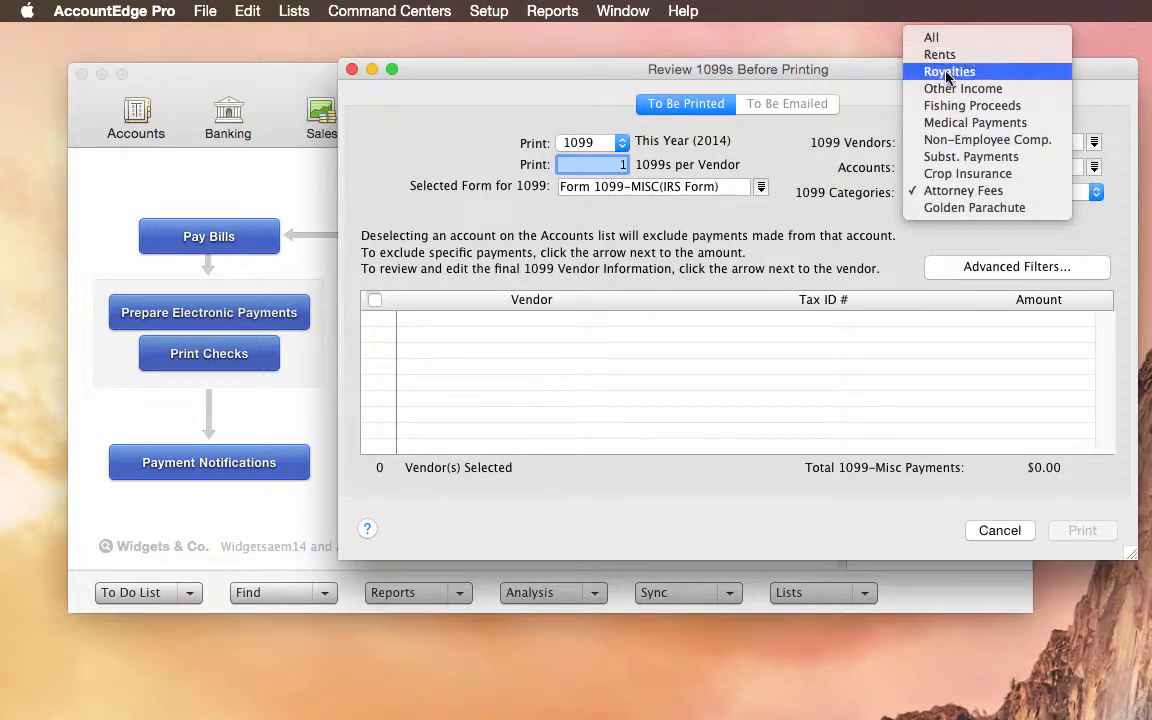
{"action": "left_click", "coordinate": [962, 88]}
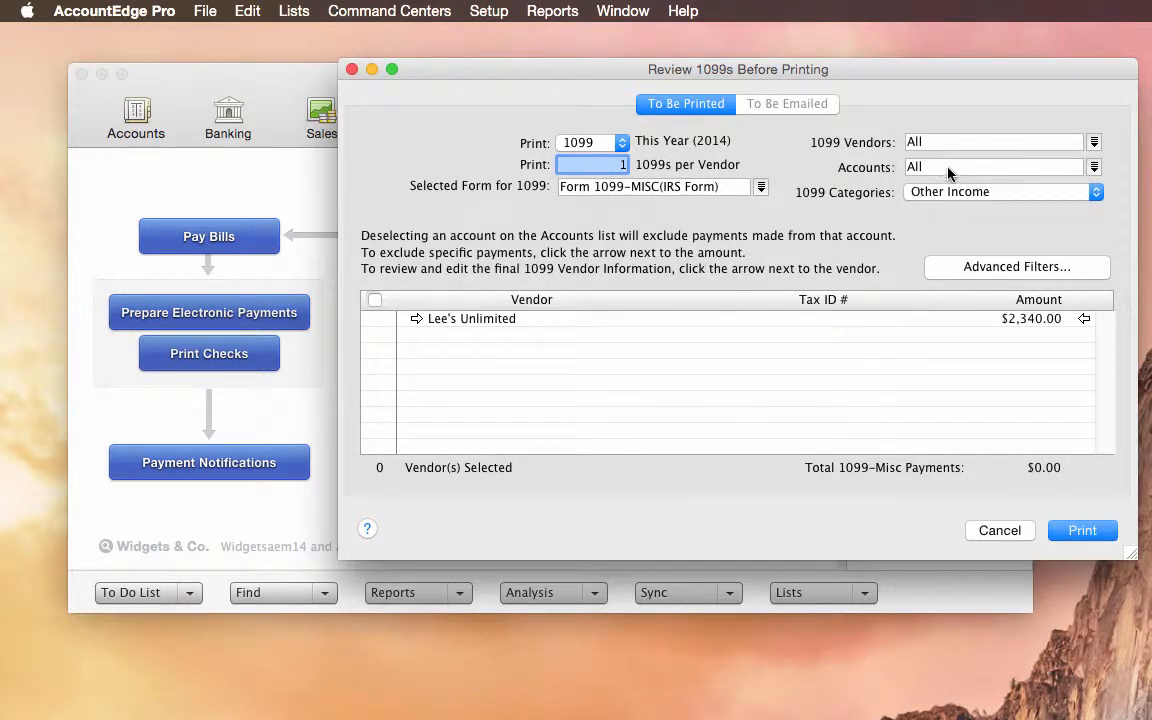
{"action": "left_click", "coordinate": [1096, 192]}
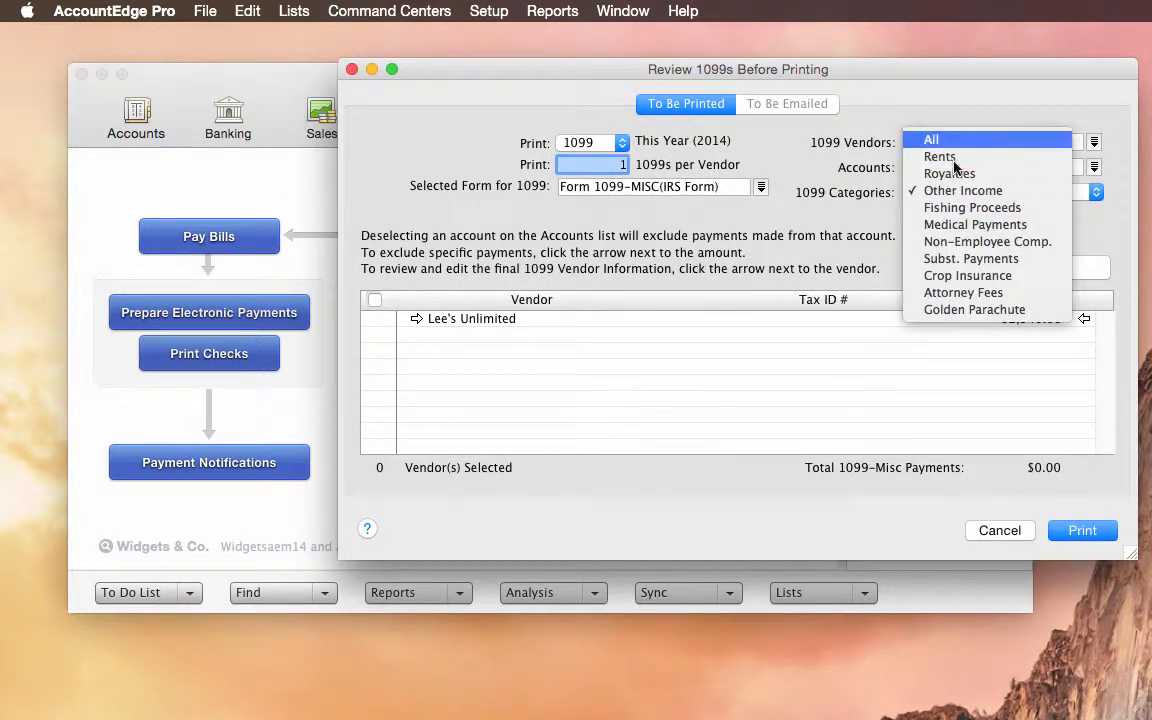
{"action": "left_click", "coordinate": [932, 140]}
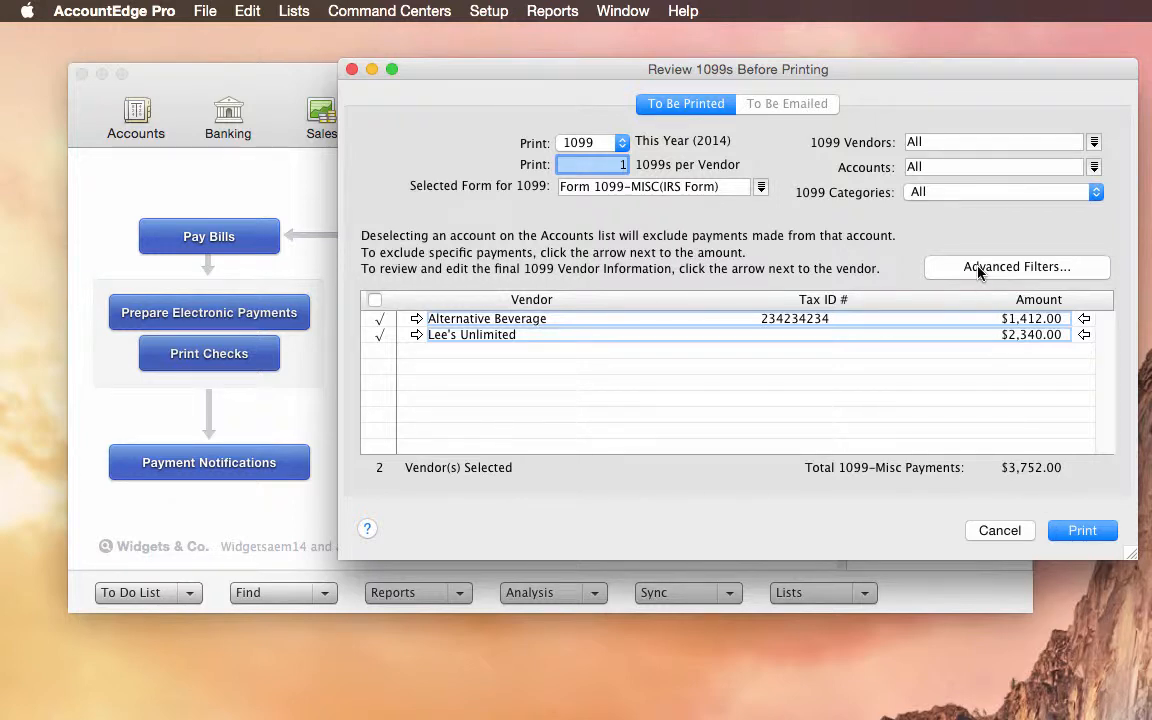
Review the advanced 1099 filters, including the minimum payment amount.
{"action": "left_click", "coordinate": [1016, 266]}
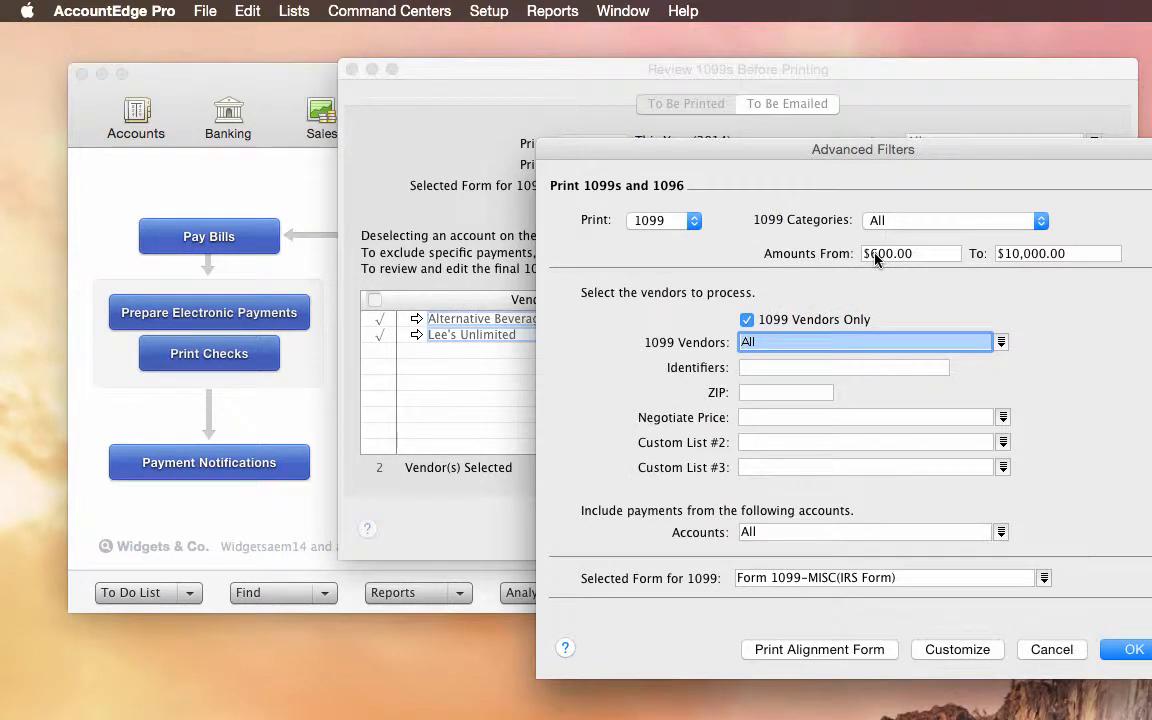
{"action": "left_click", "coordinate": [910, 252]}
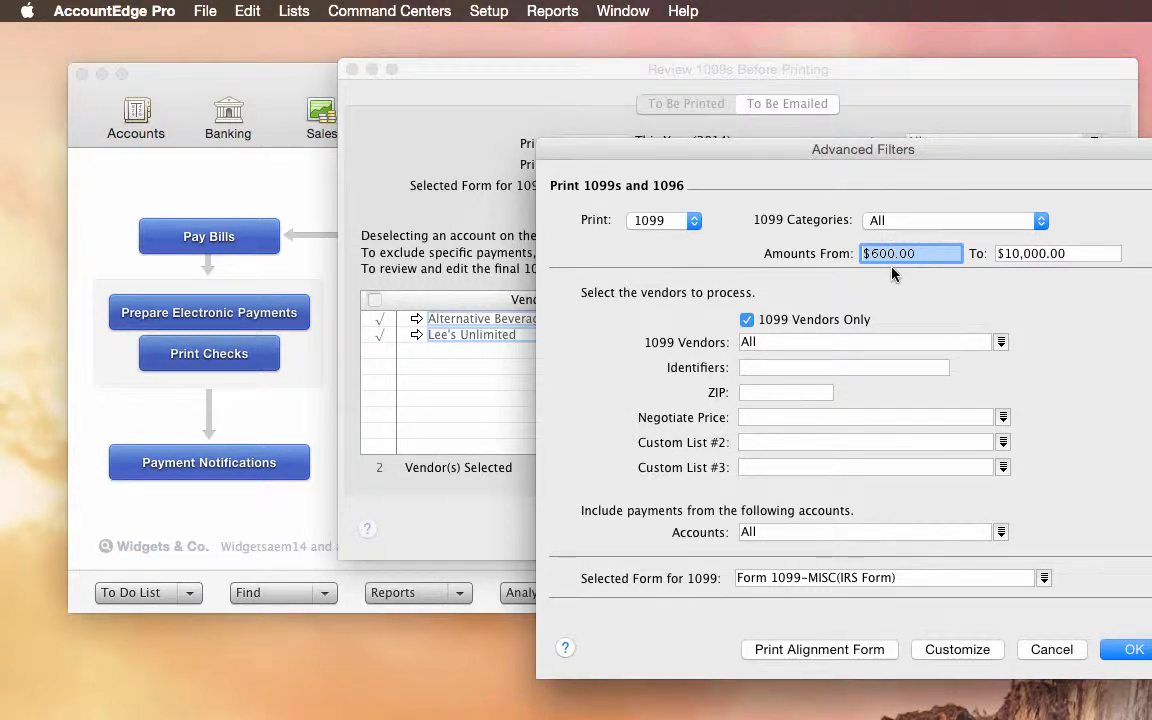
{"action": "mouse_move", "coordinate": [884, 264]}
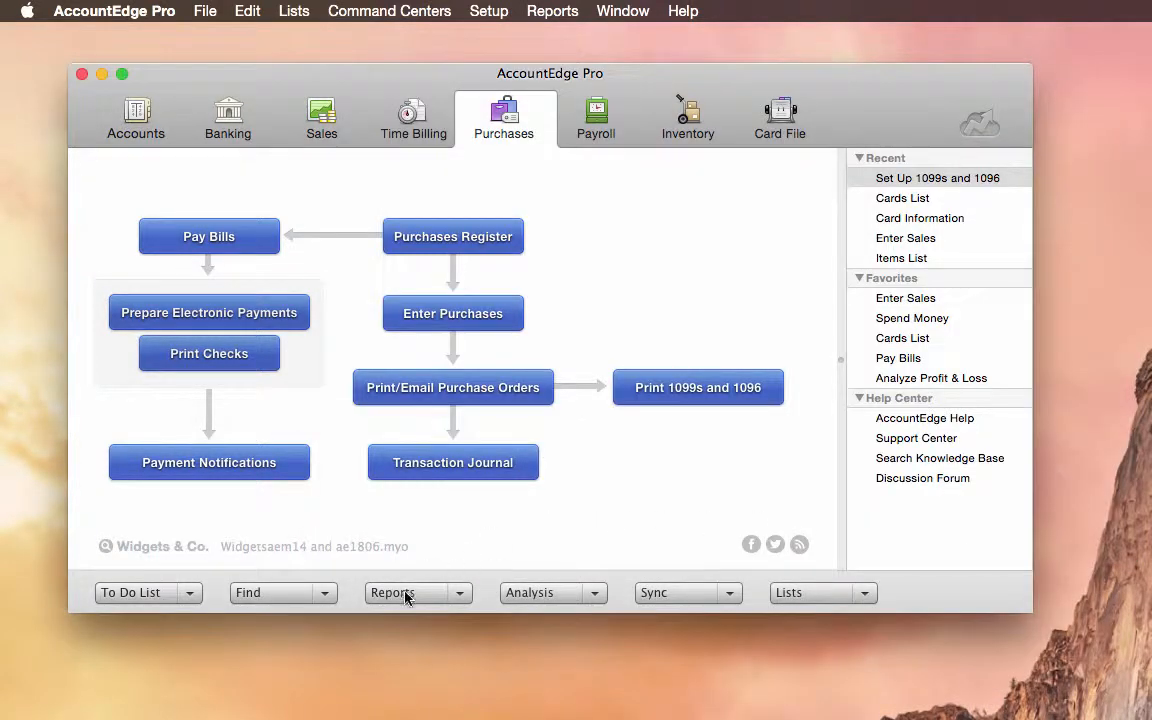
Bring up the 1099 Final Information report from the purchases reports index.
{"action": "left_click", "coordinate": [392, 592]}
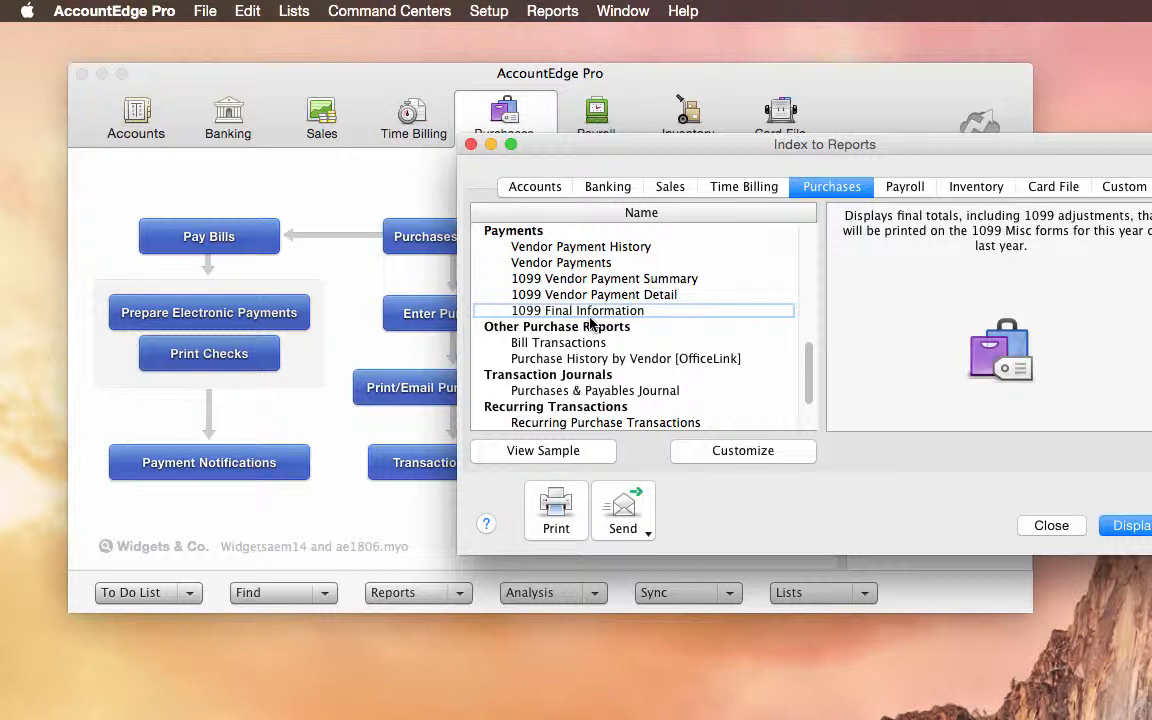
{"action": "left_click", "coordinate": [1052, 524]}
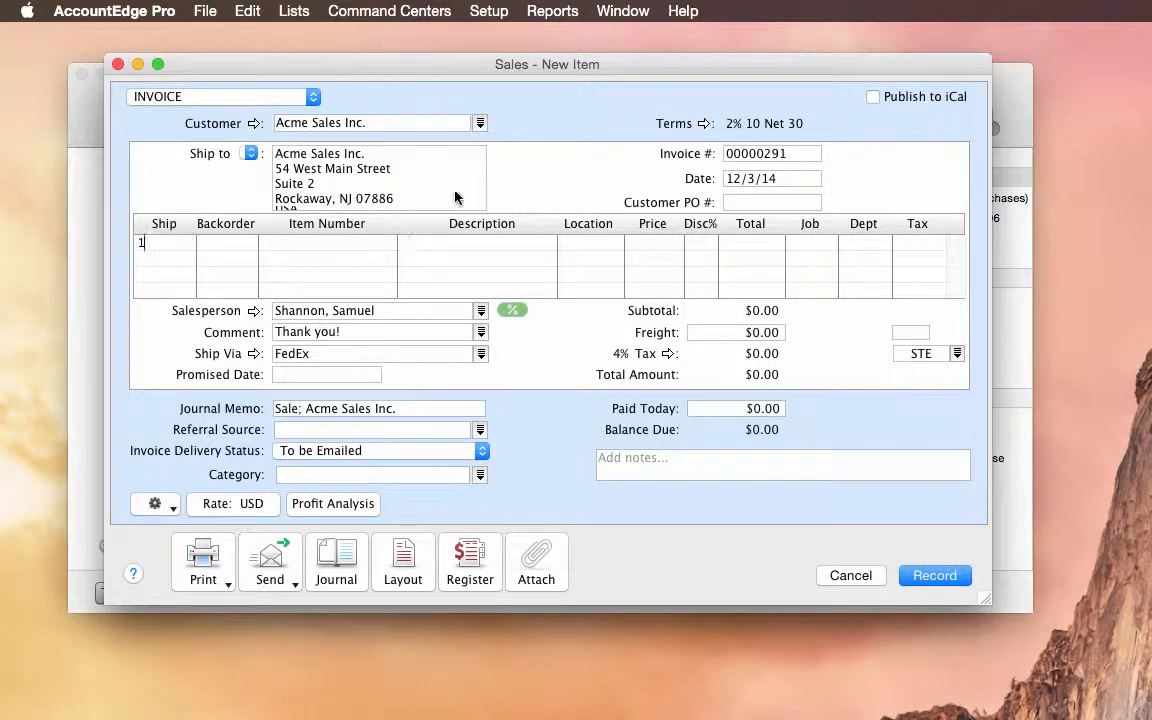
Add Blade Grinder to the Acme Sales invoice line via the item lookup.
{"action": "left_click", "coordinate": [328, 242]}
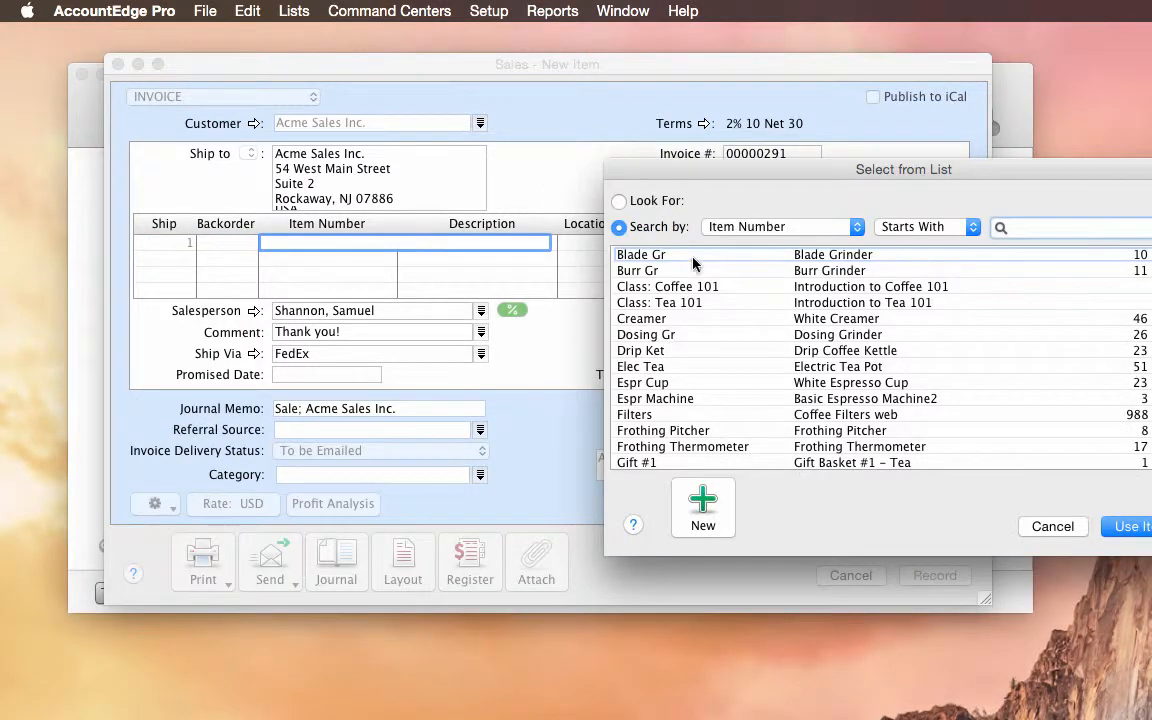
{"action": "double_click", "coordinate": [640, 254]}
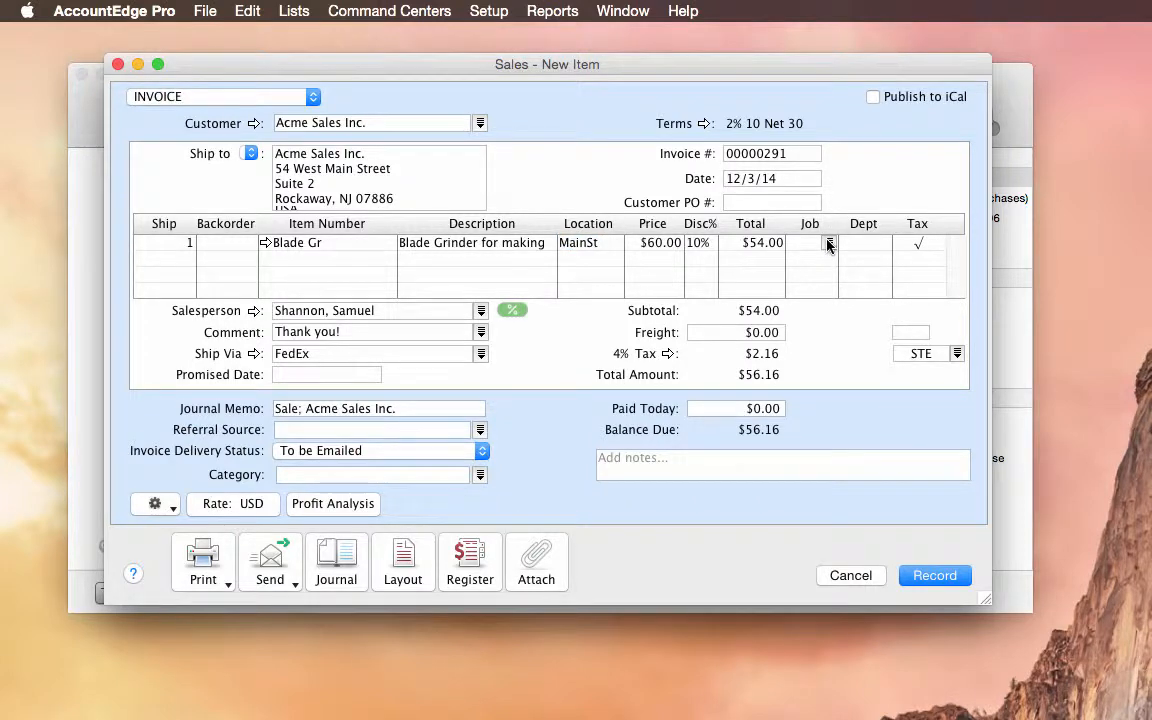
Split the Blade Grinder line's job 50/50 between B101 and B102.
{"action": "left_click", "coordinate": [828, 244]}
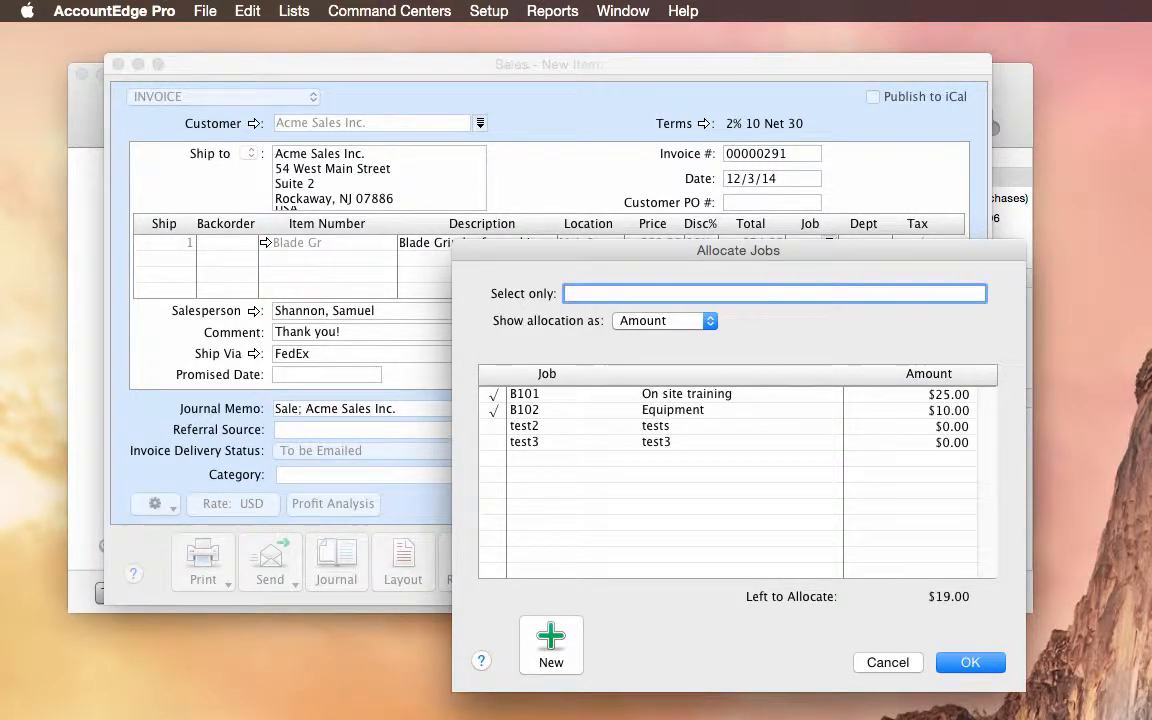
{"action": "mouse_move", "coordinate": [960, 452]}
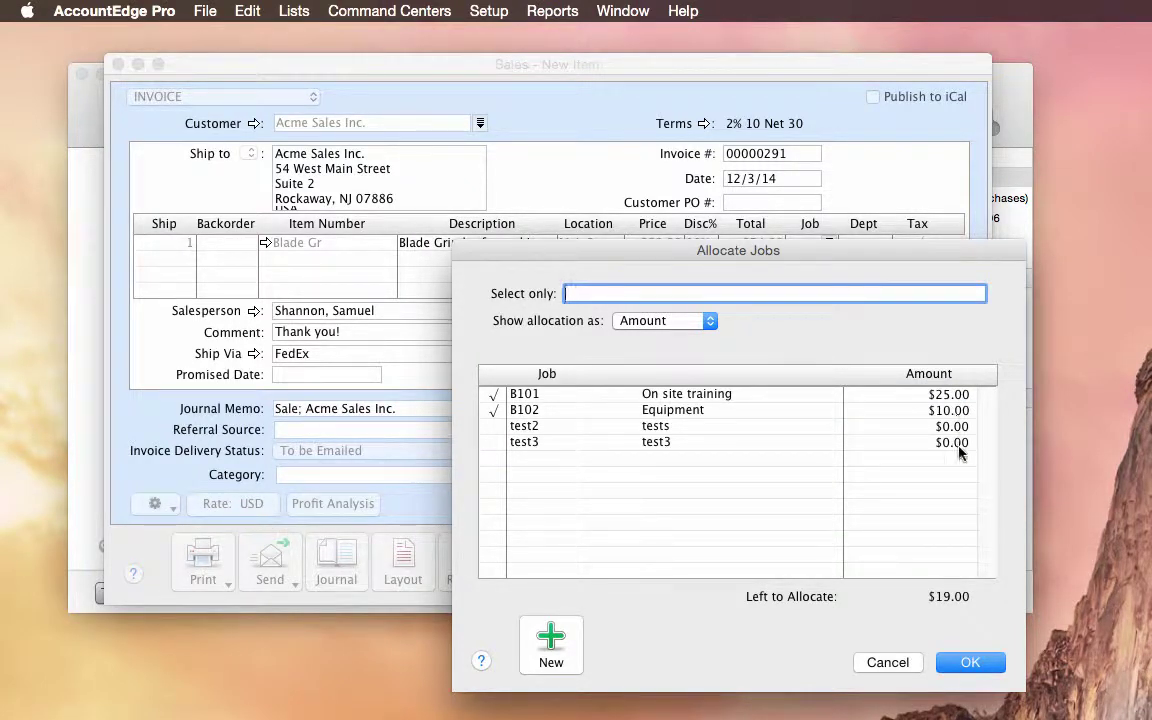
{"action": "mouse_move", "coordinate": [996, 570]}
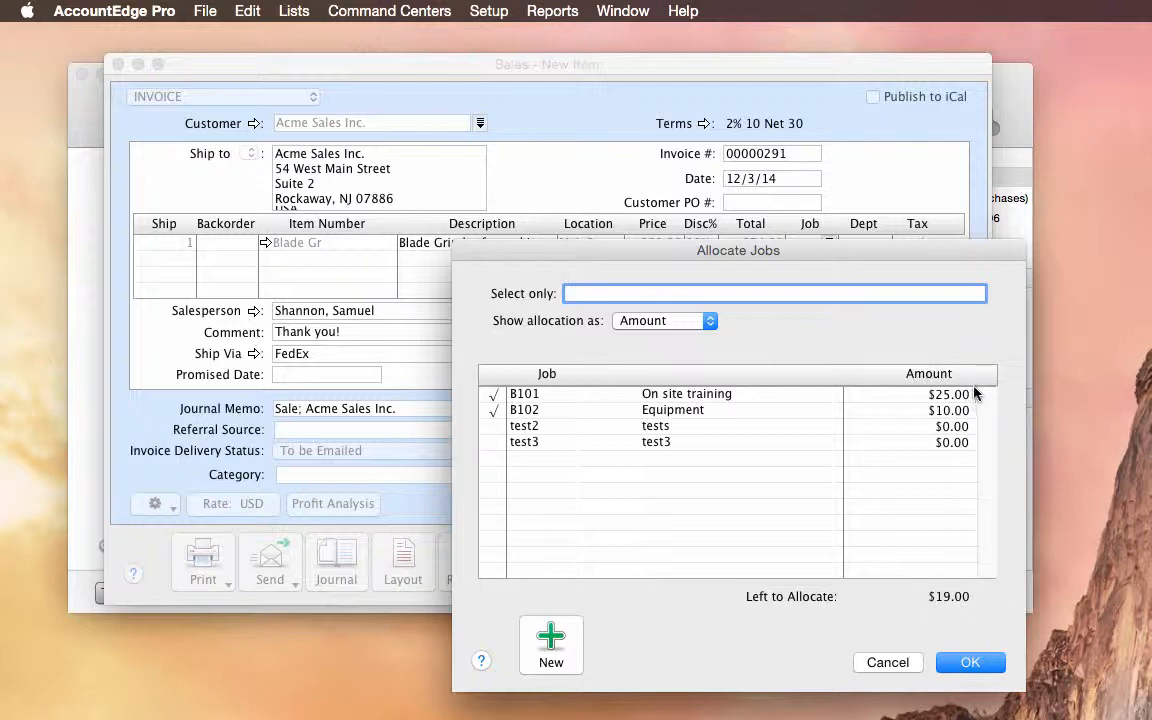
{"action": "left_click", "coordinate": [664, 320]}
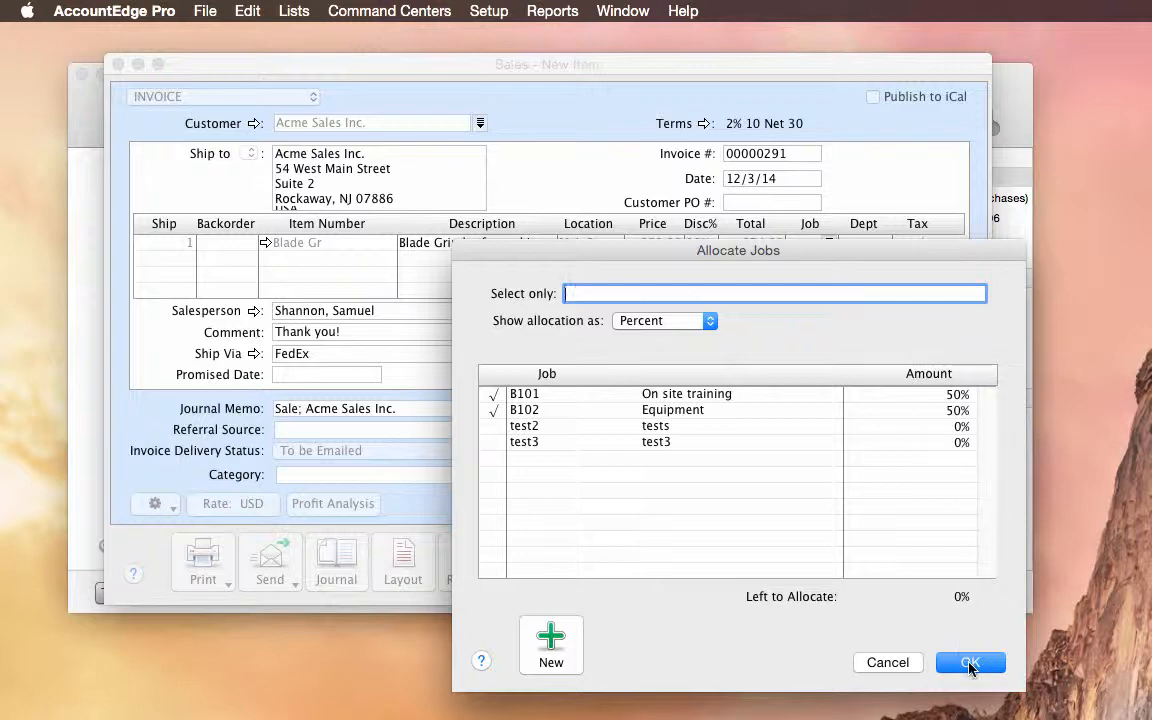
{"action": "left_click", "coordinate": [970, 662]}
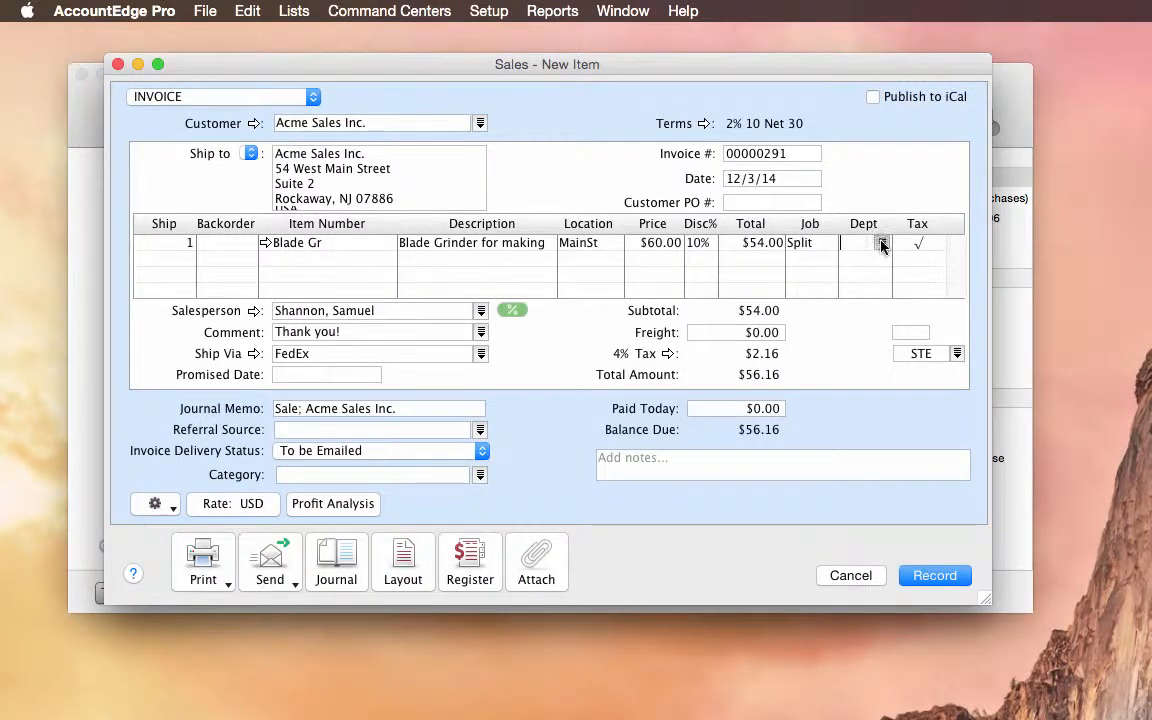
{"action": "left_click", "coordinate": [882, 244]}
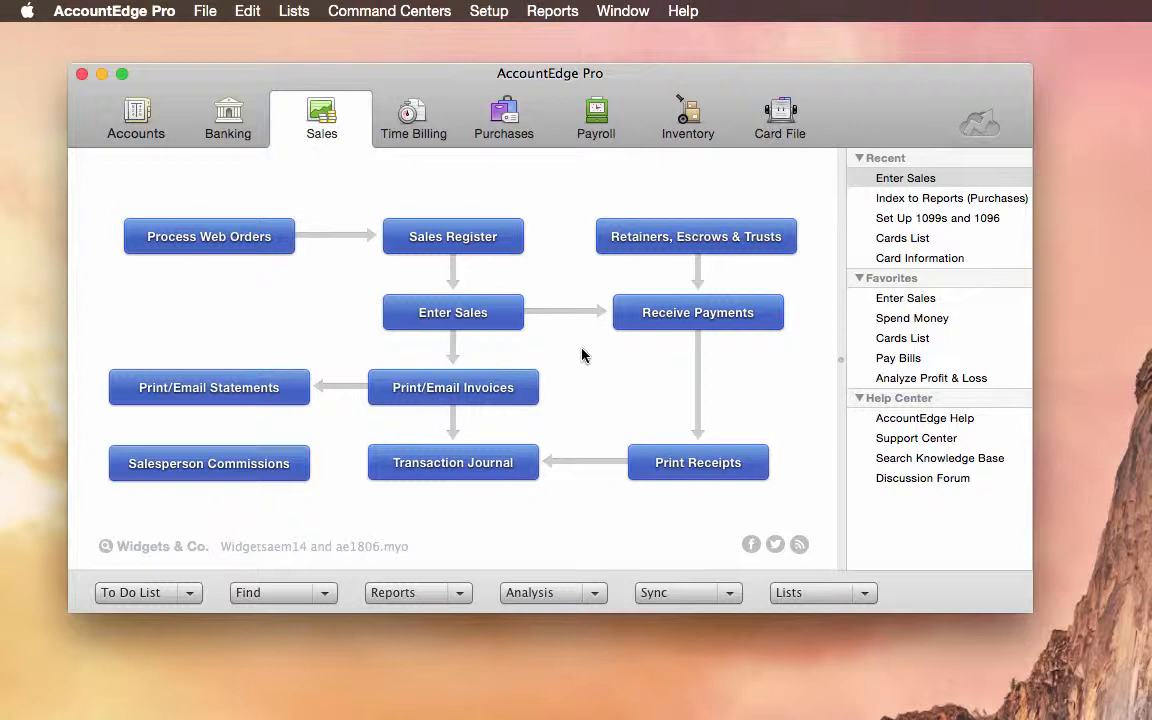
{"action": "mouse_move", "coordinate": [564, 194]}
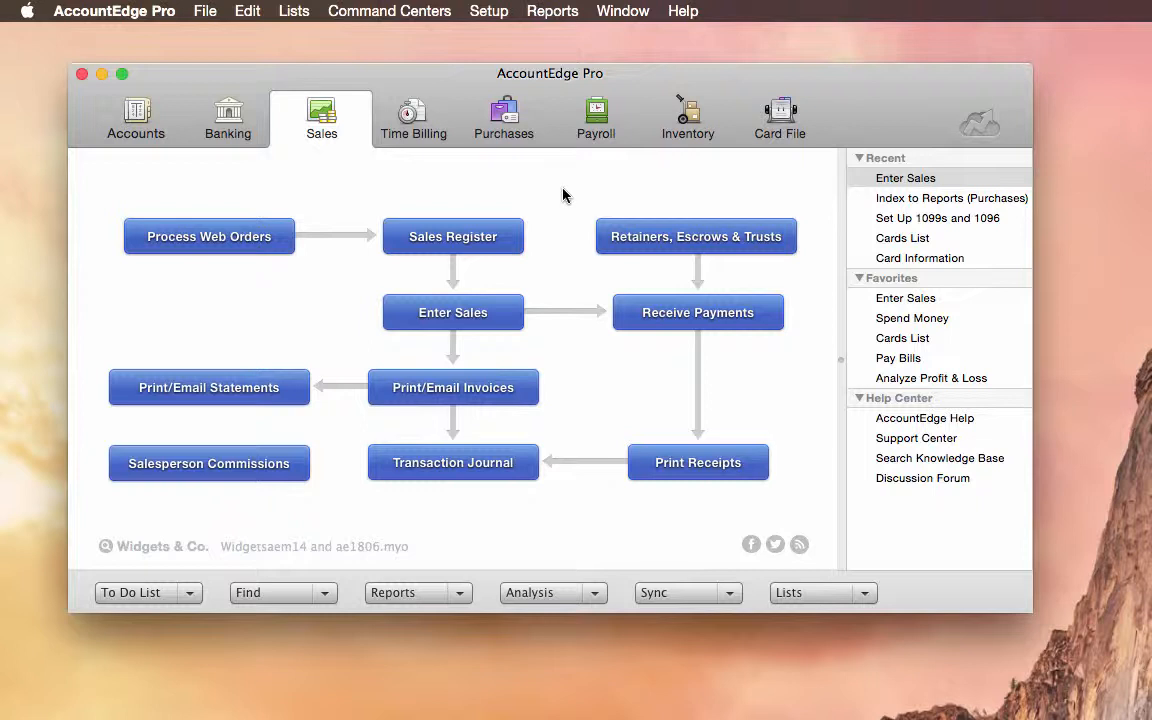
{"action": "mouse_move", "coordinate": [688, 110]}
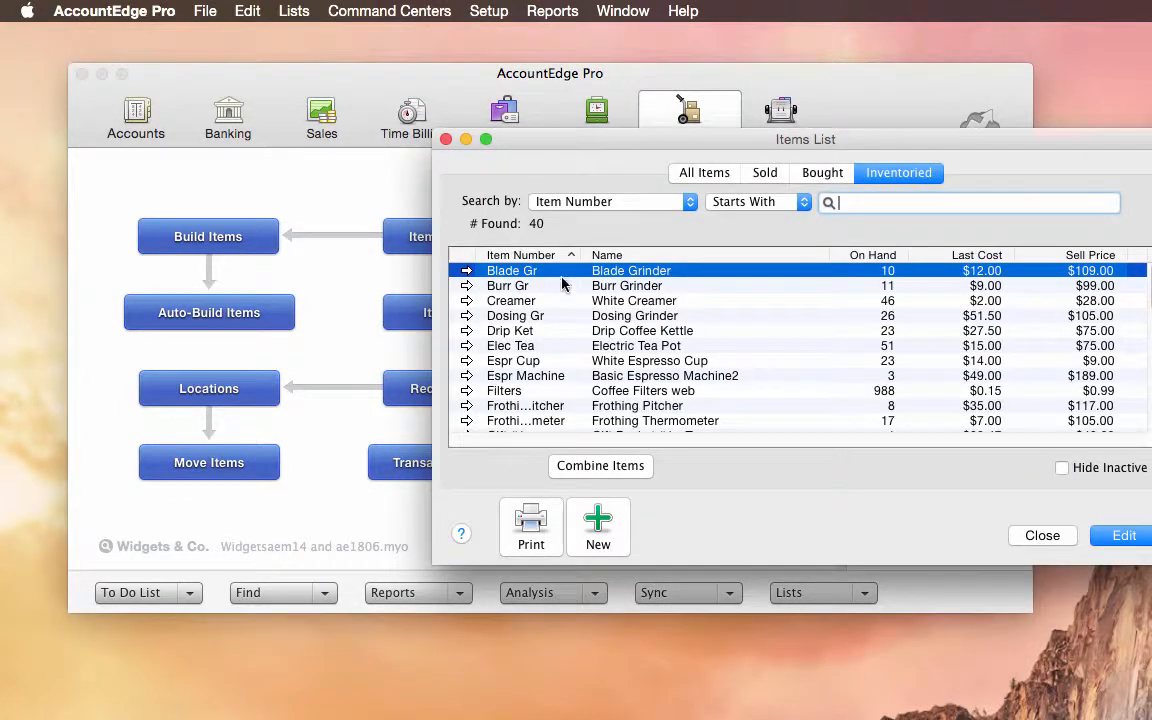
Review Blade Grinder's Locations, with Shopify tracking and an 11-unit target at MainSt.
{"action": "double_click", "coordinate": [512, 270]}
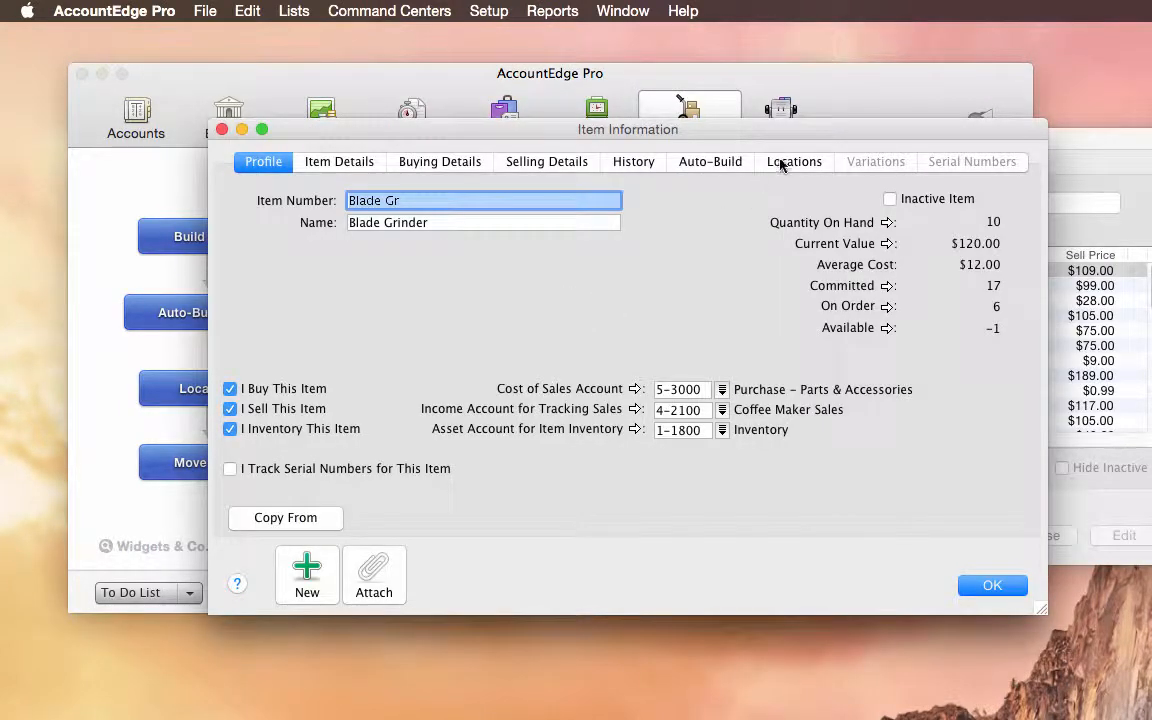
{"action": "left_click", "coordinate": [792, 160]}
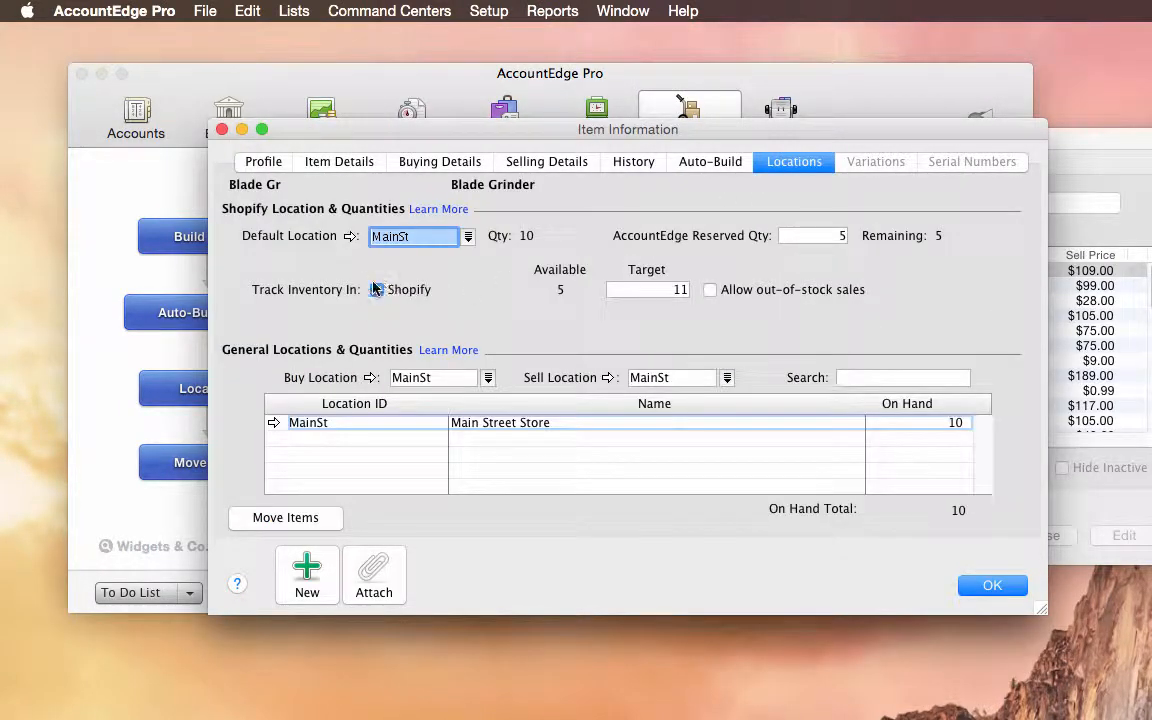
{"action": "left_click", "coordinate": [376, 290]}
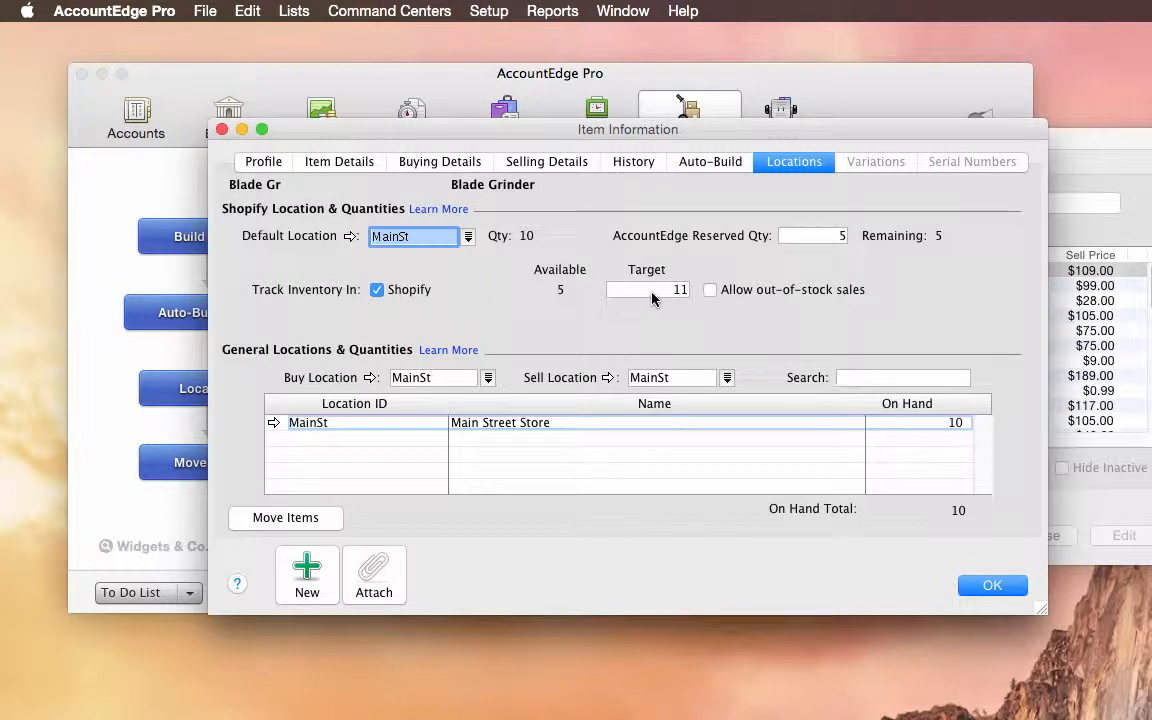
{"action": "mouse_move", "coordinate": [652, 290]}
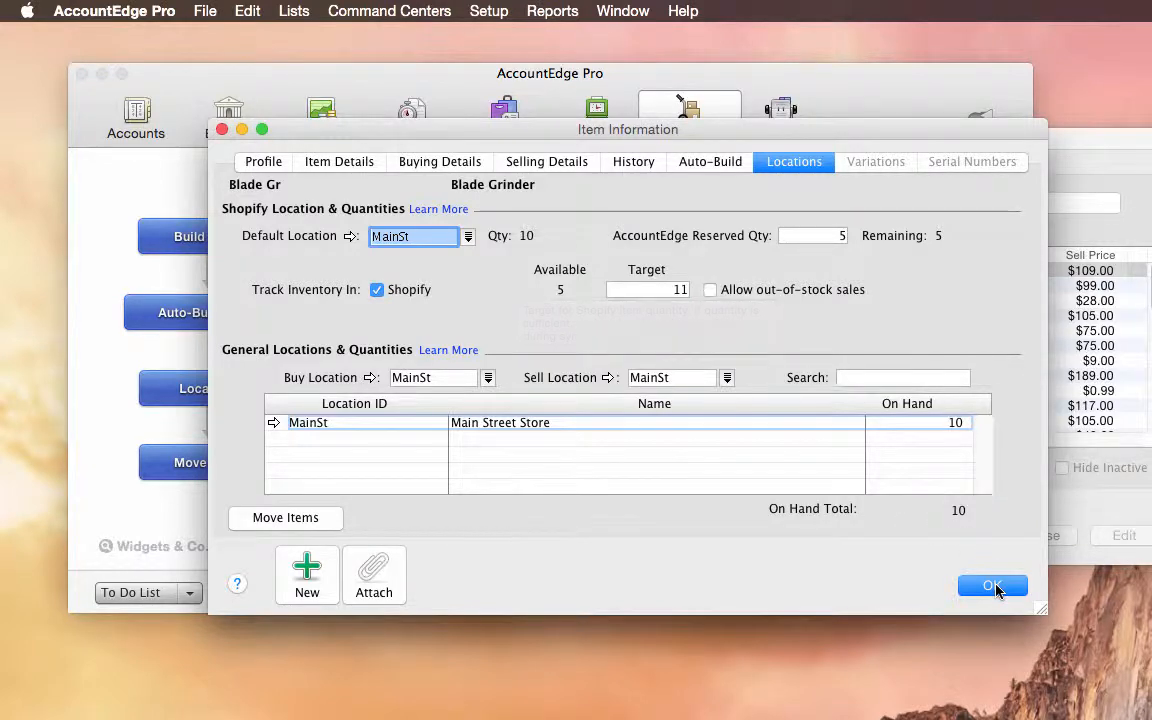
{"action": "left_click", "coordinate": [992, 586]}
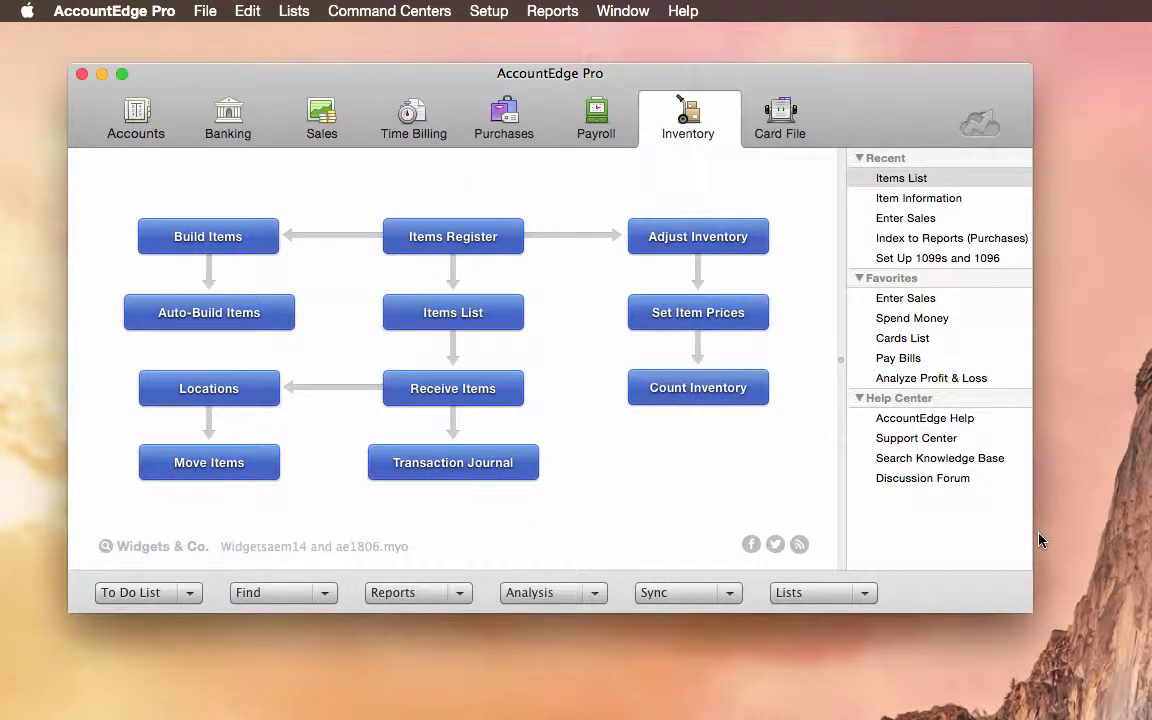